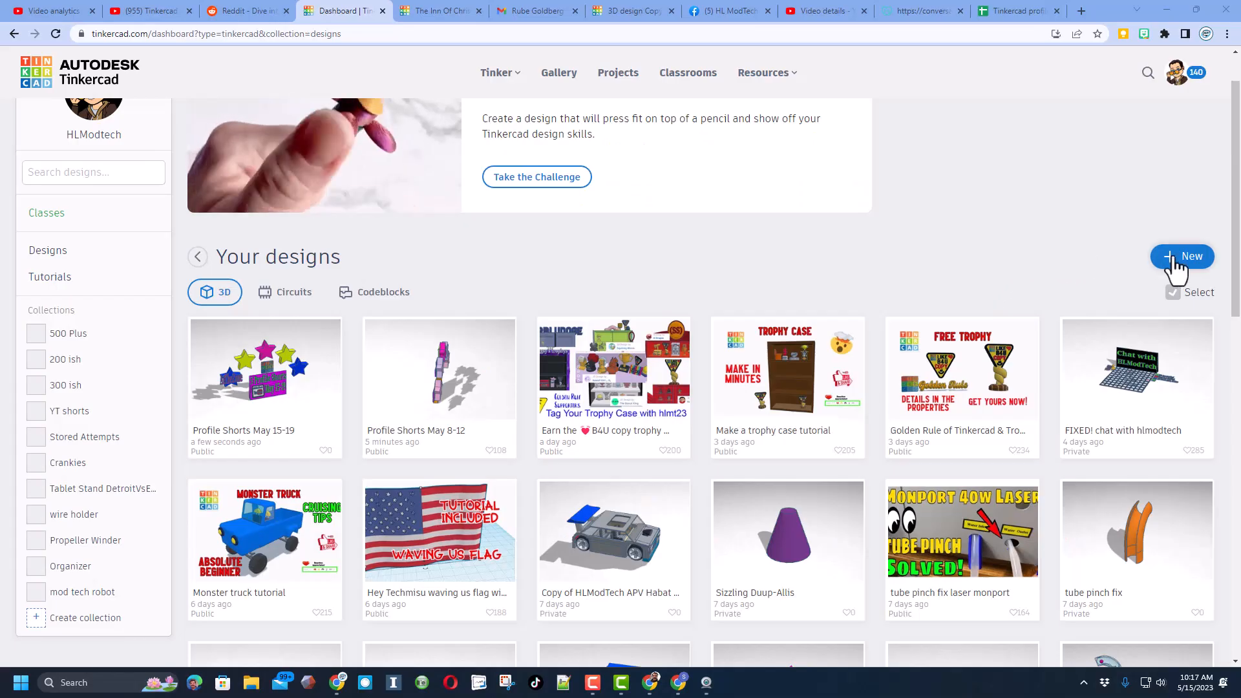
Step: Create a new 3D design and rename it to 'domino triple'
left_click(1182, 256)
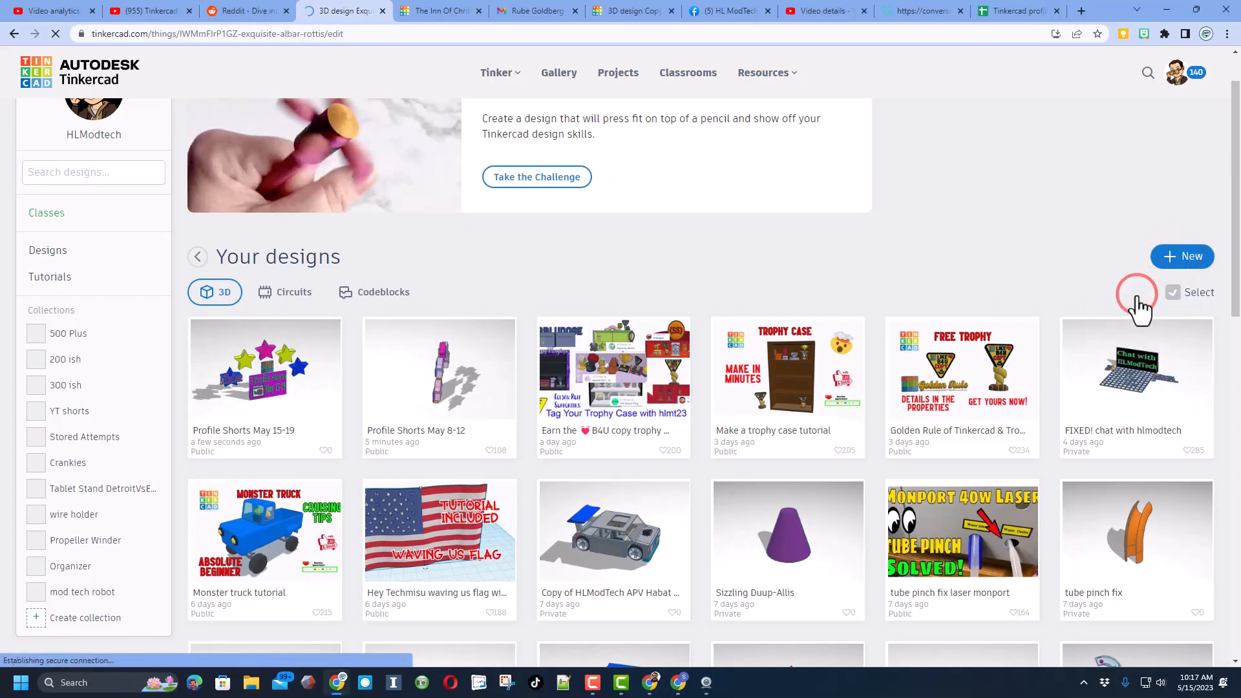
left_click(264, 369)
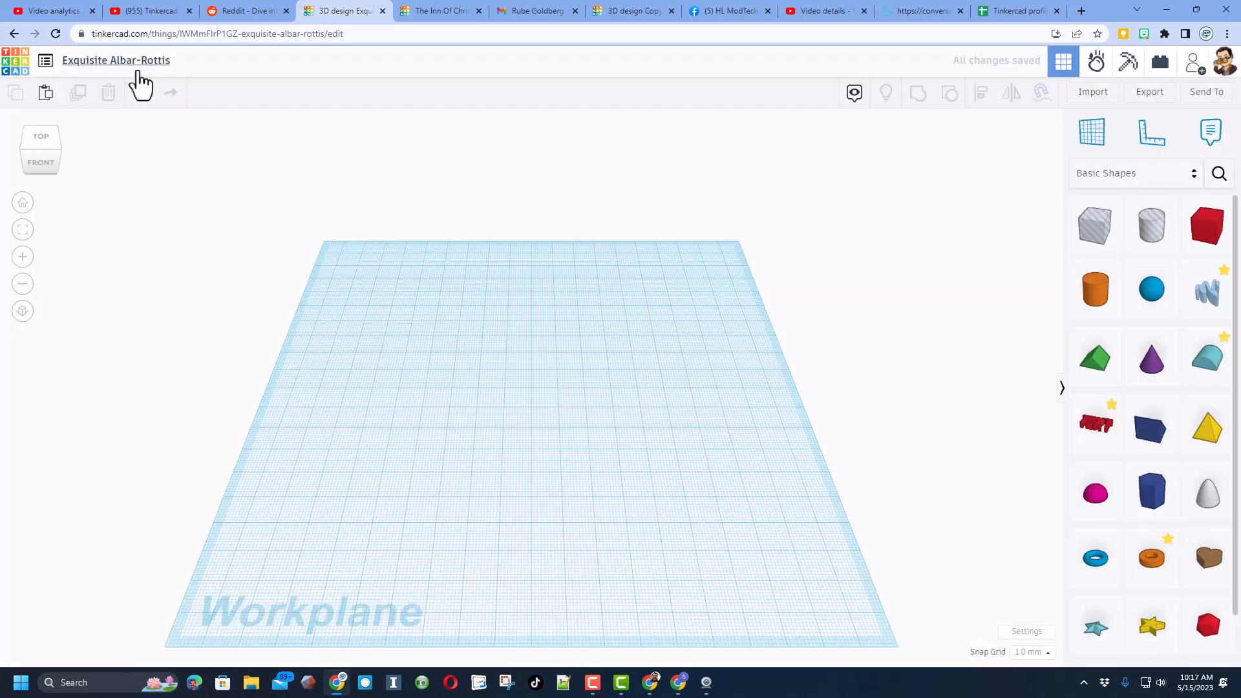
type("domino triple")
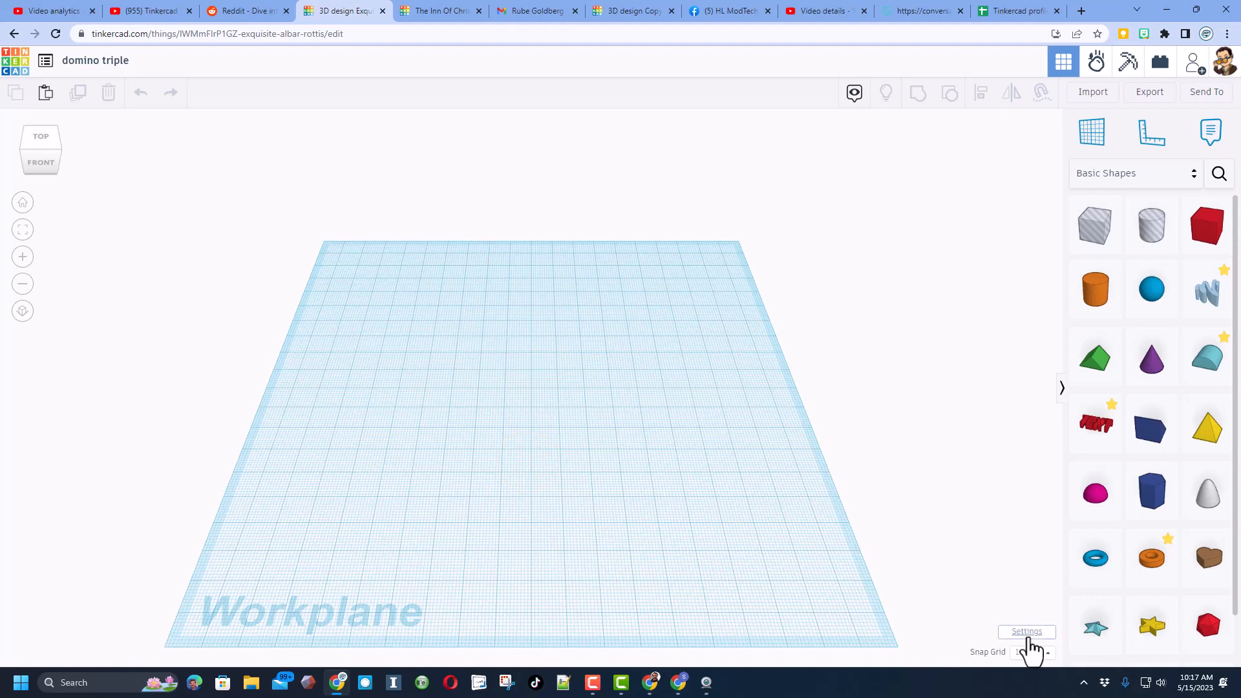
Step: Set the workplane size to 400 by 400 mm in workspace settings and apply it
left_click(1026, 632)
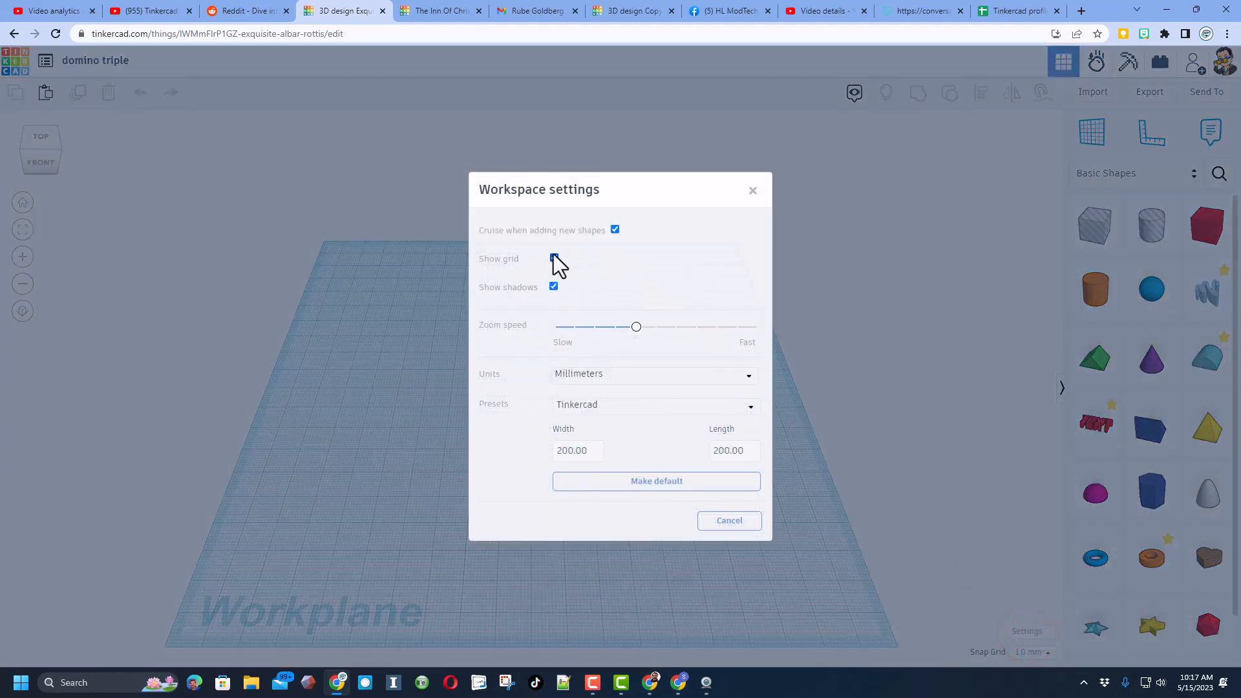
left_click(553, 259)
type("400")
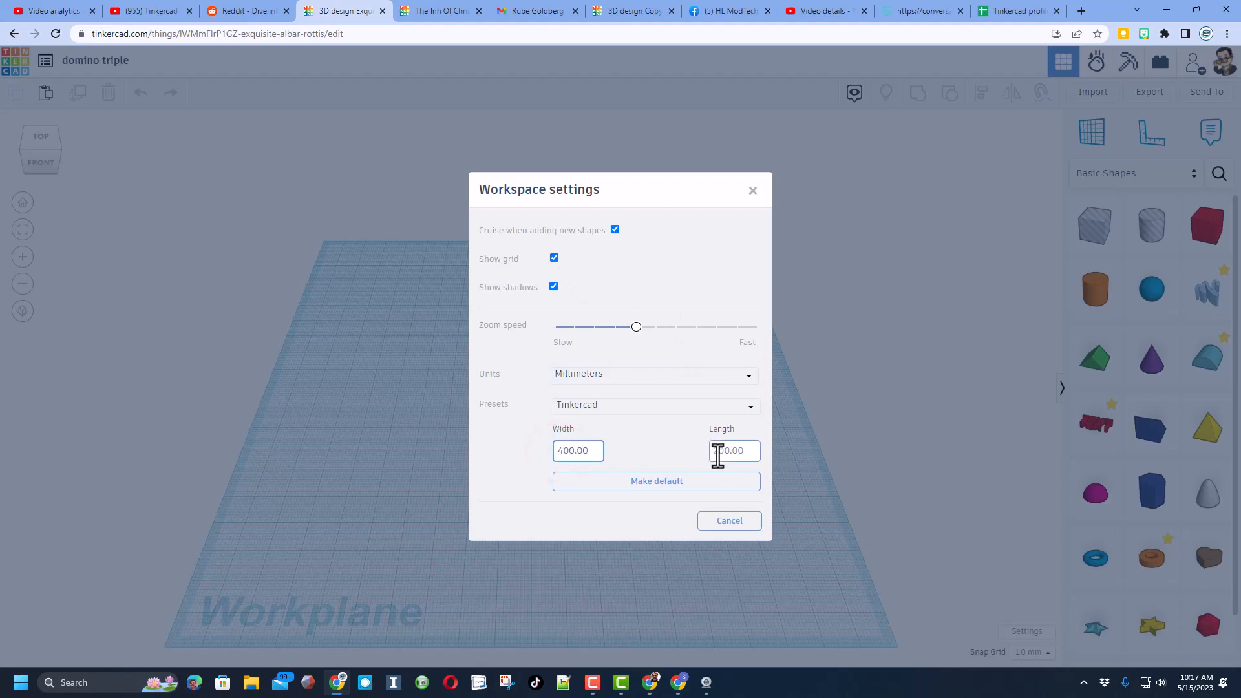
left_click(734, 449)
type("400")
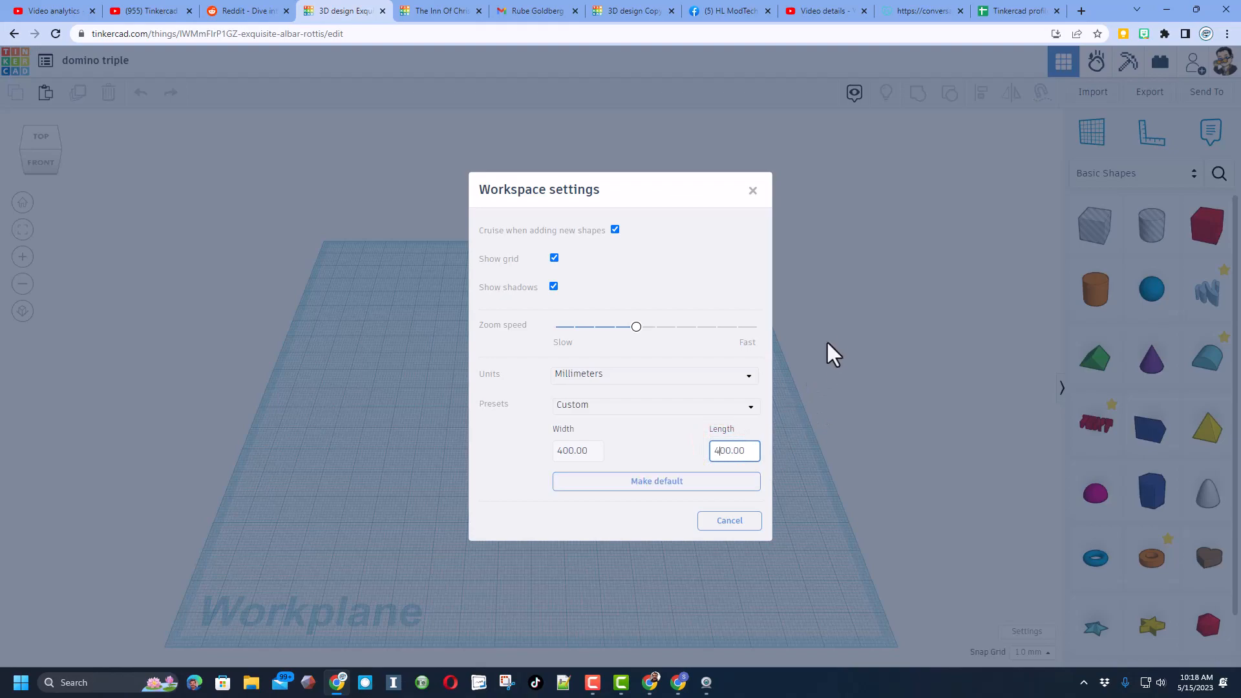
left_click(728, 520)
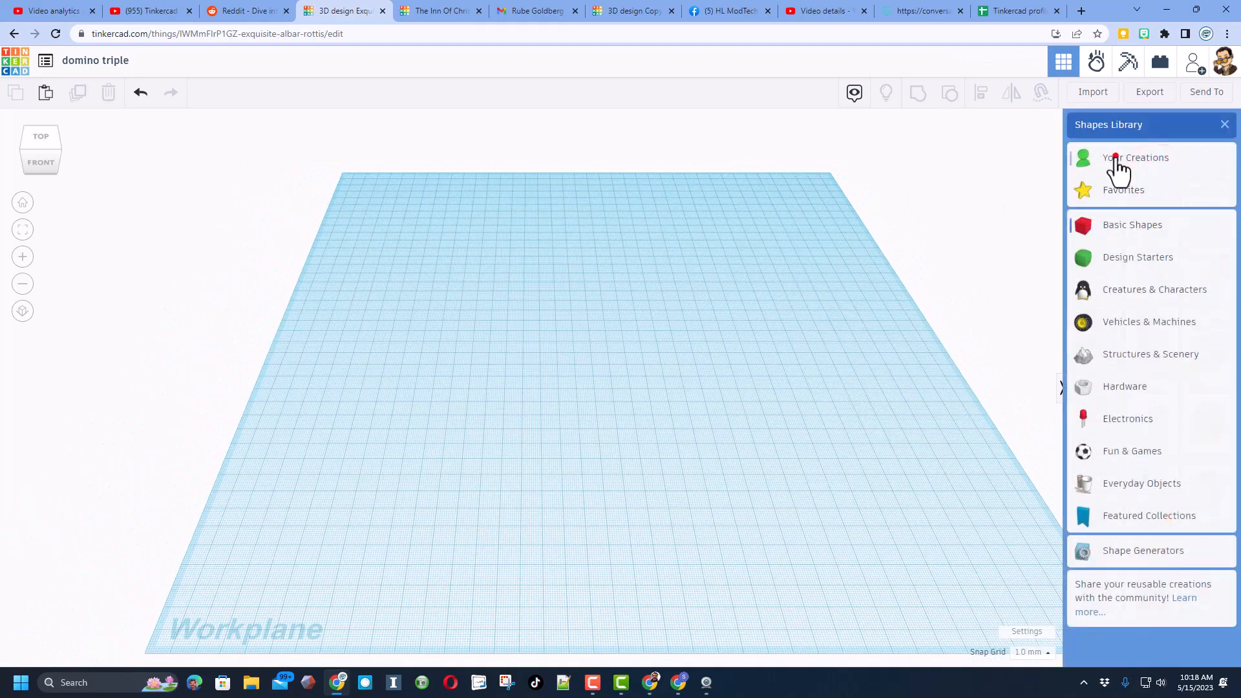
Step: Place a Domino from Your Creations onto the workplane
left_click(1136, 158)
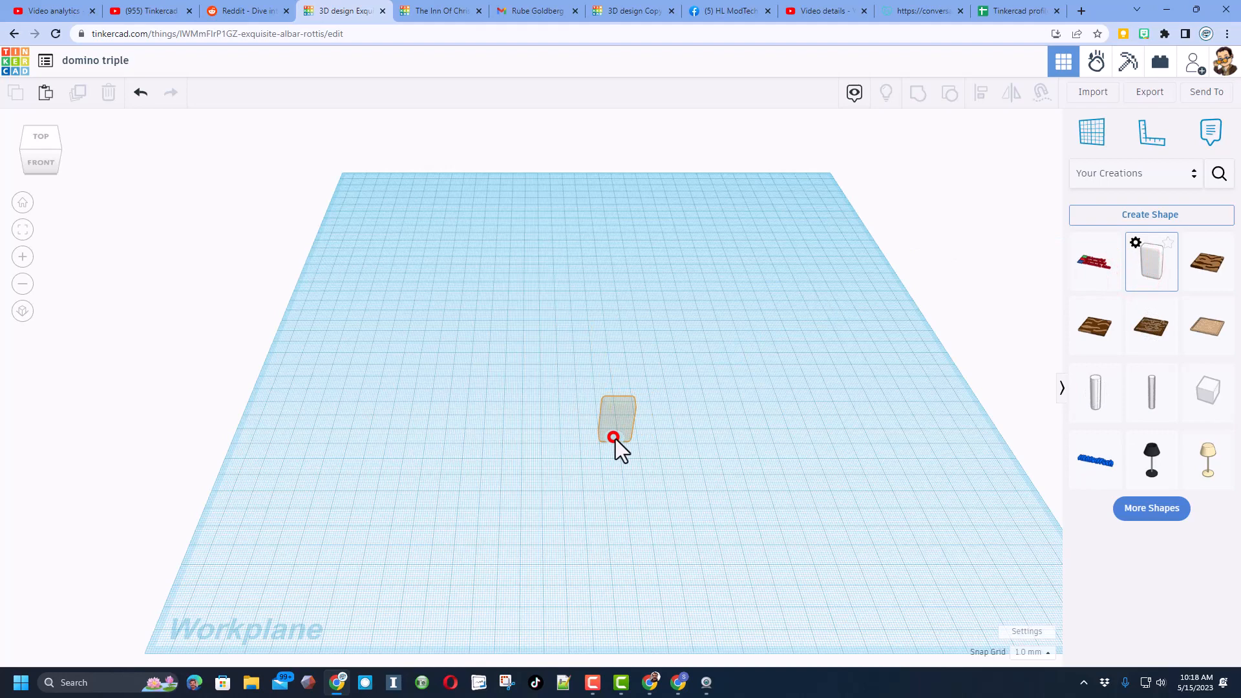
left_click(616, 438)
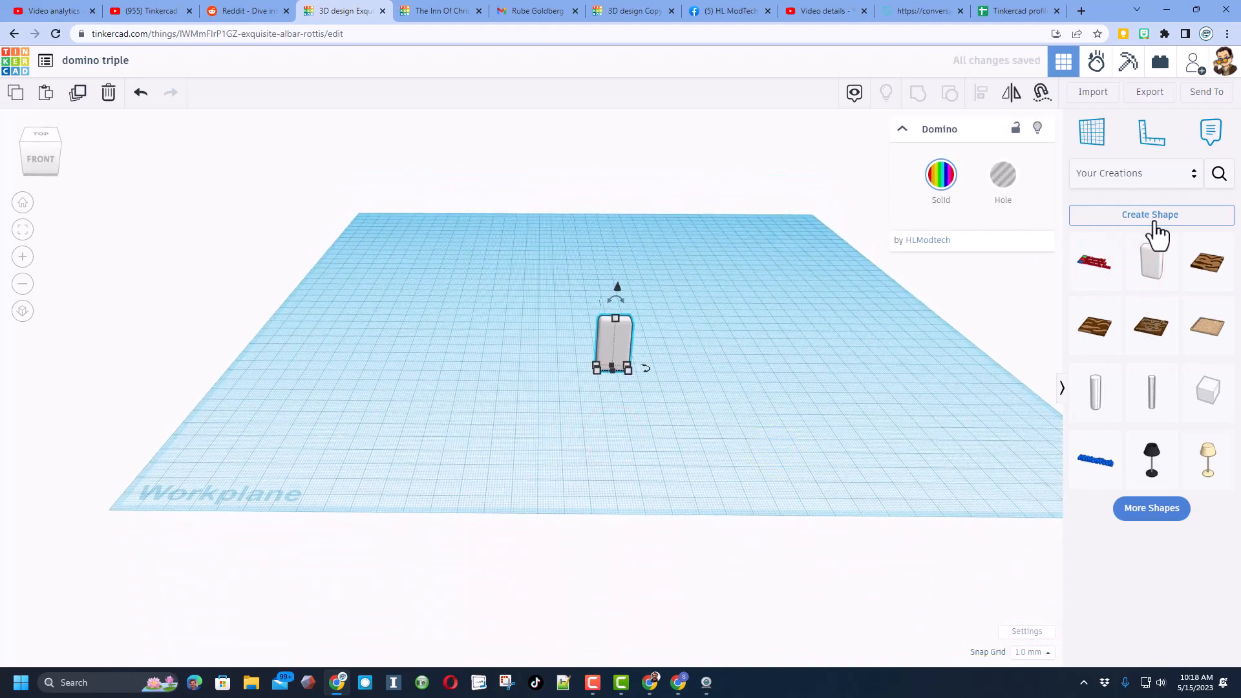
left_click(1134, 172)
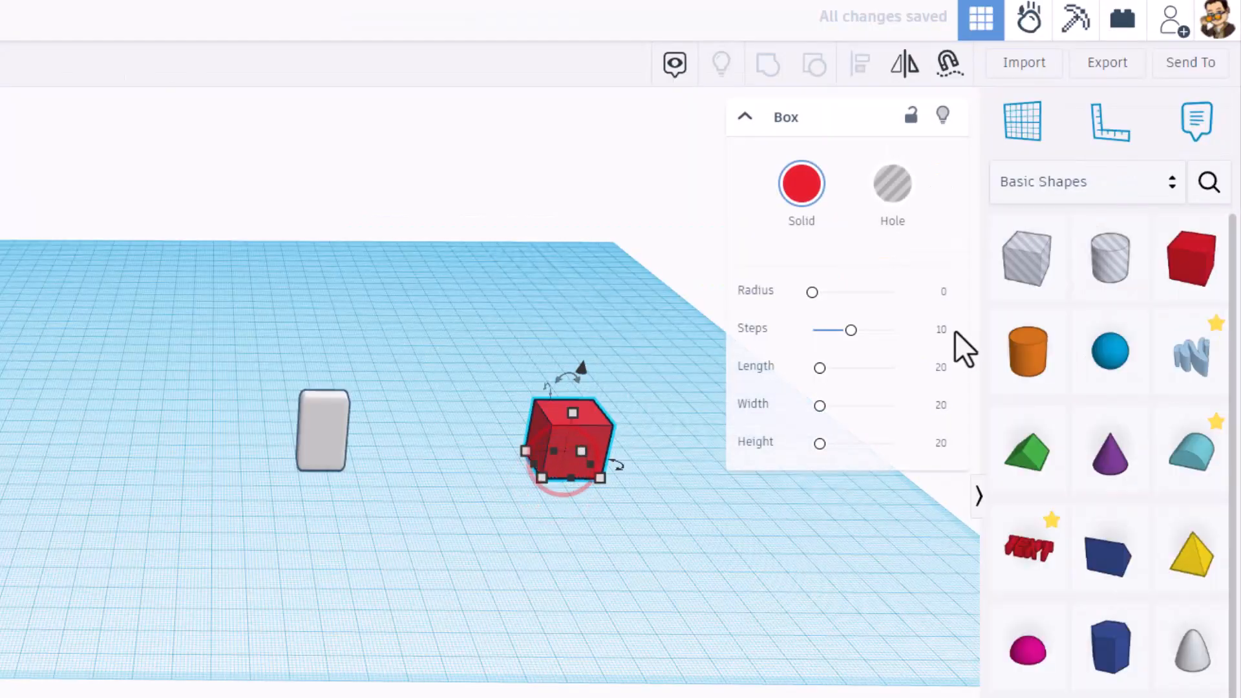
Step: Size a comparison box to 6×16×28, round its edges slightly and colour it white
left_click(942, 366)
type("6")
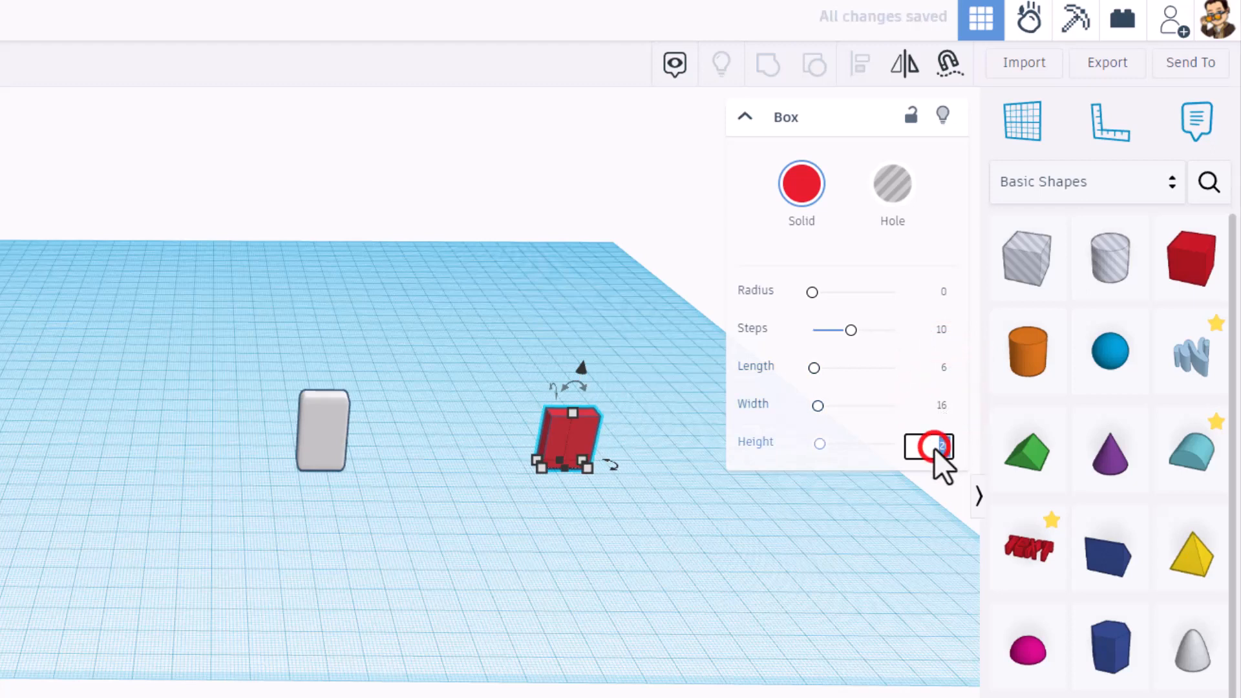
left_click(928, 446)
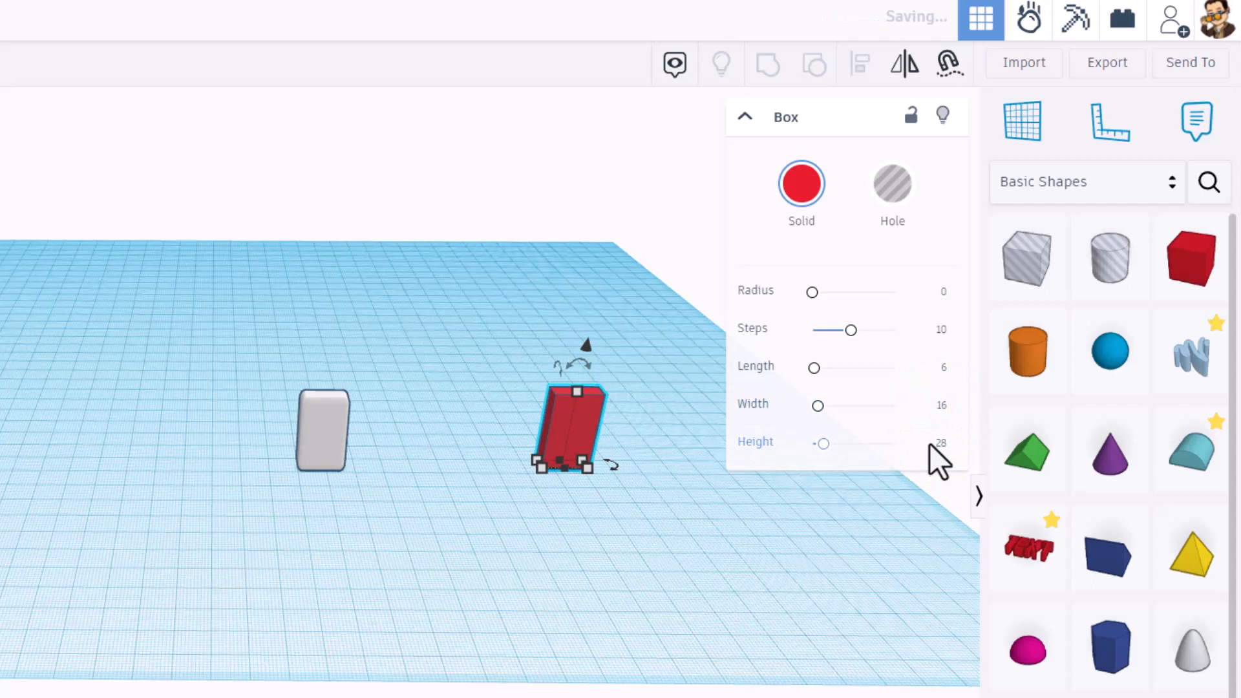
left_click(934, 291)
type("2")
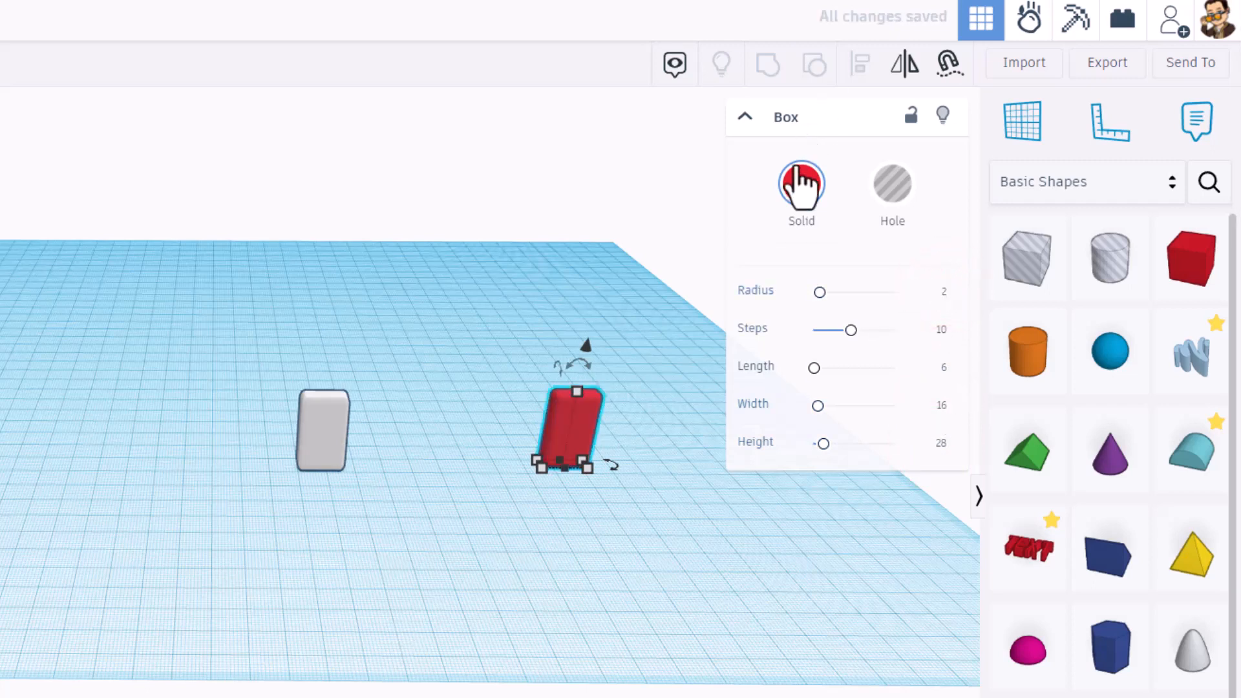
left_click(800, 186)
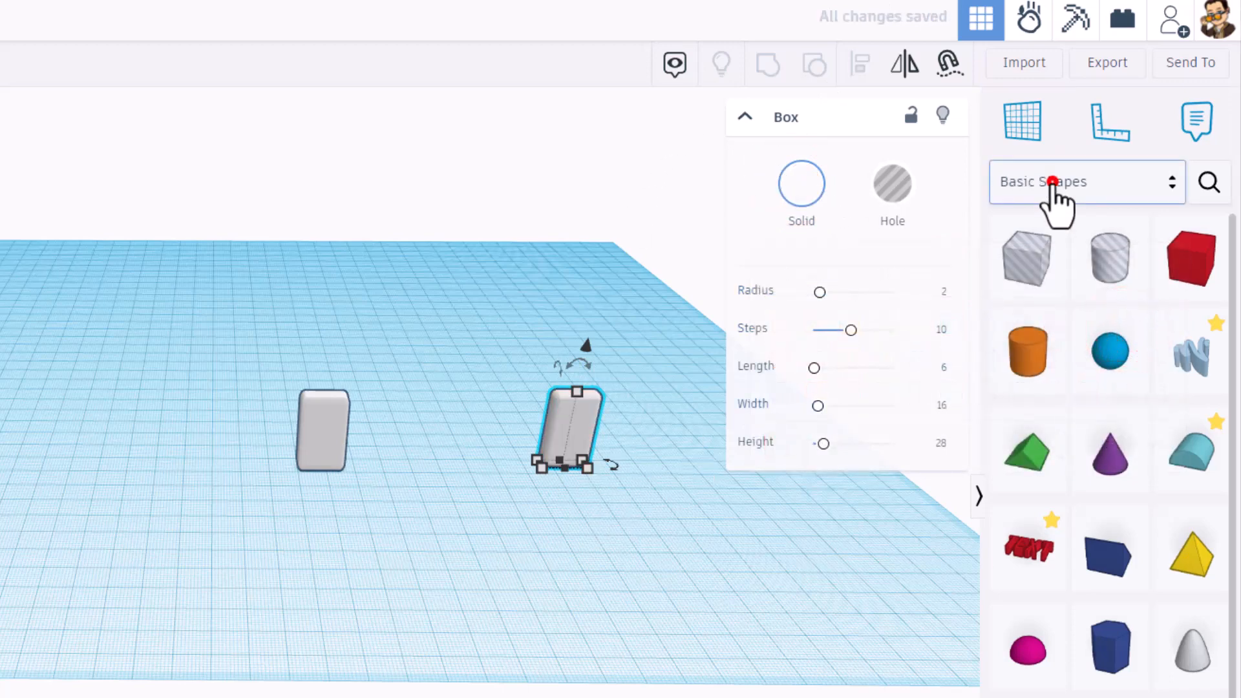
left_click(1085, 181)
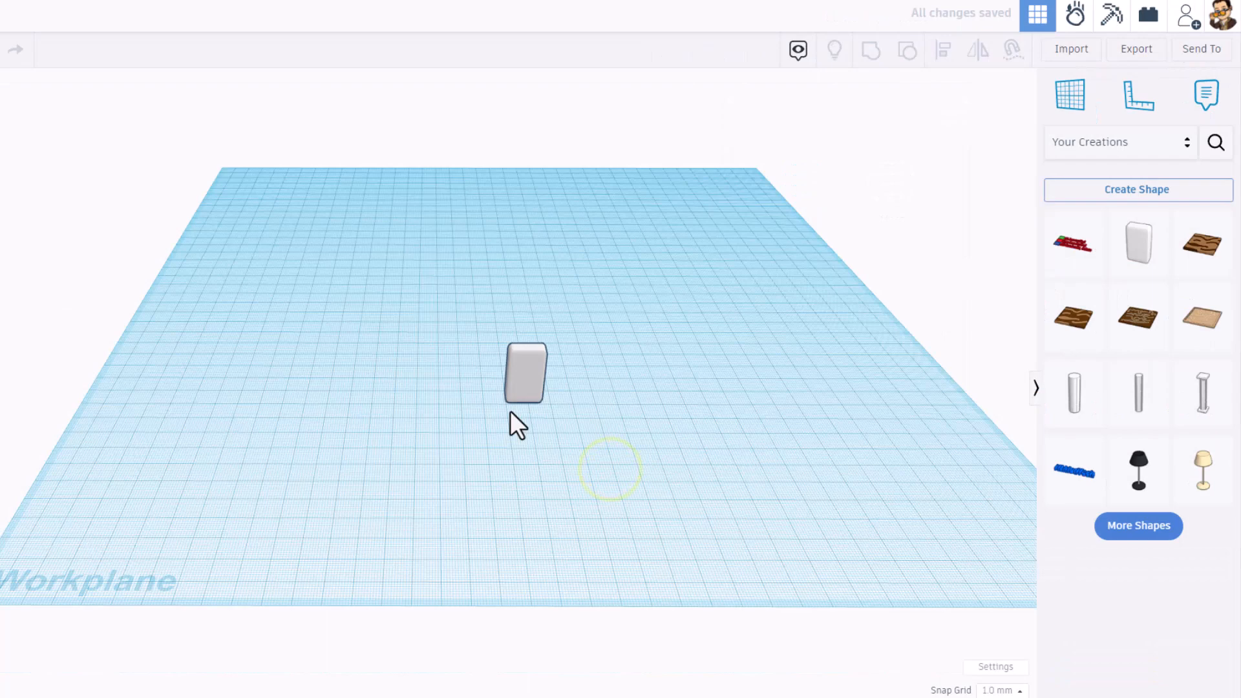
Step: Duplicate the domino and set the Snap Grid to 5.0 mm
key("ctrl+d")
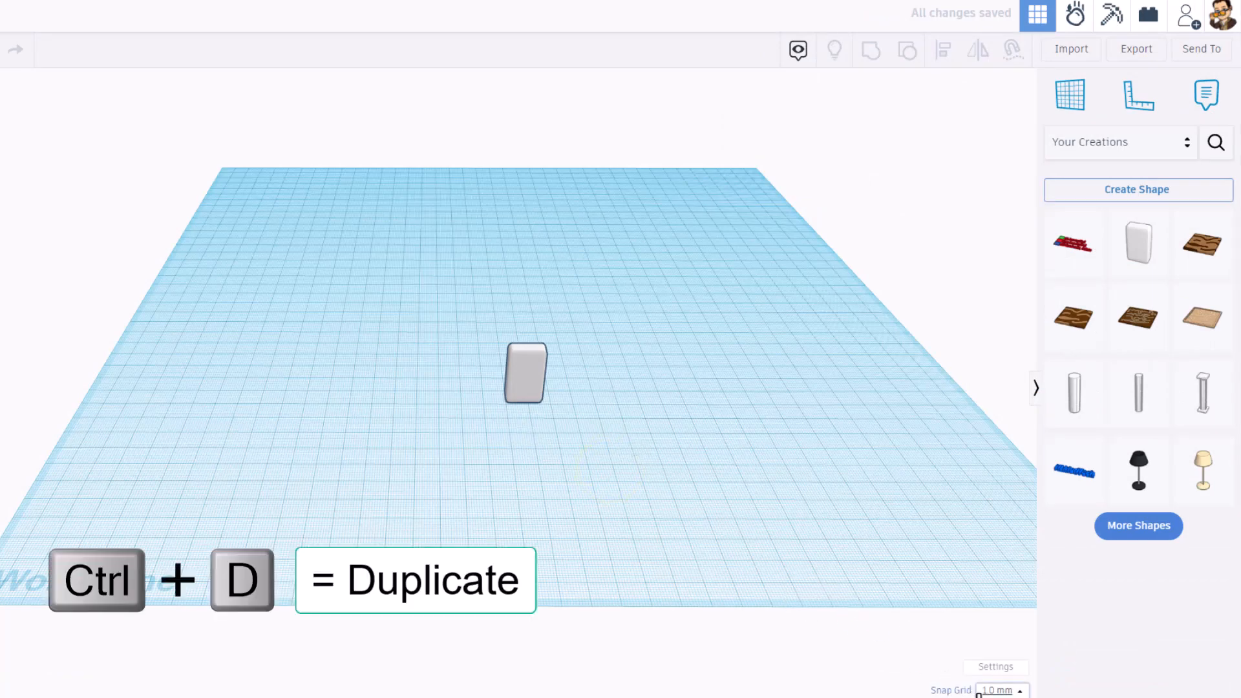
left_click(1000, 689)
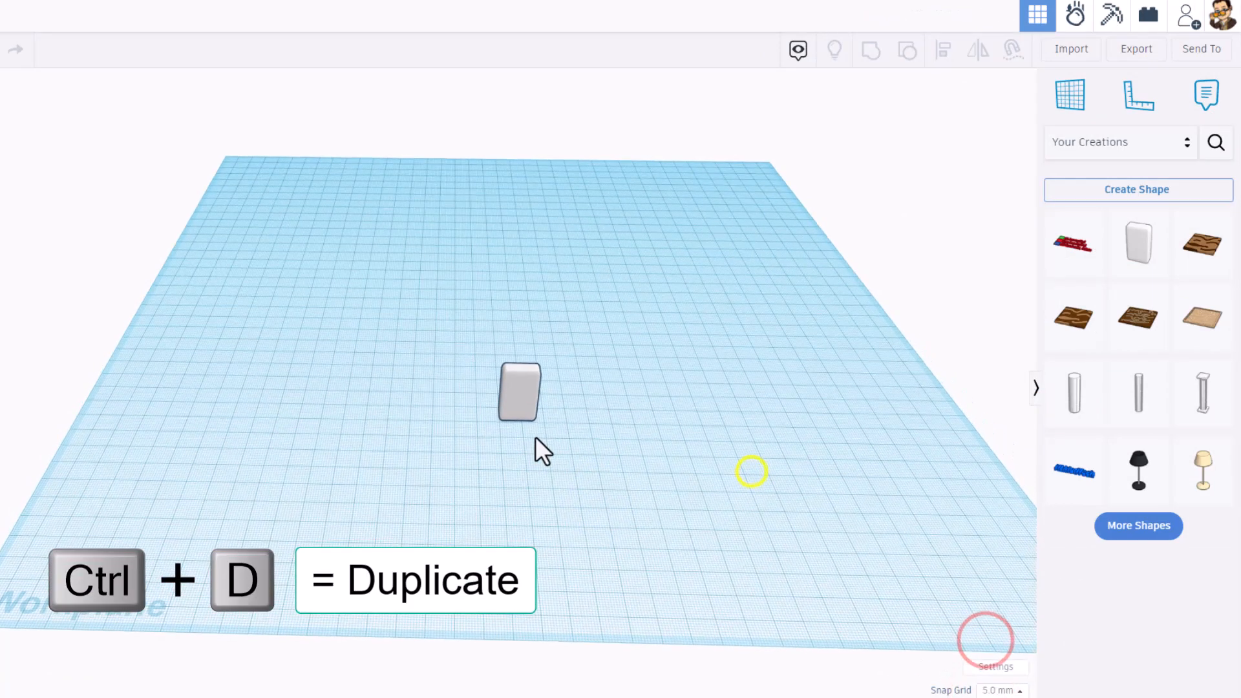
left_click(520, 393)
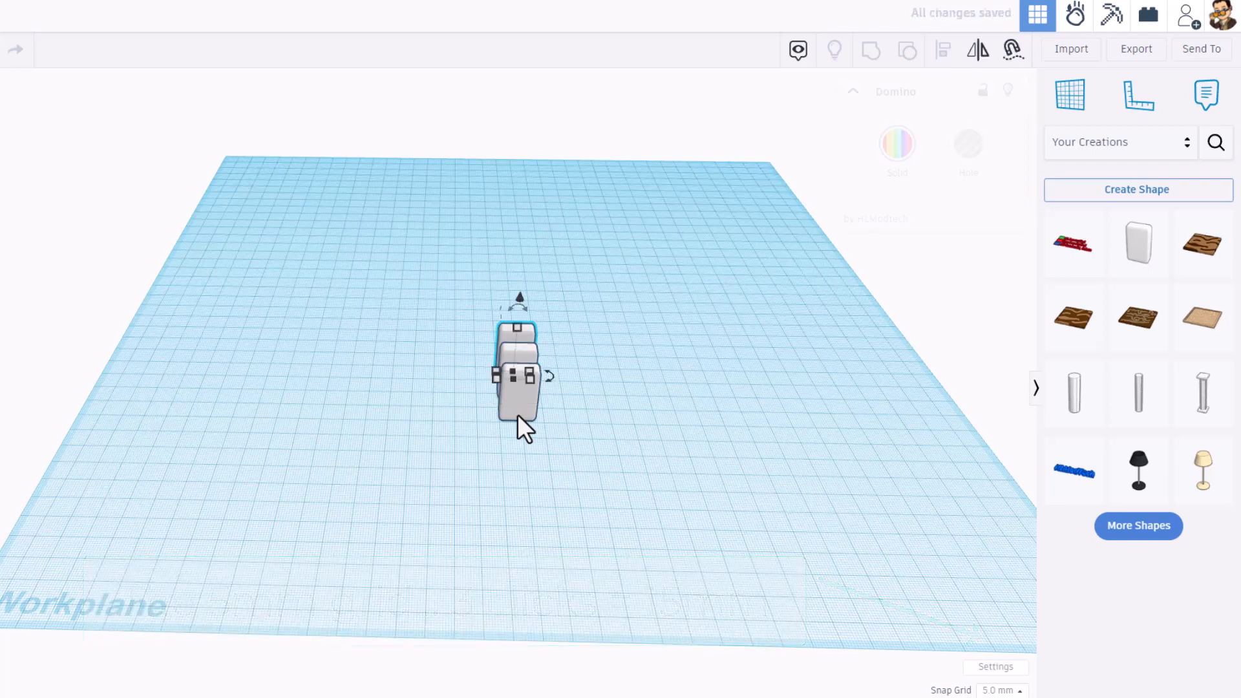
Step: Repeat the duplicate to build a straight row of dominoes and delete the stray extras
key("ctrl+d")
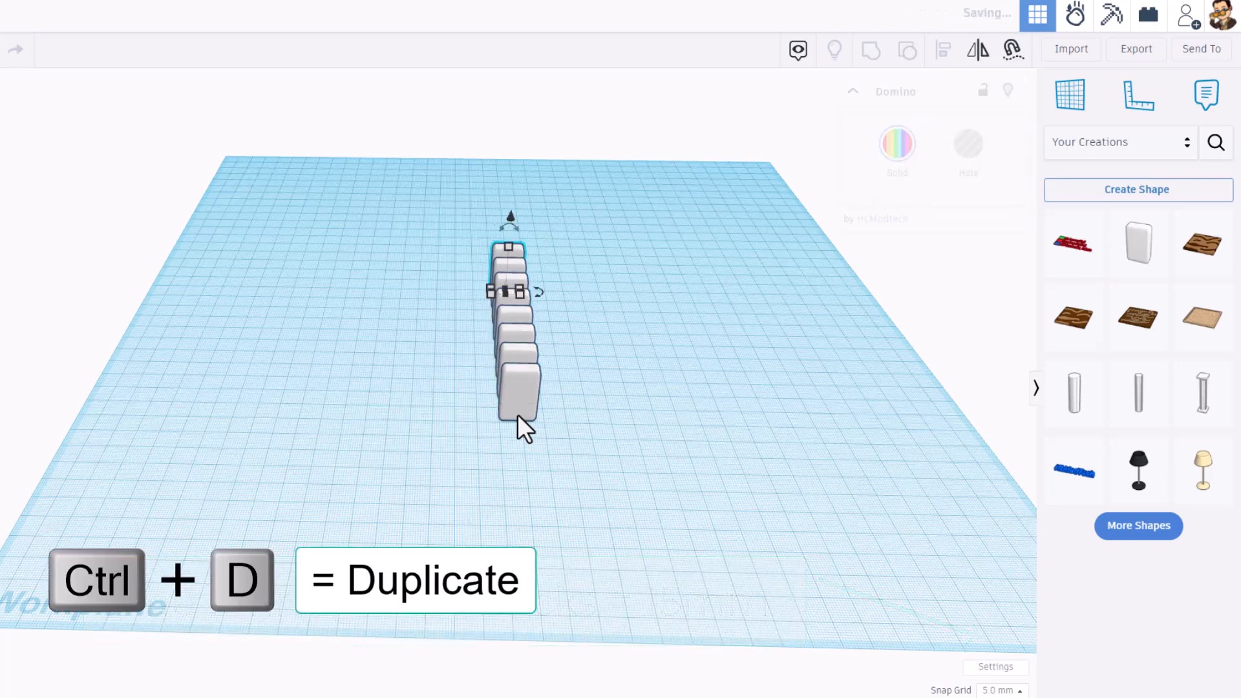
key("Ctrl+D")
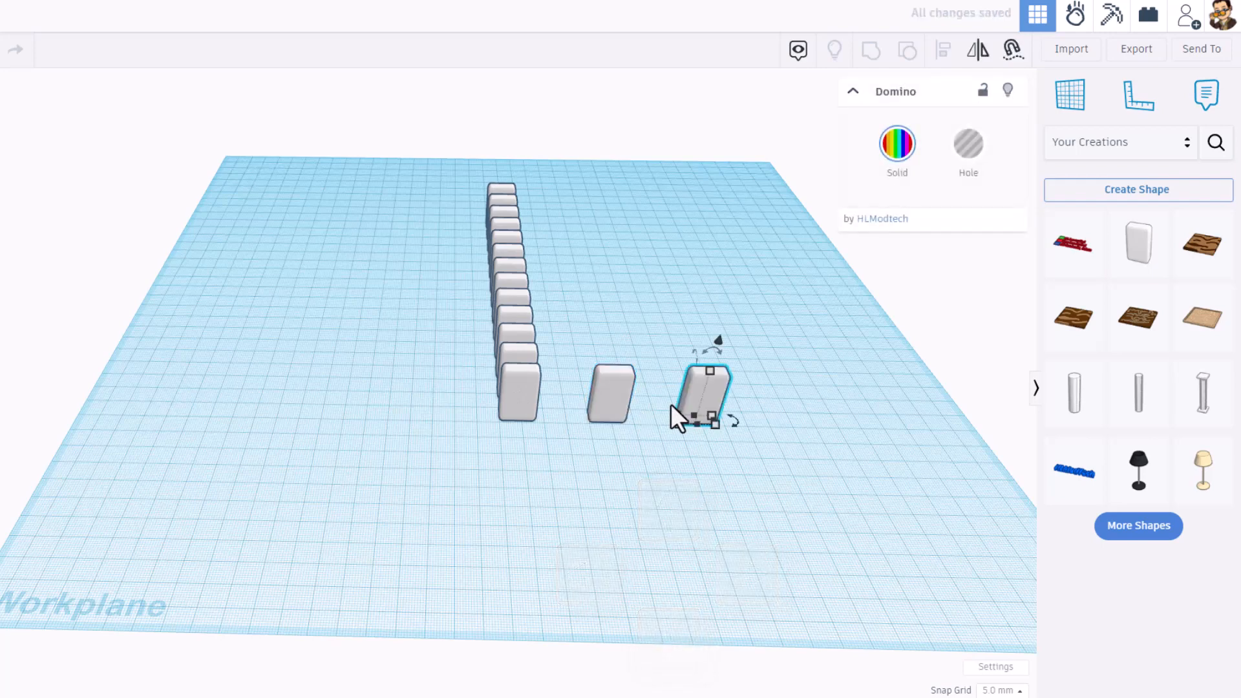
key("Delete")
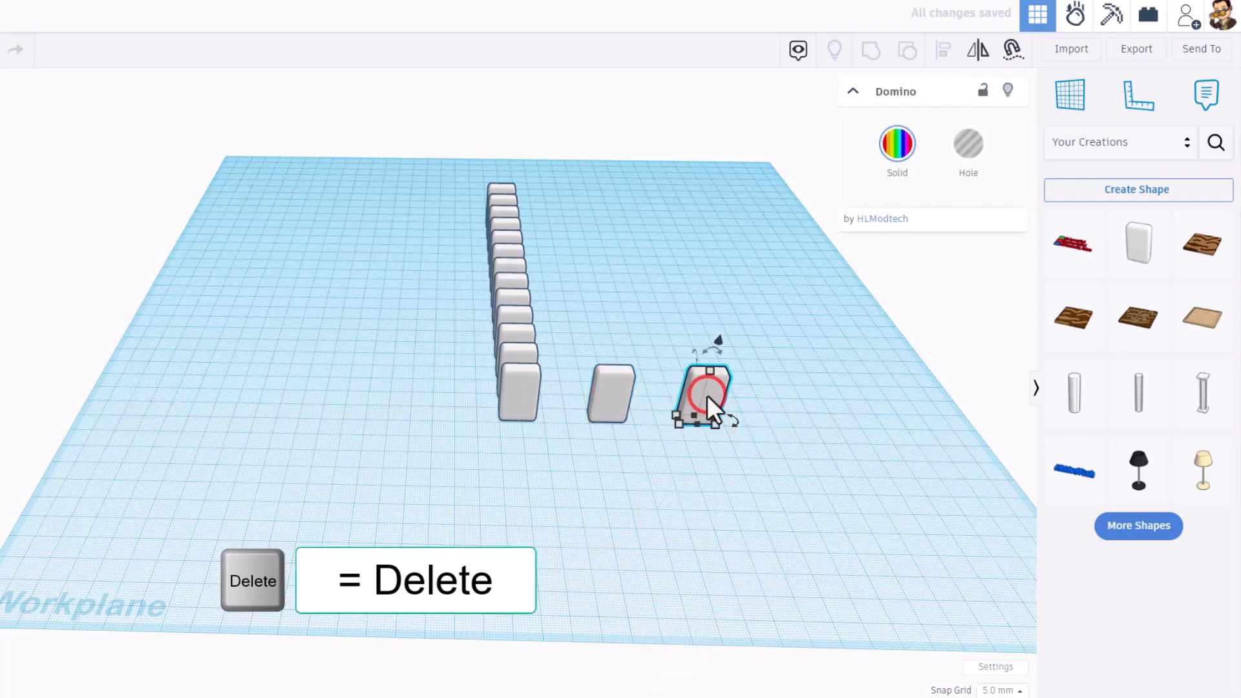
key("Delete")
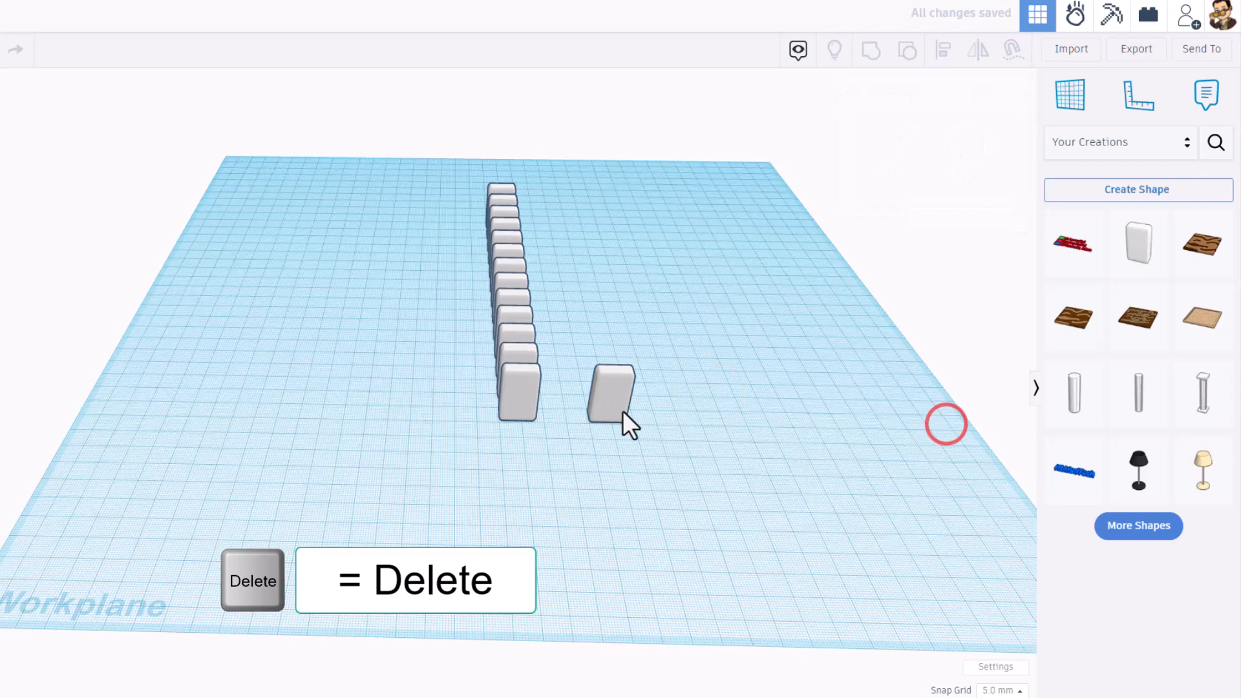
Step: Rotate a separate domino and duplicate it repeatedly into a curved row left of the straight line
left_click(609, 396)
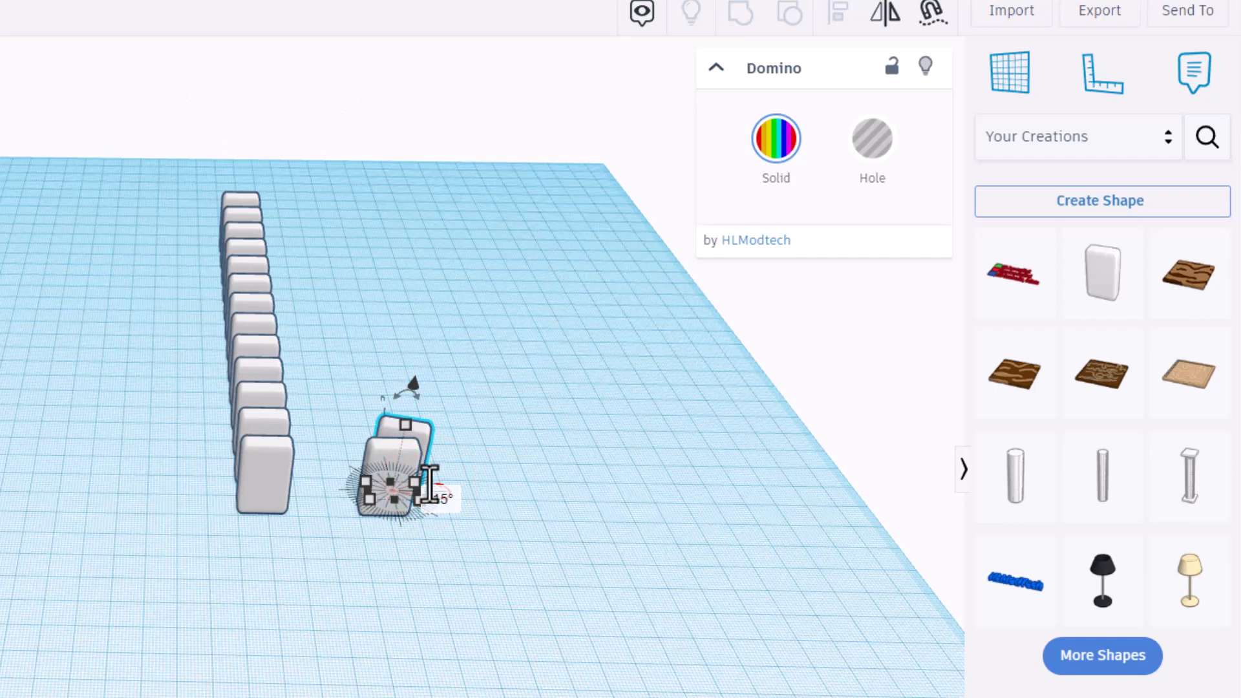
key("ctrl+d")
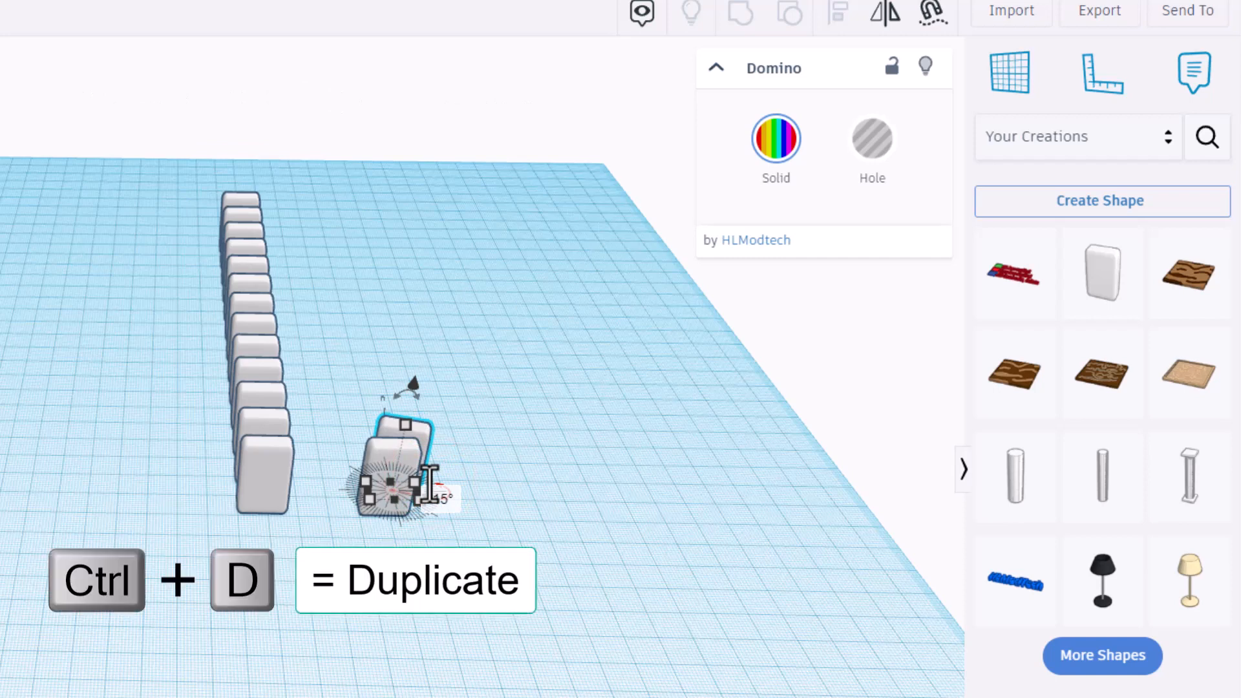
key("ctrl+d")
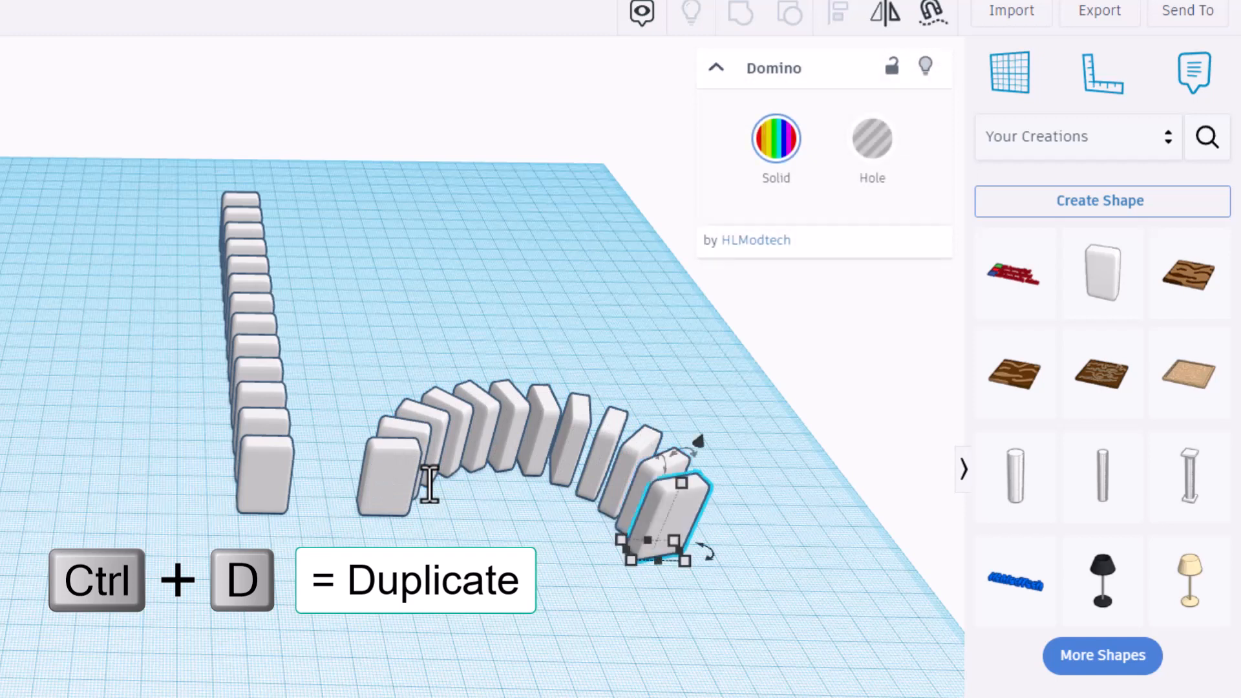
key("ctrl+d")
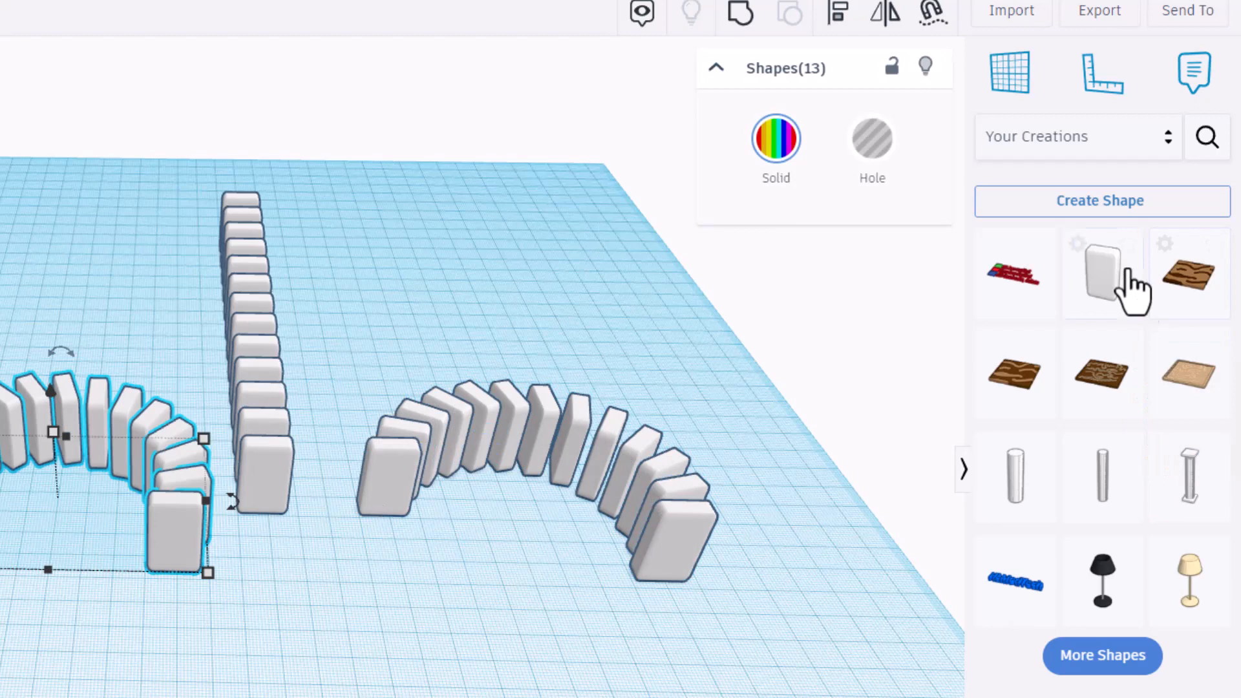
Step: Move the left domino curve closer to the straight row, deselect it and list the shape collections
left_click(880, 13)
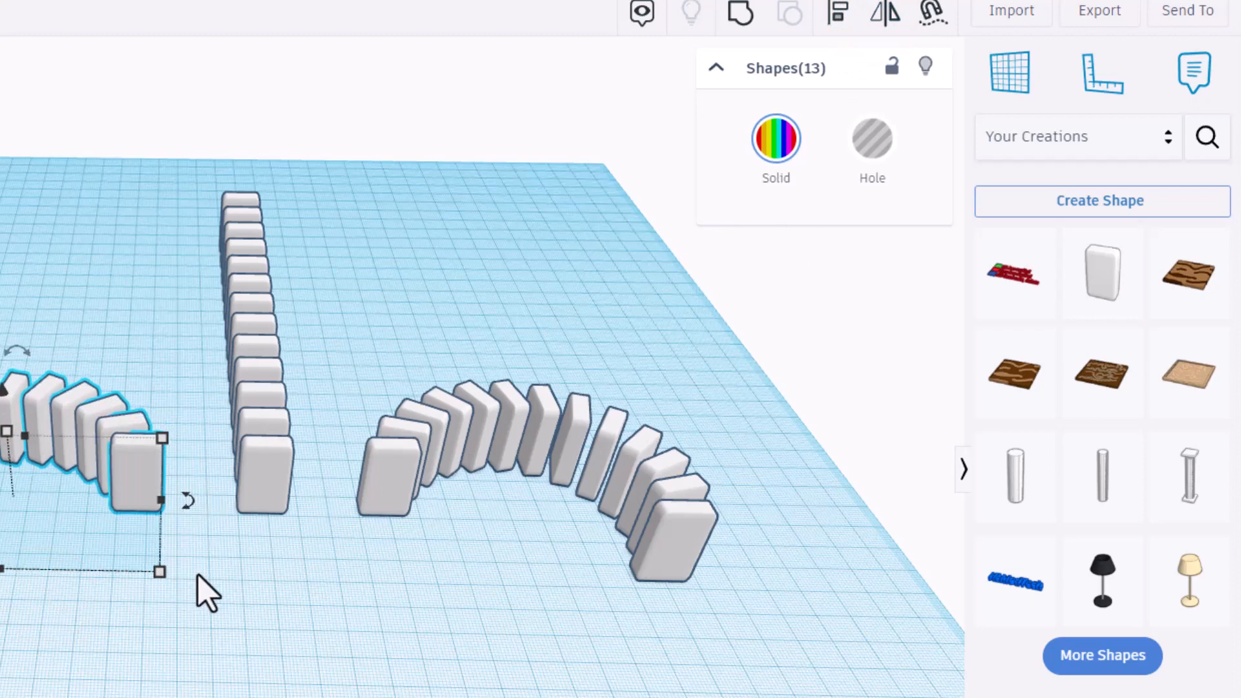
left_click(388, 589)
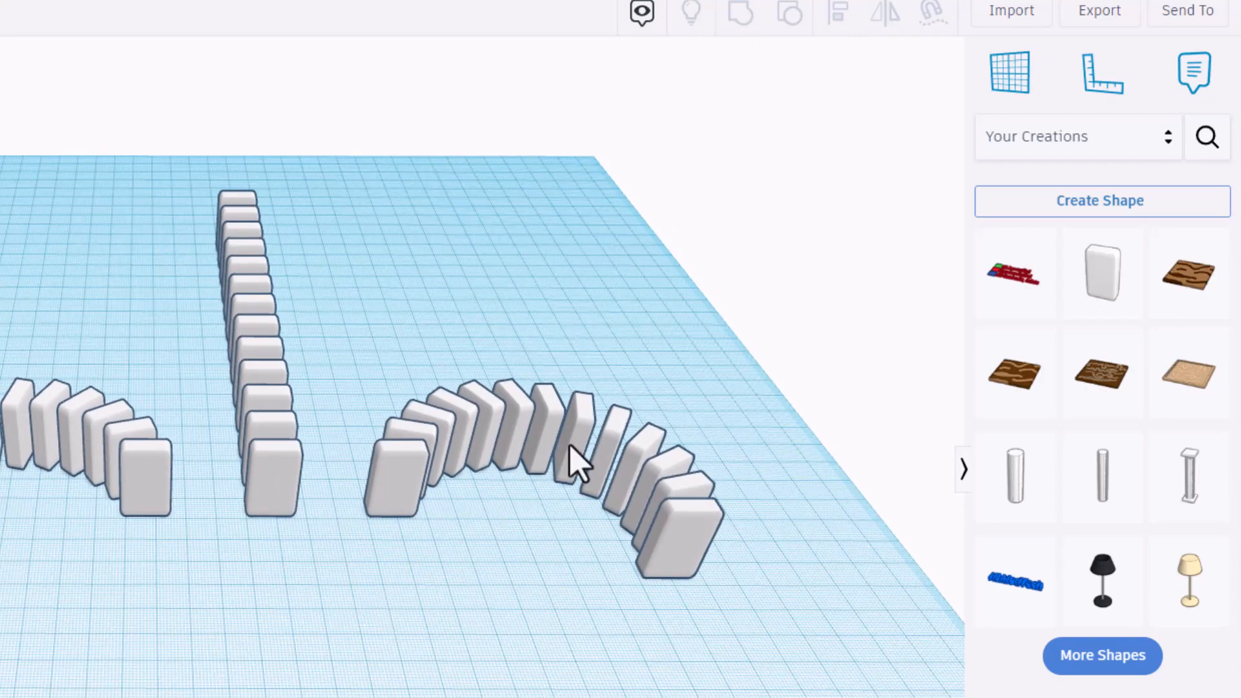
left_click(1167, 135)
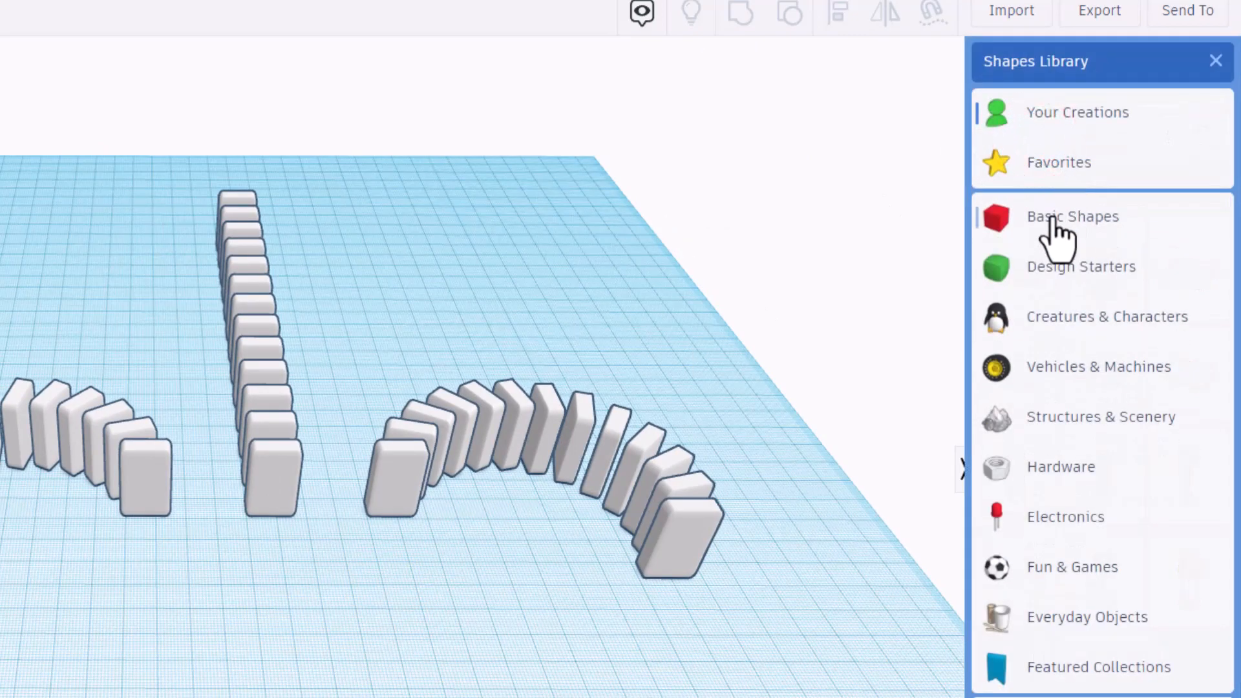
Step: Switch to Basic Shapes and place a large red box with a thin red bar beside it
left_click(1072, 216)
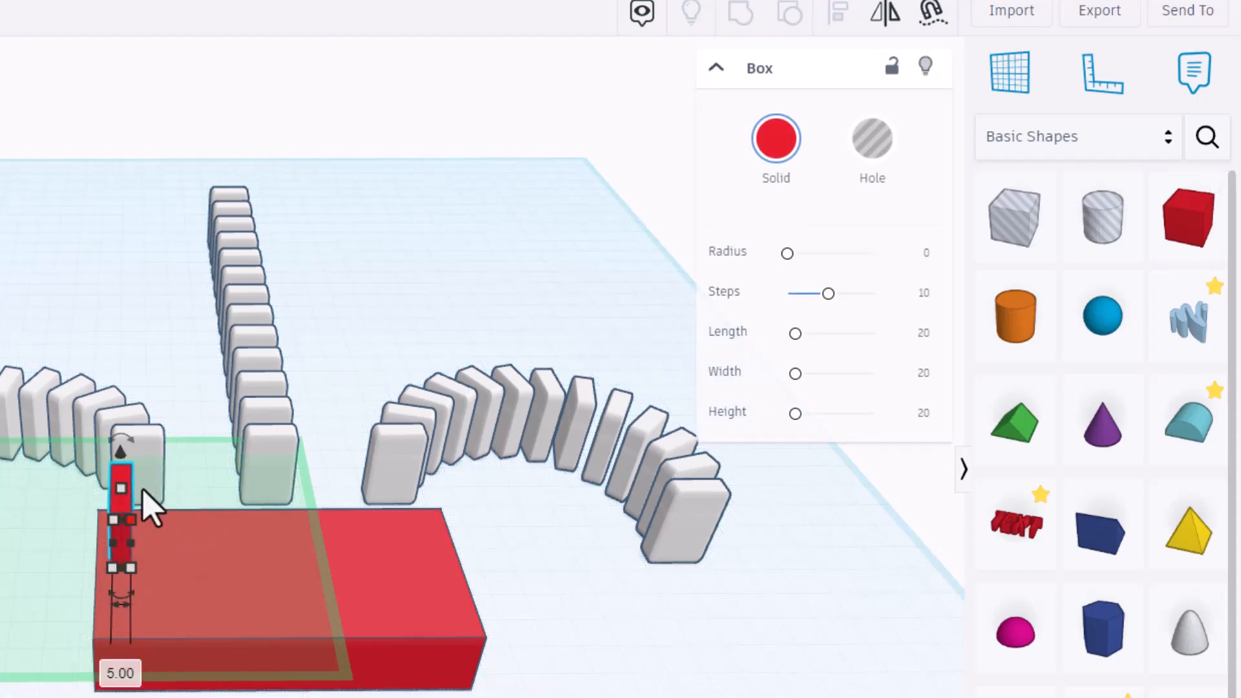
Step: Undo the bar's size change and set the Snap Grid to 1.0 mm
left_click(253, 514)
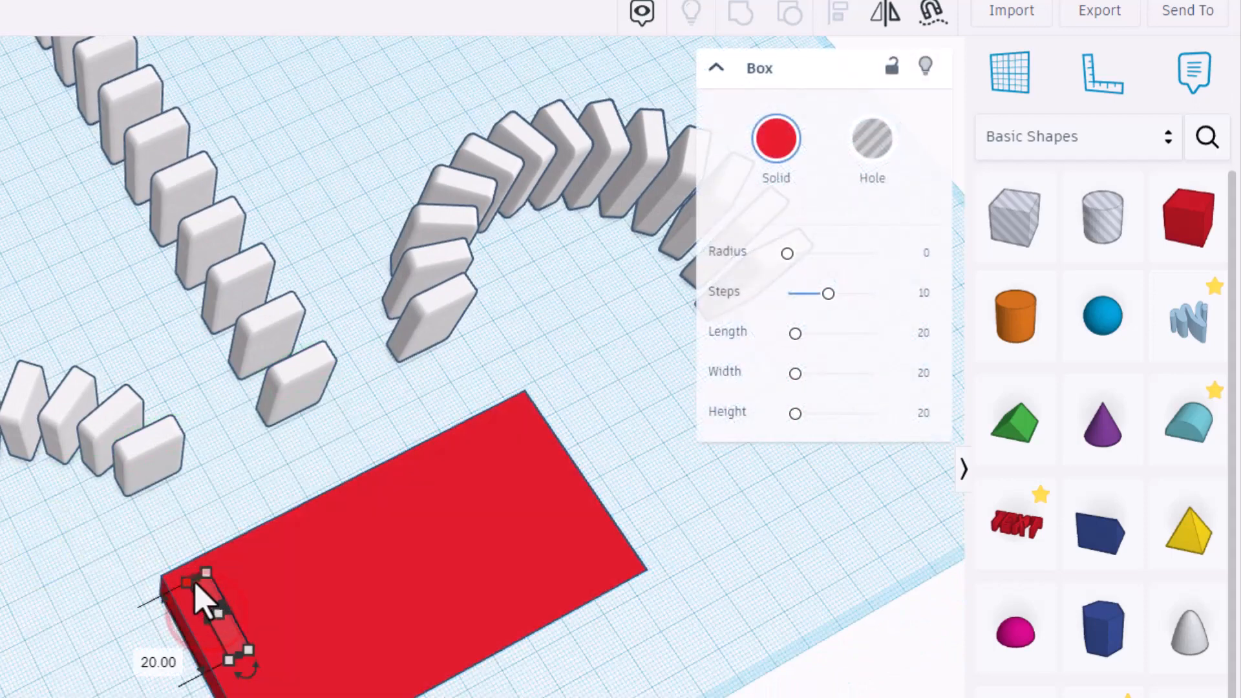
key("ctrl+z")
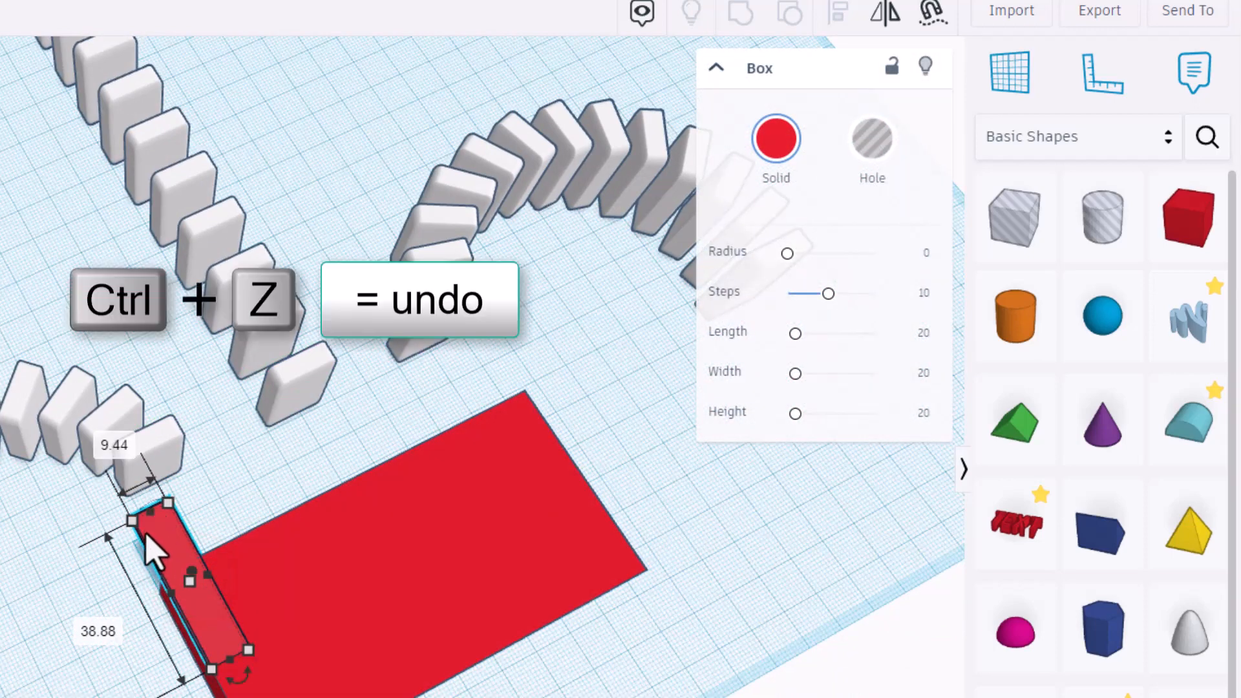
key("ctrl+z")
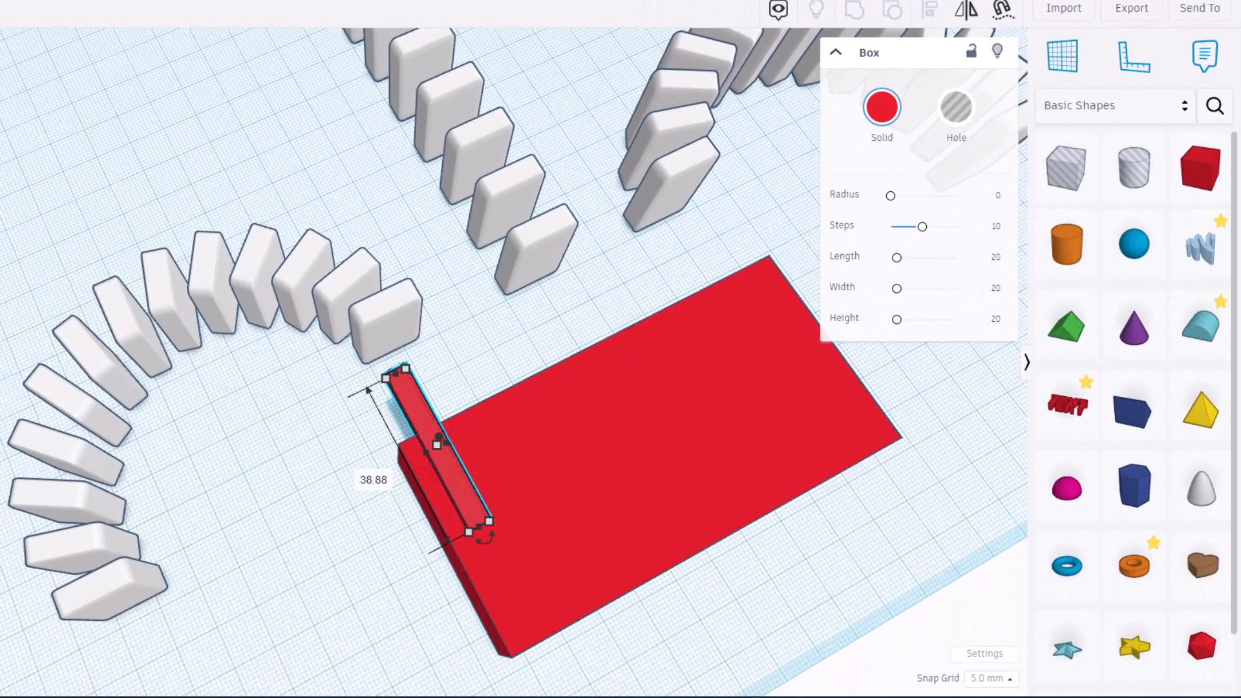
left_click(990, 679)
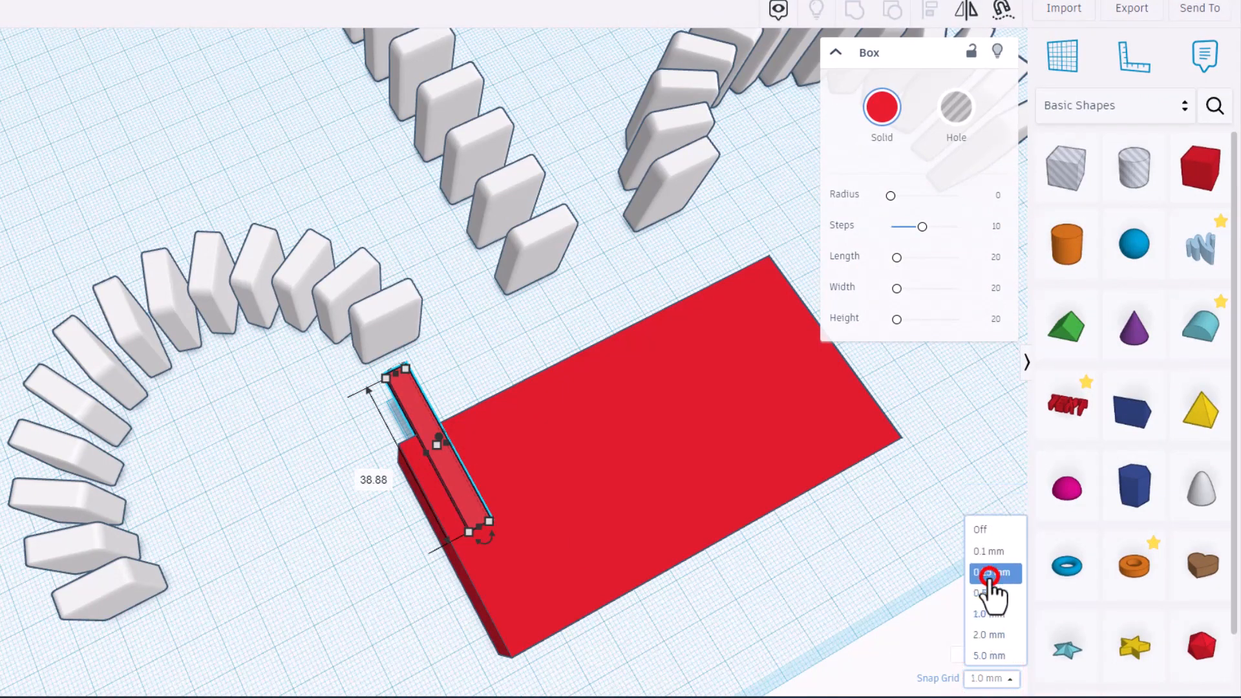
left_click(991, 572)
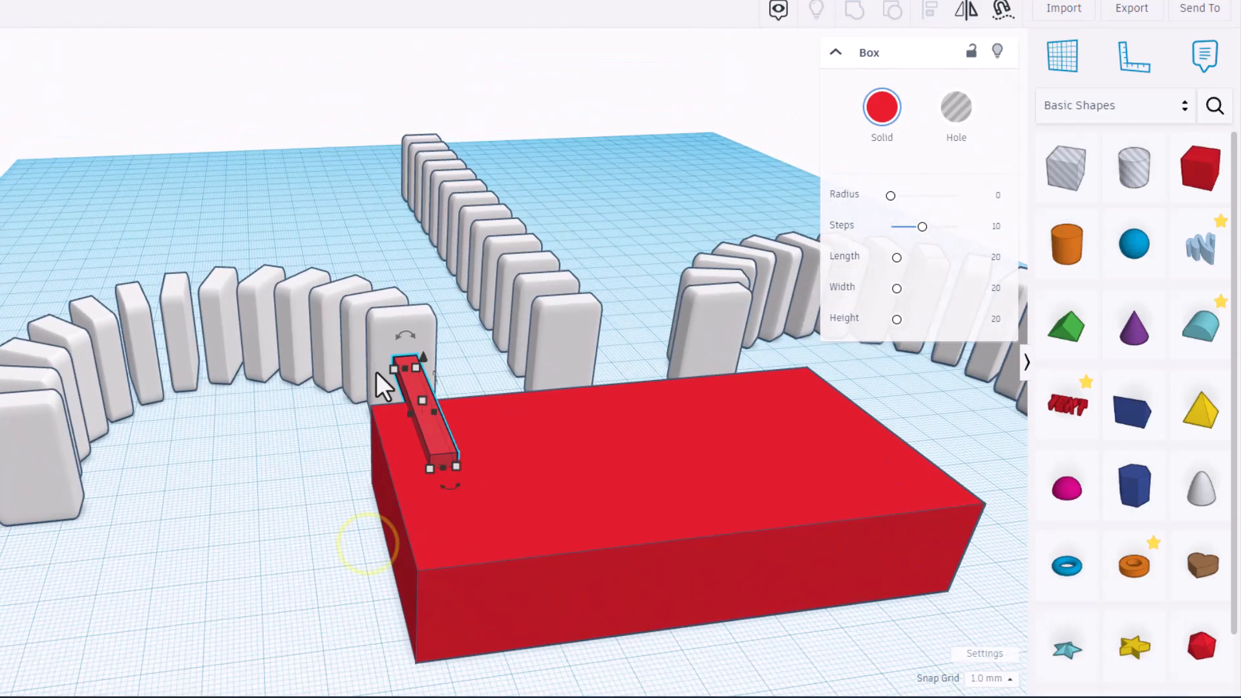
Step: Duplicate the thin red bar into several copies spaced across the top of the red box
key("ctrl+d")
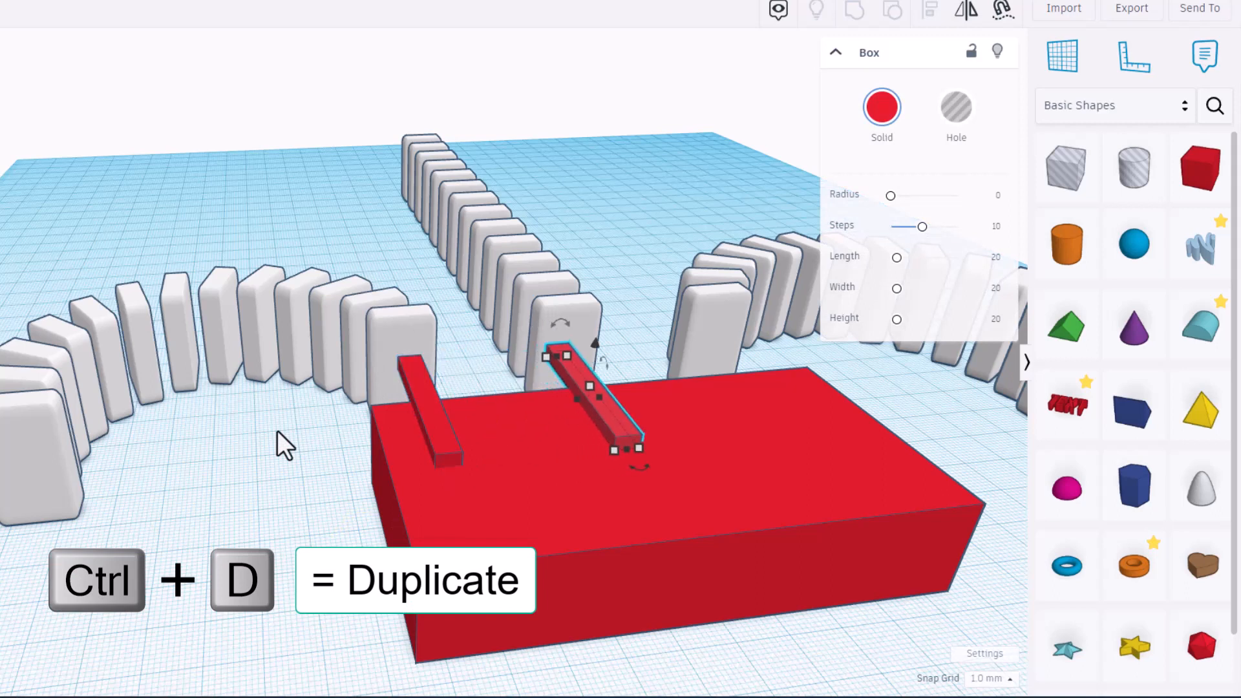
key("ctrl+d")
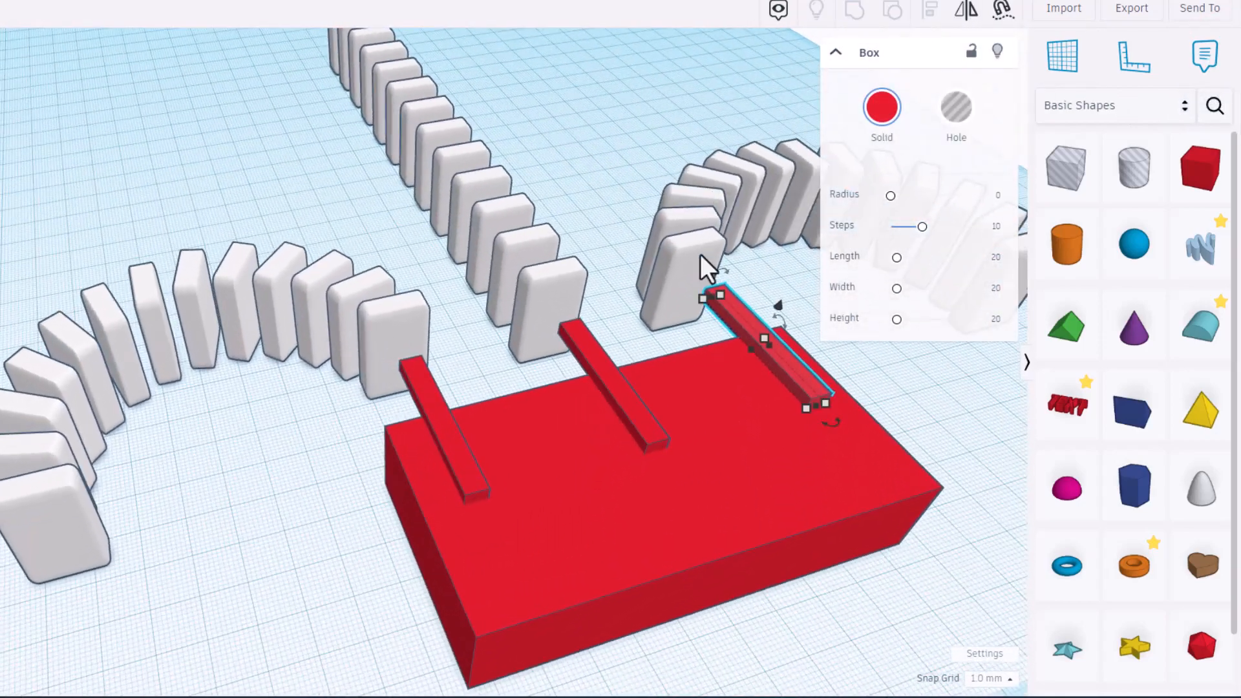
key("ctrl+d")
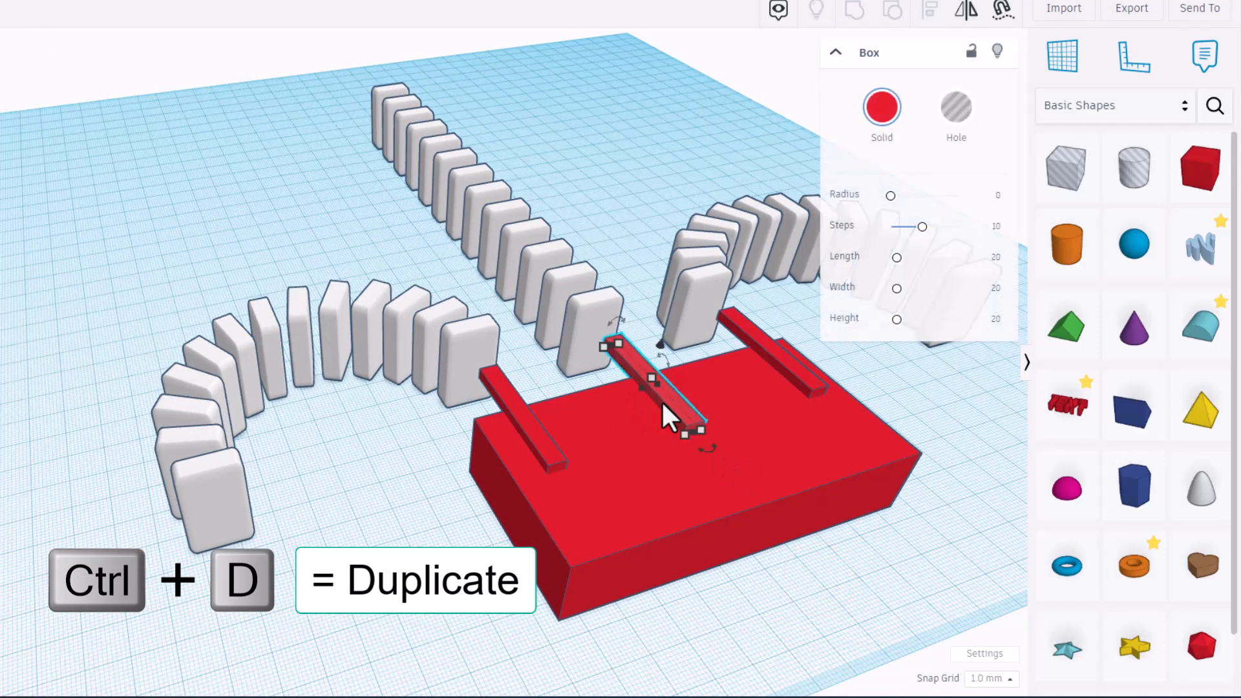
key("shift+Down")
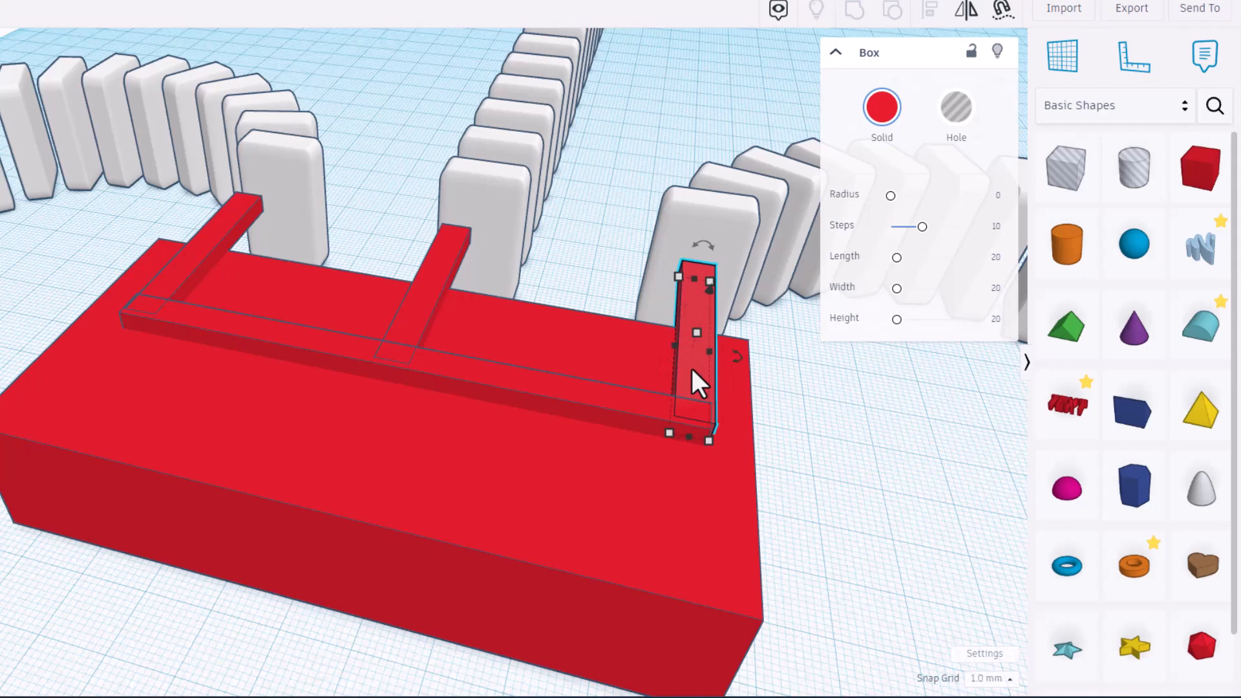
mouse_move(613, 428)
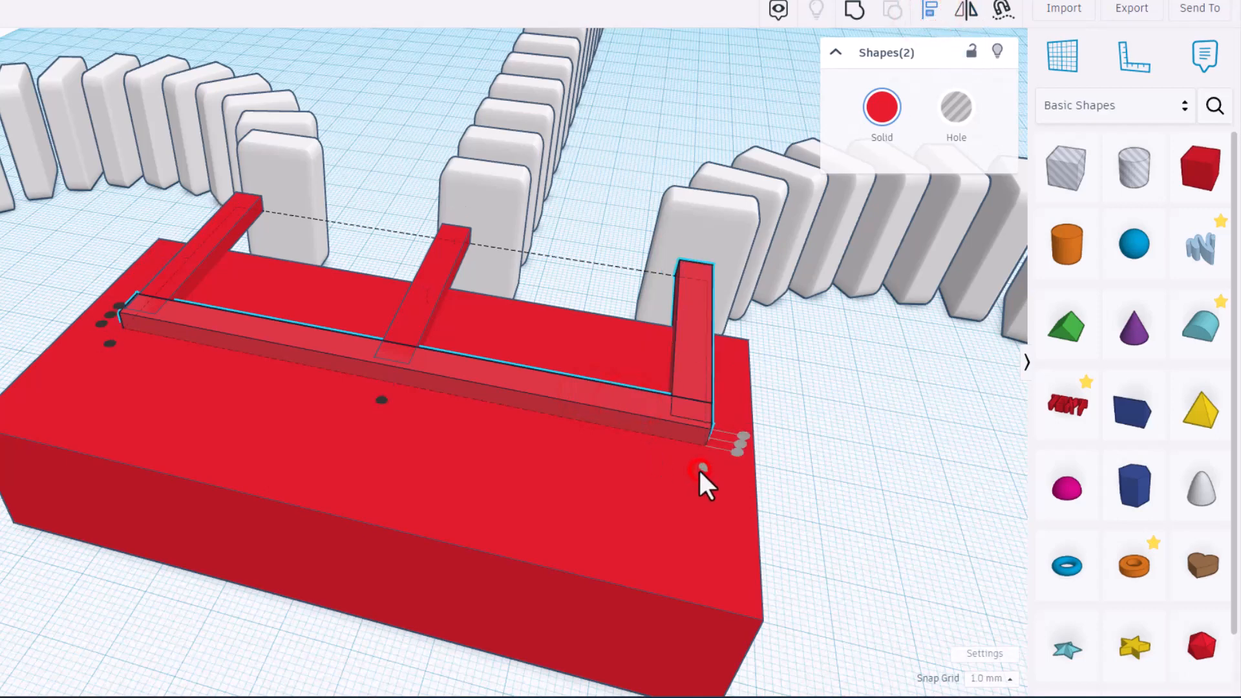
Step: Align the crossbar with the upright bars and raise a red block 10 mm over the middle
left_click(848, 433)
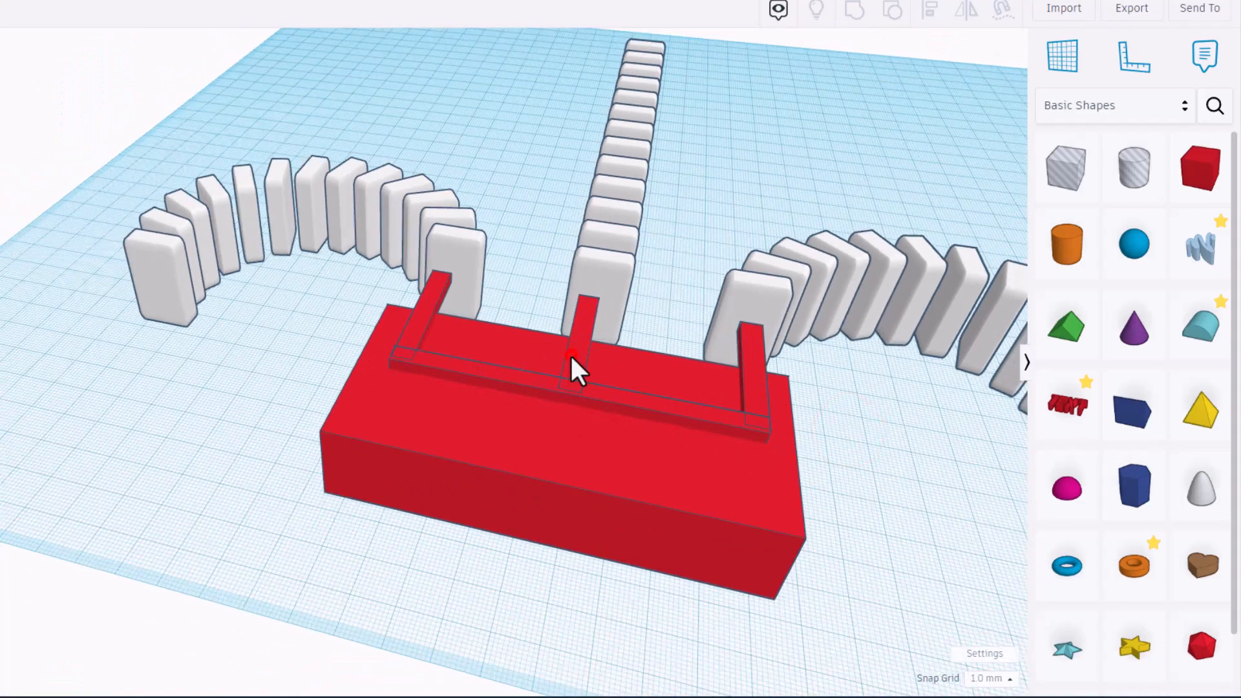
left_click(578, 332)
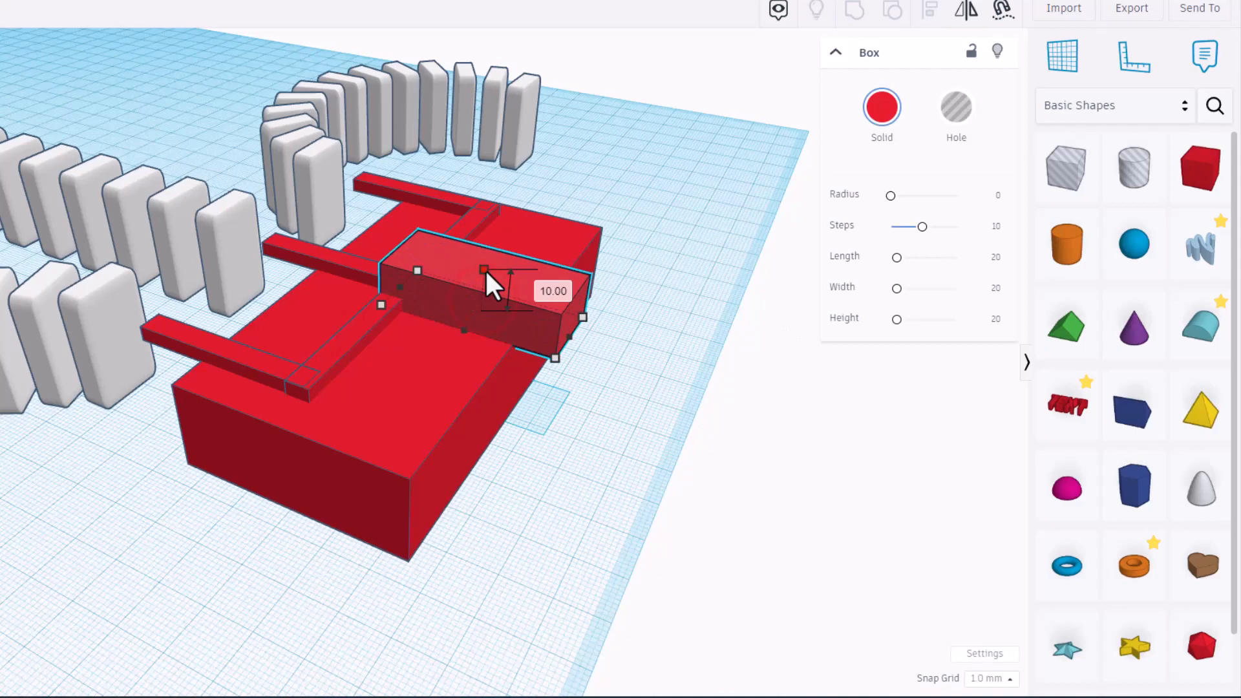
left_click(585, 422)
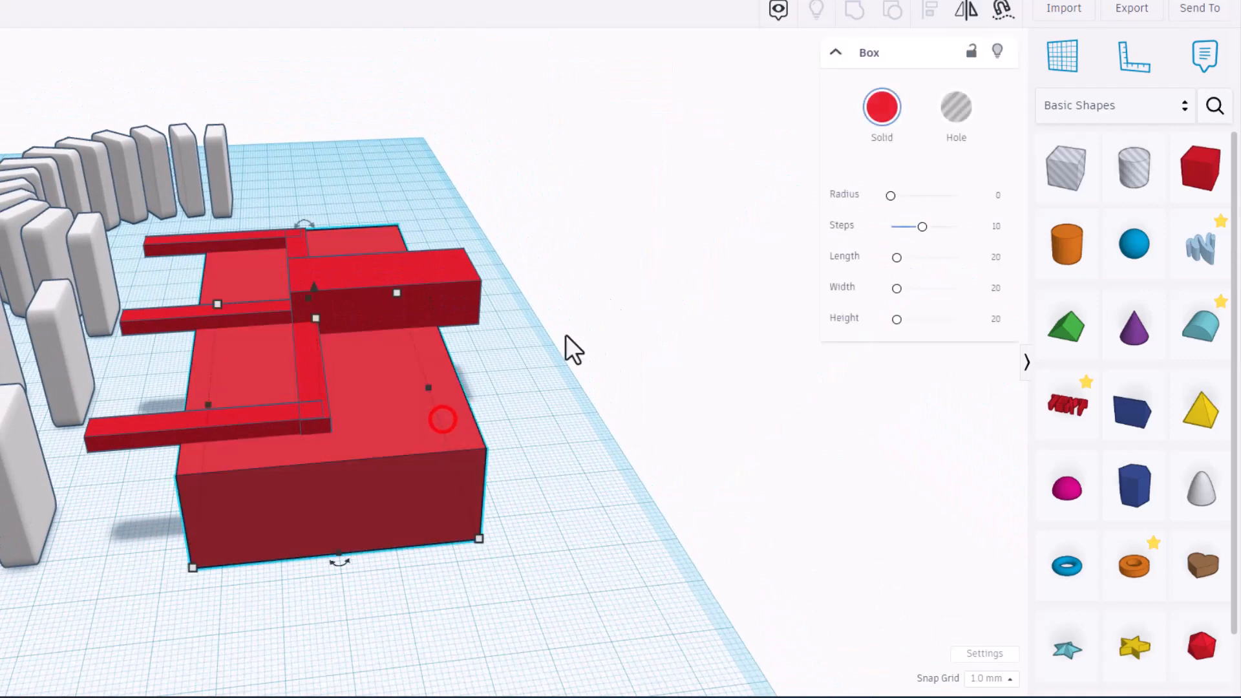
Step: Group the bars and block into one lever, then select every shape in the design
key("ctrl+g")
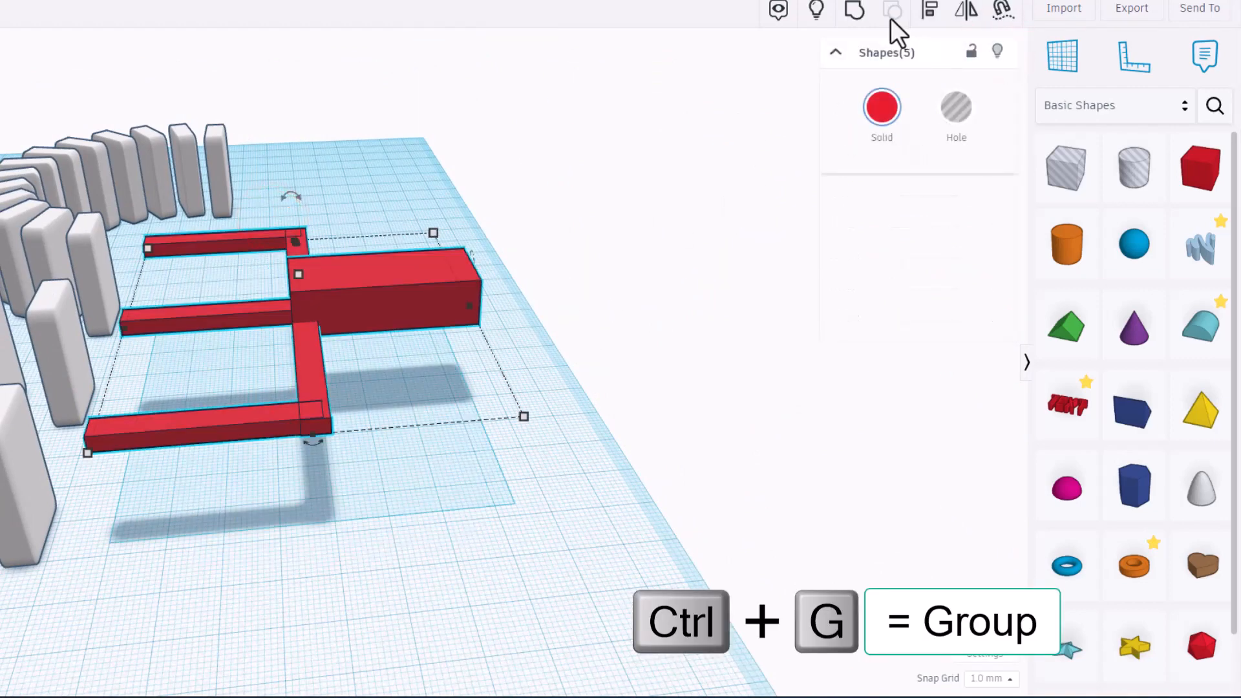
key("ctrl+g")
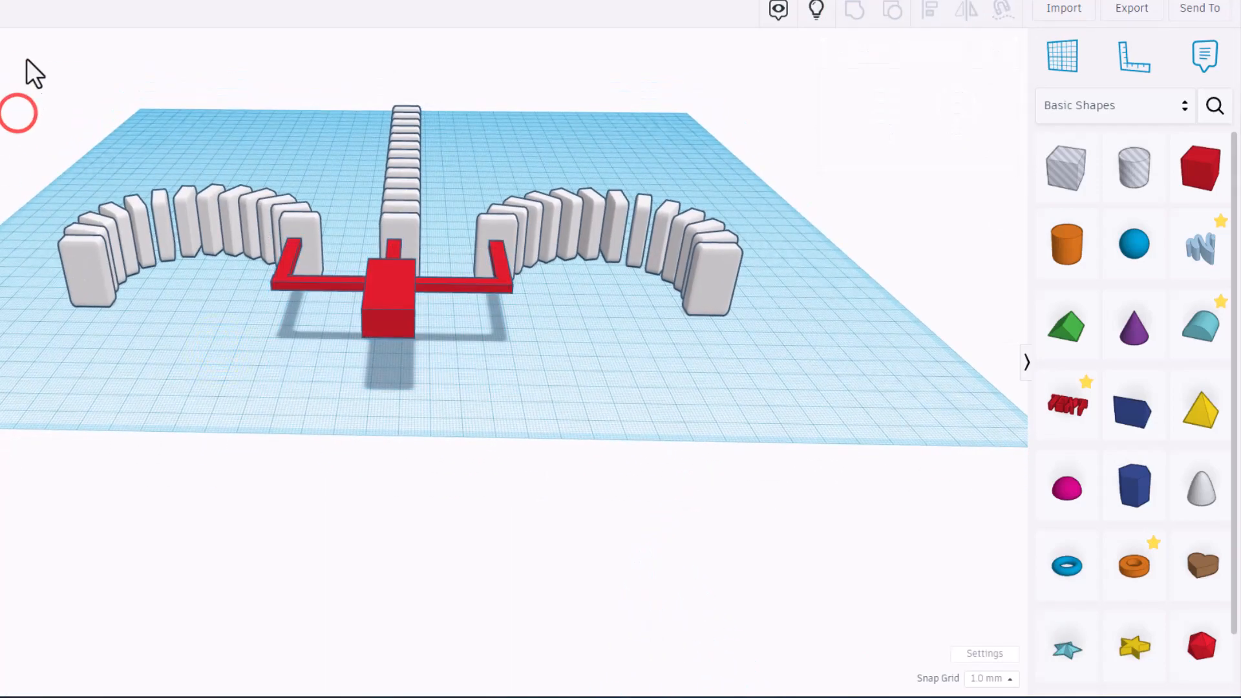
key("ctrl+a")
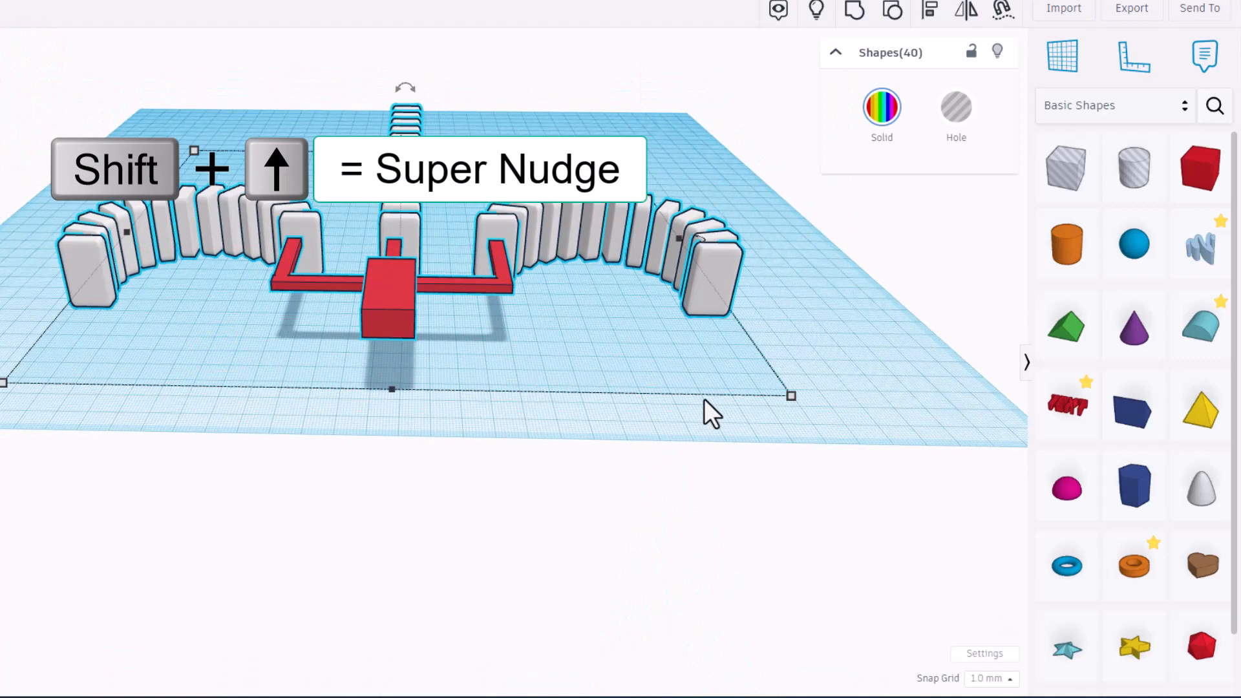
Step: Super-nudge all dominoes and the lever further back from the red base, then deselect
key("shift+Up")
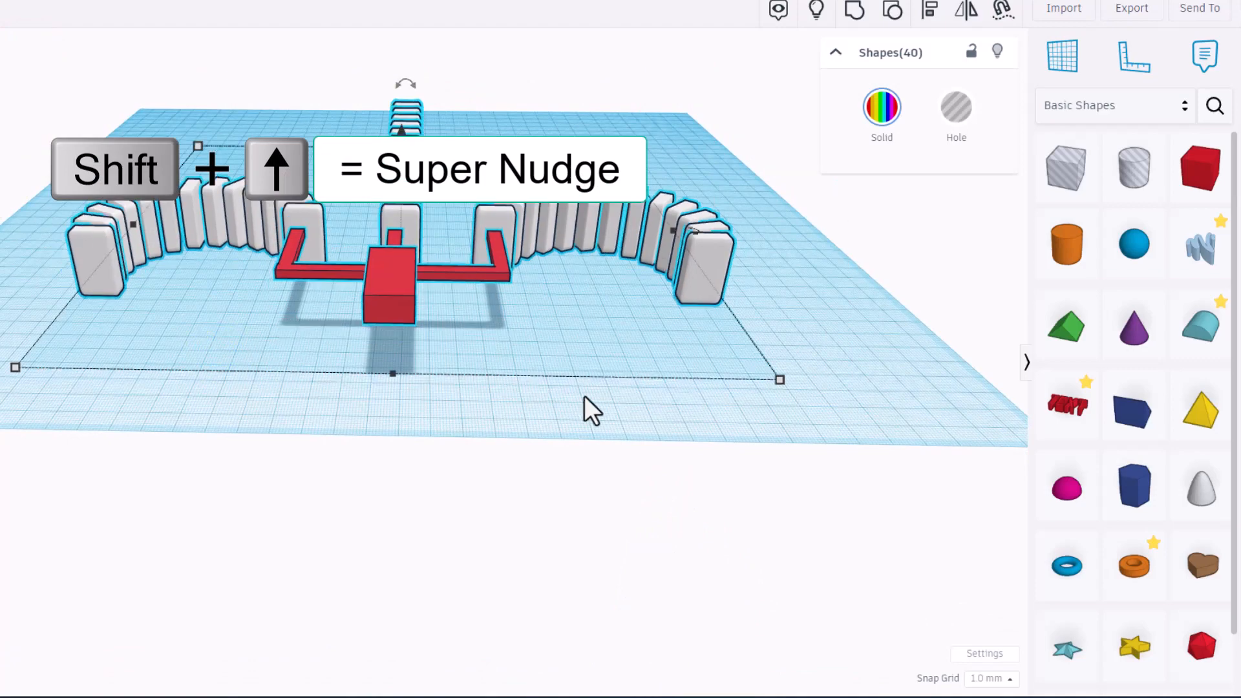
key("shift+up")
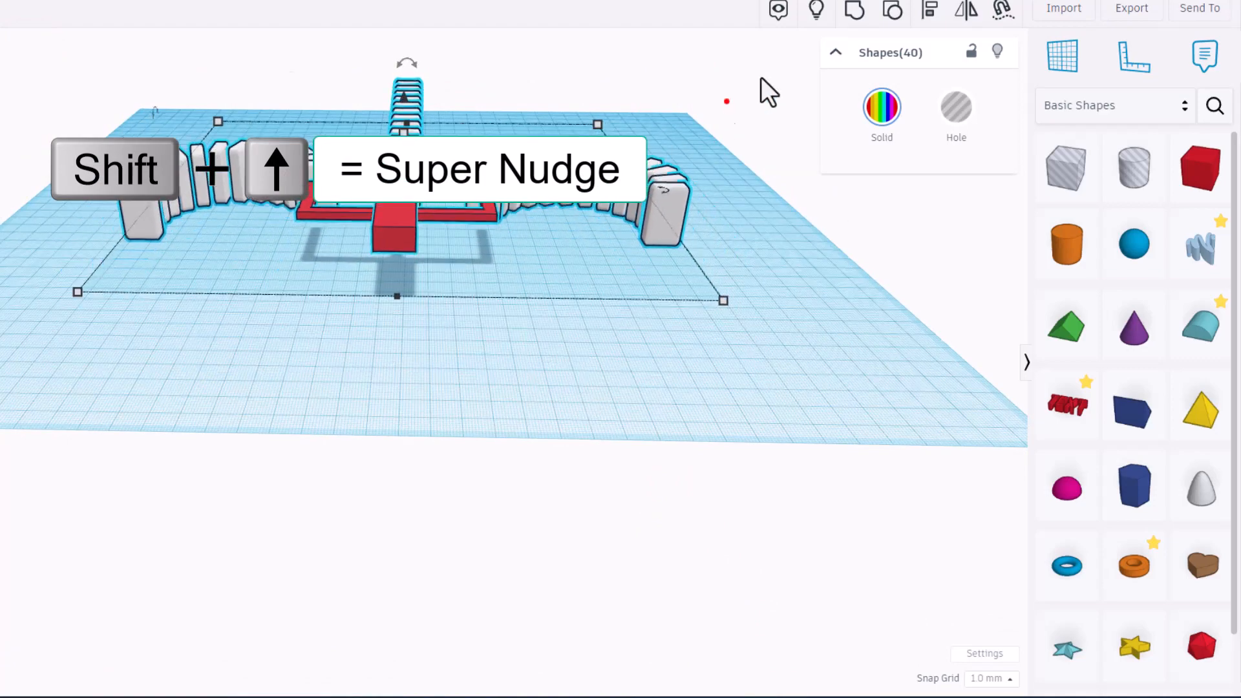
left_click(817, 9)
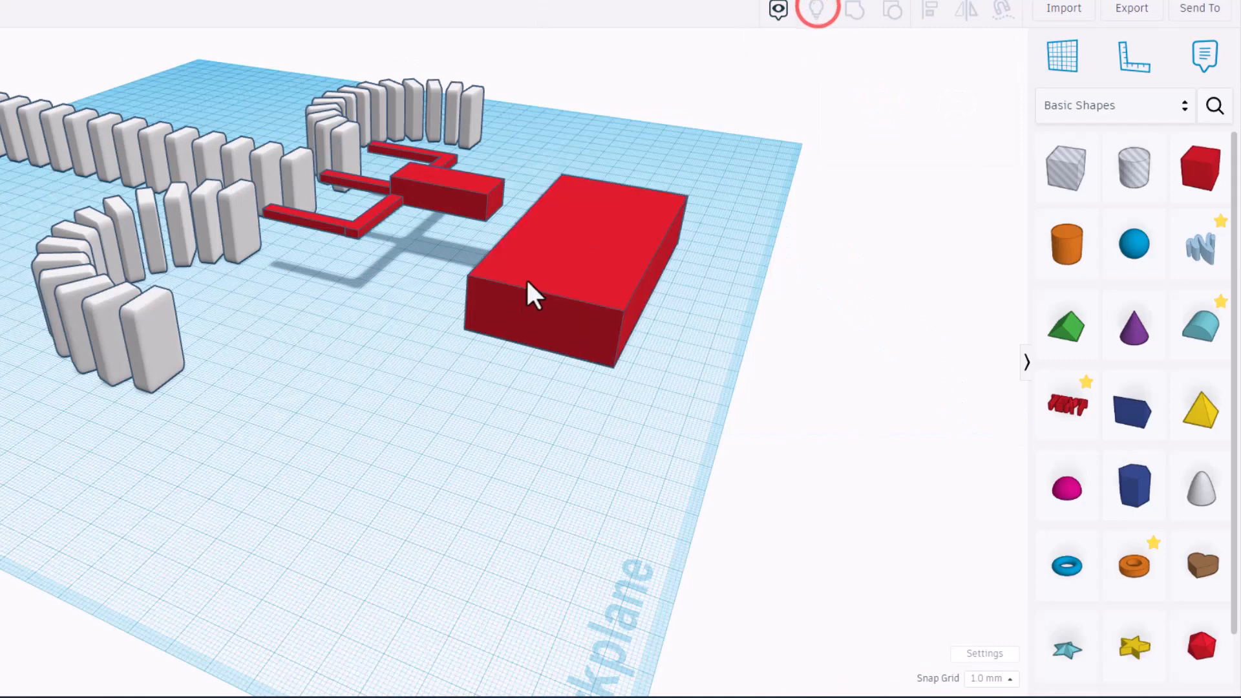
Step: Select the red base box under the lever and add a blue sphere ball in front of the dominoes
left_click(555, 293)
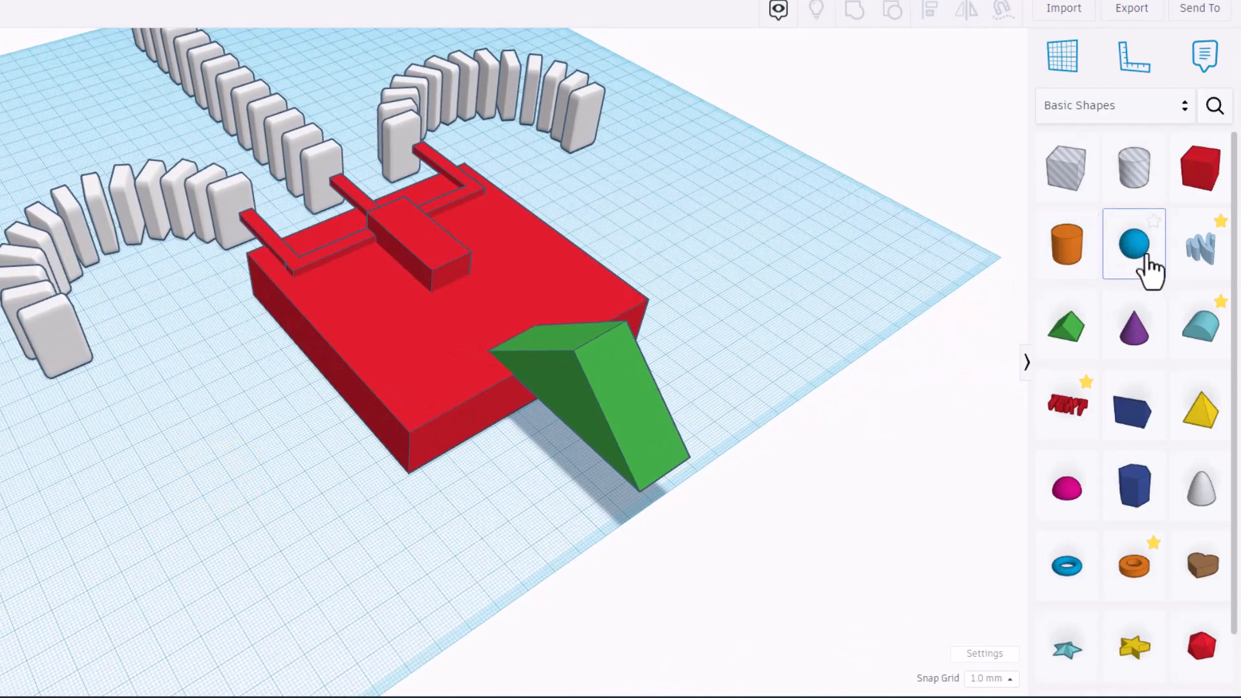
left_click(1134, 244)
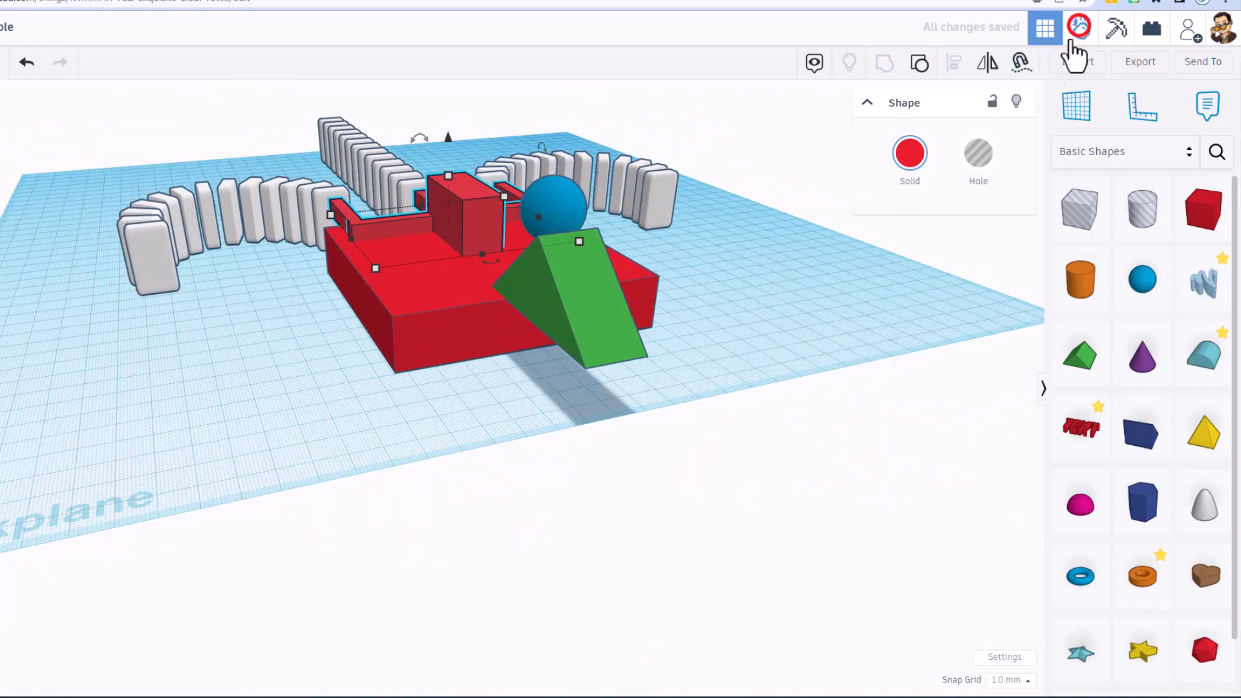
Step: Make the red base box static with Ctrl+M
left_click(1079, 27)
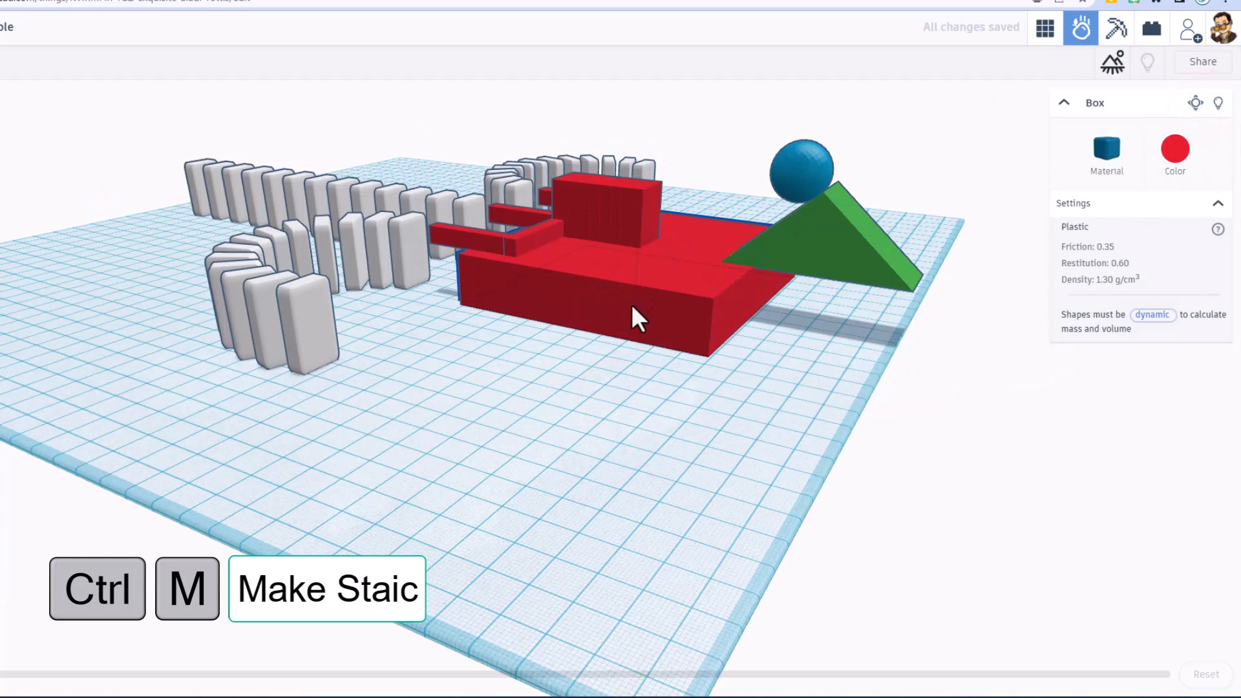
key("ctrl+m")
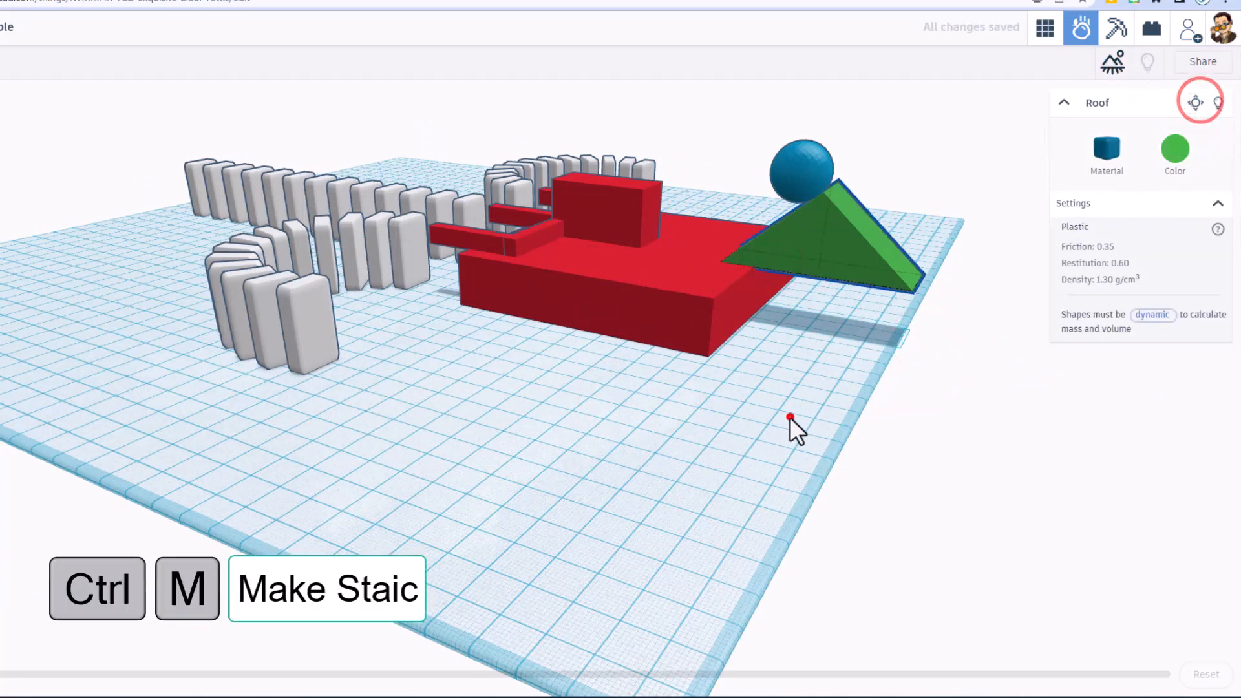
Step: Recolor the raised pusher shapes purple and give the base a textured pink material
left_click(1107, 150)
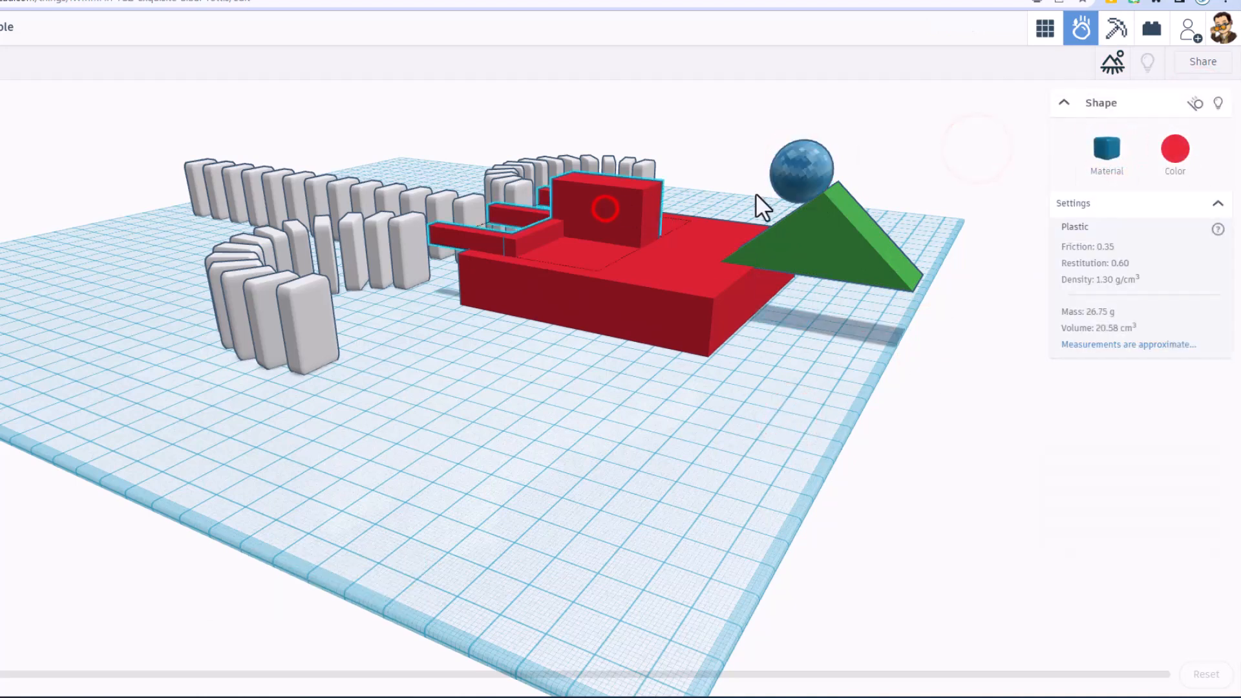
left_click(1175, 148)
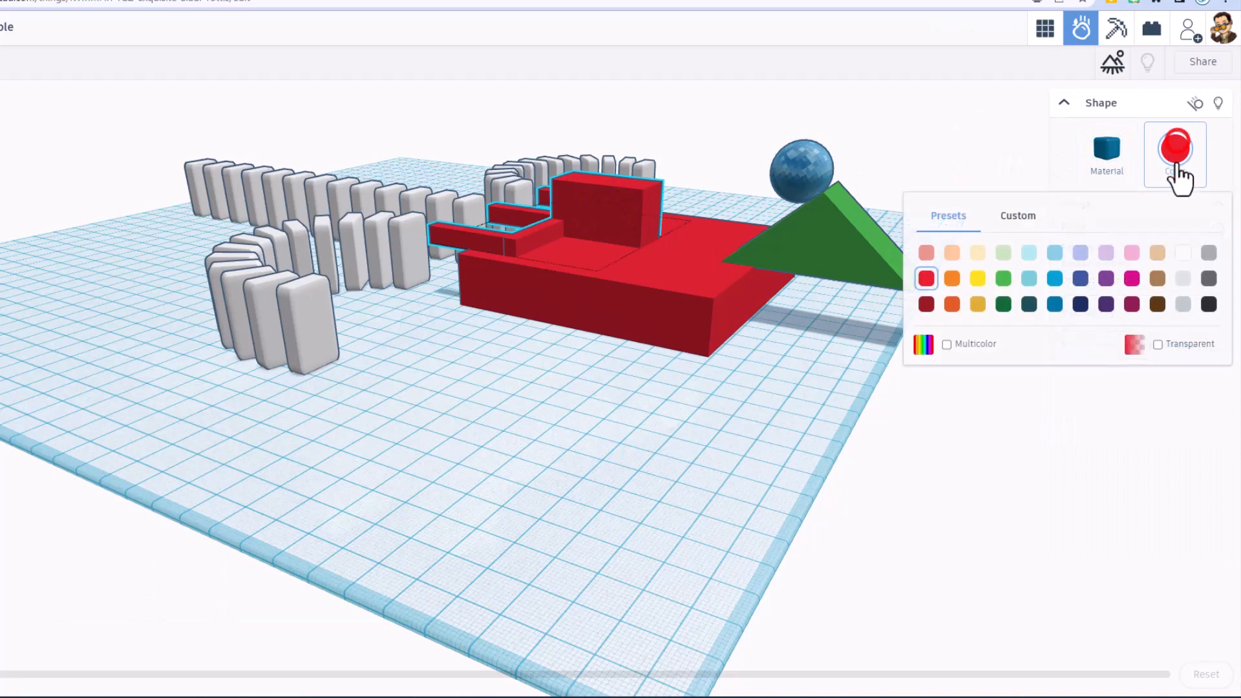
left_click(1080, 278)
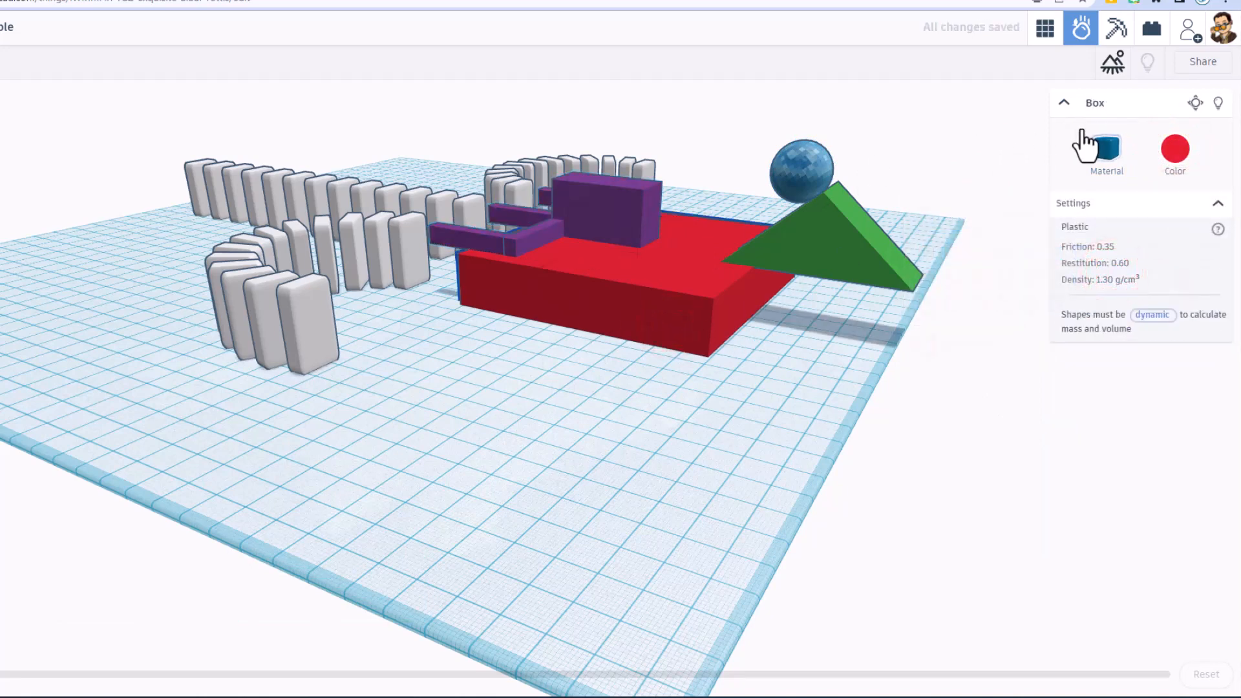
left_click(1107, 148)
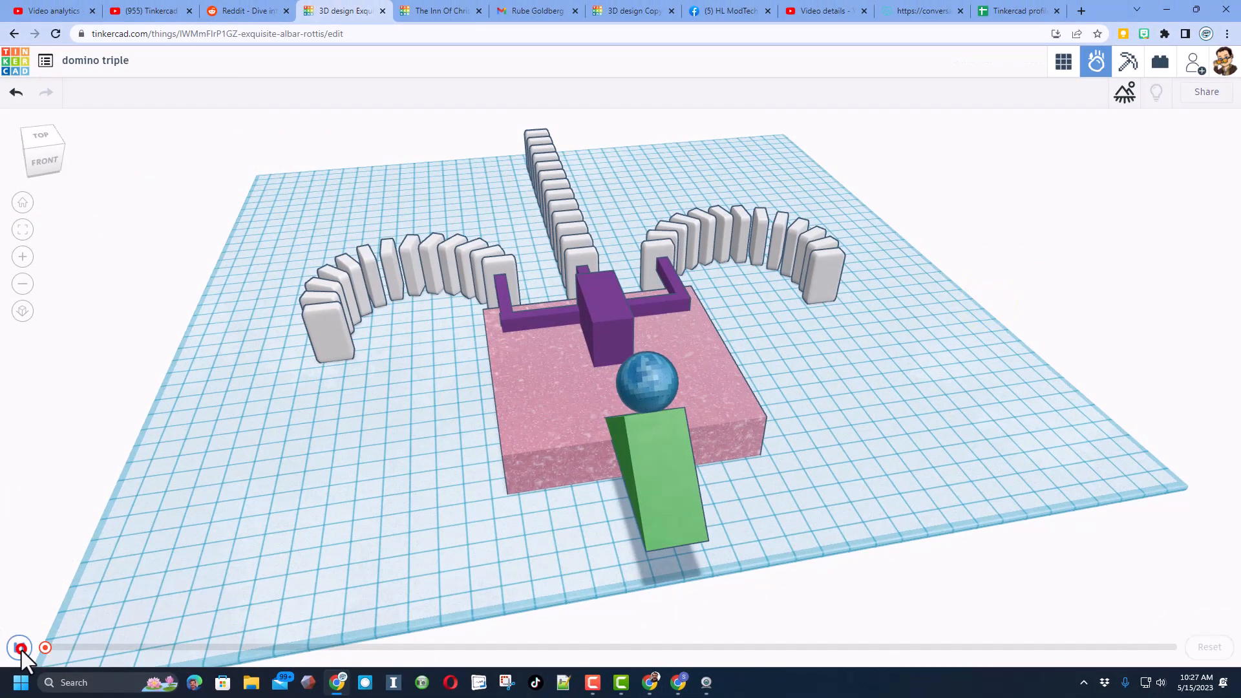
left_click(21, 648)
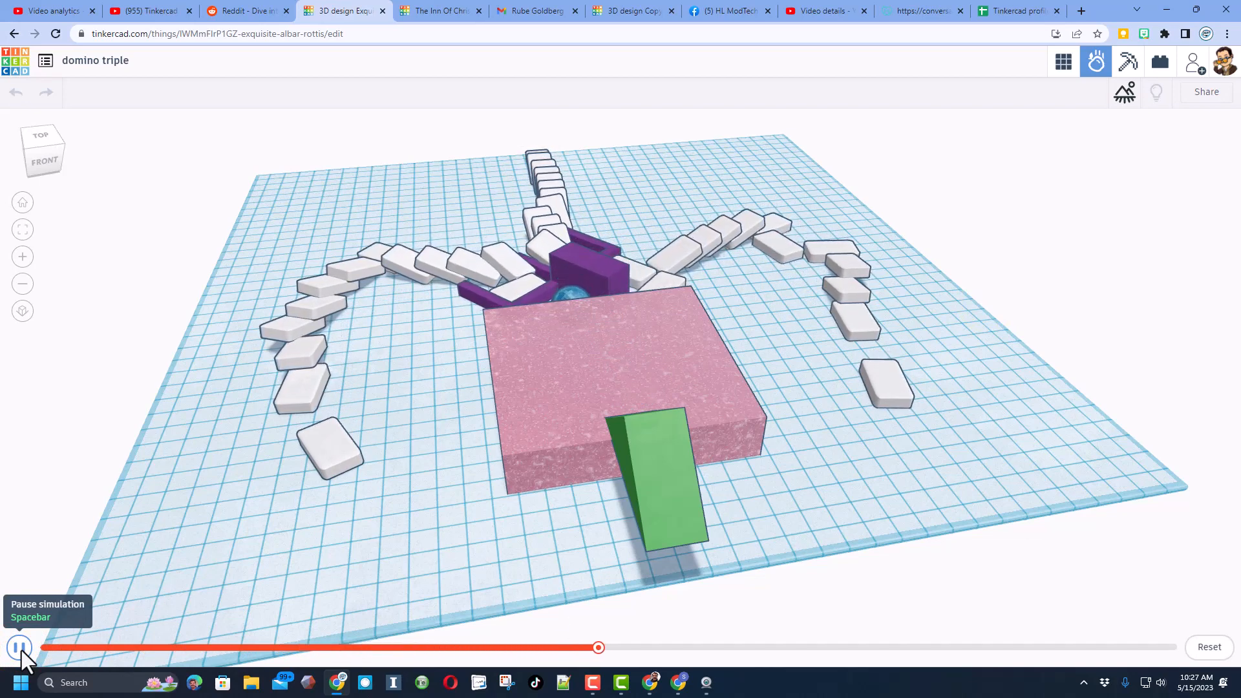
left_click(20, 648)
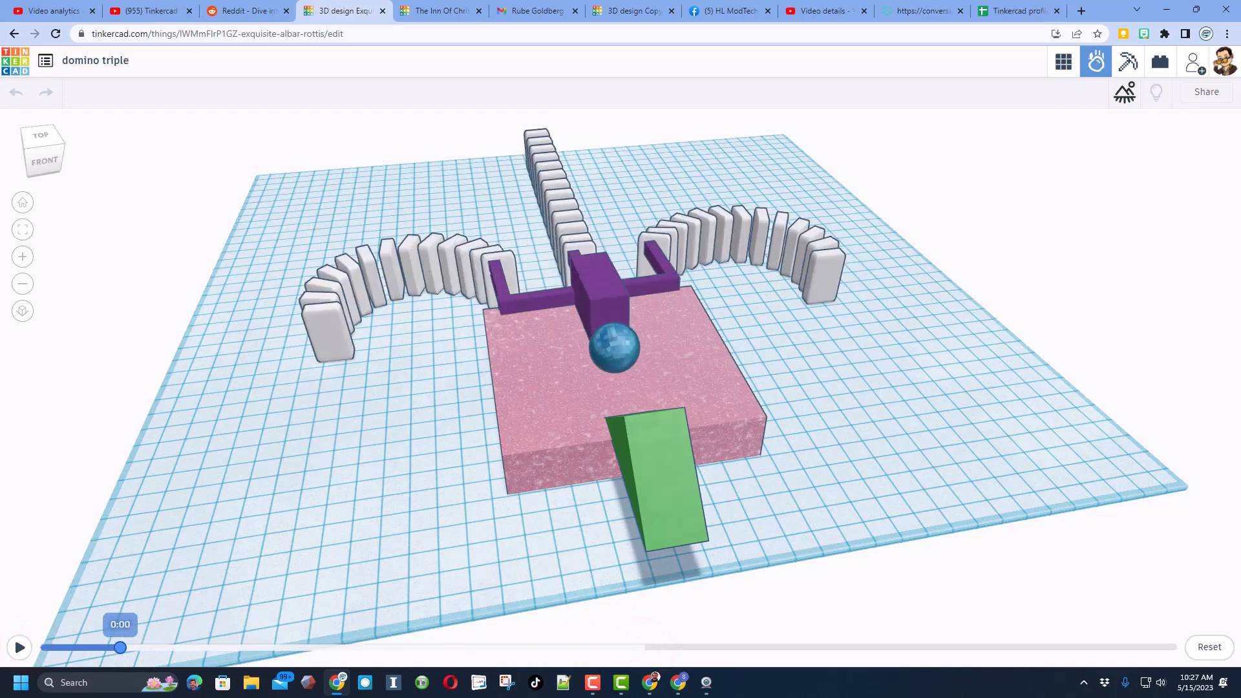
left_click(19, 647)
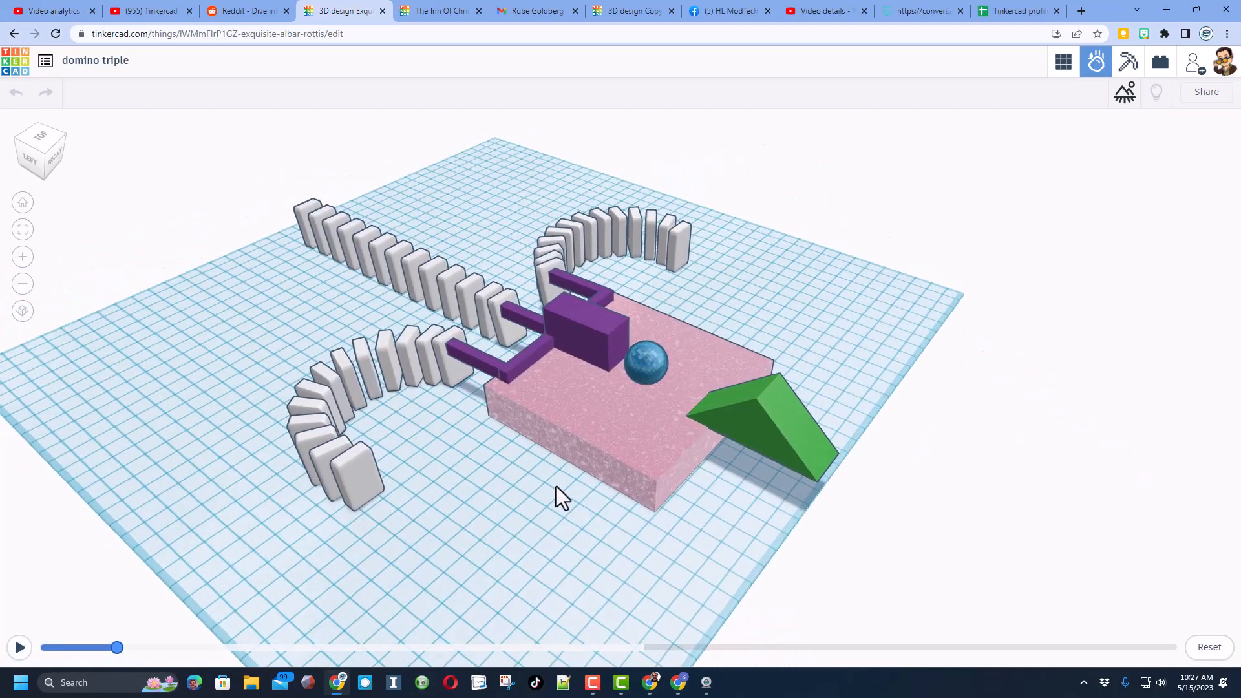
mouse_move(1216, 115)
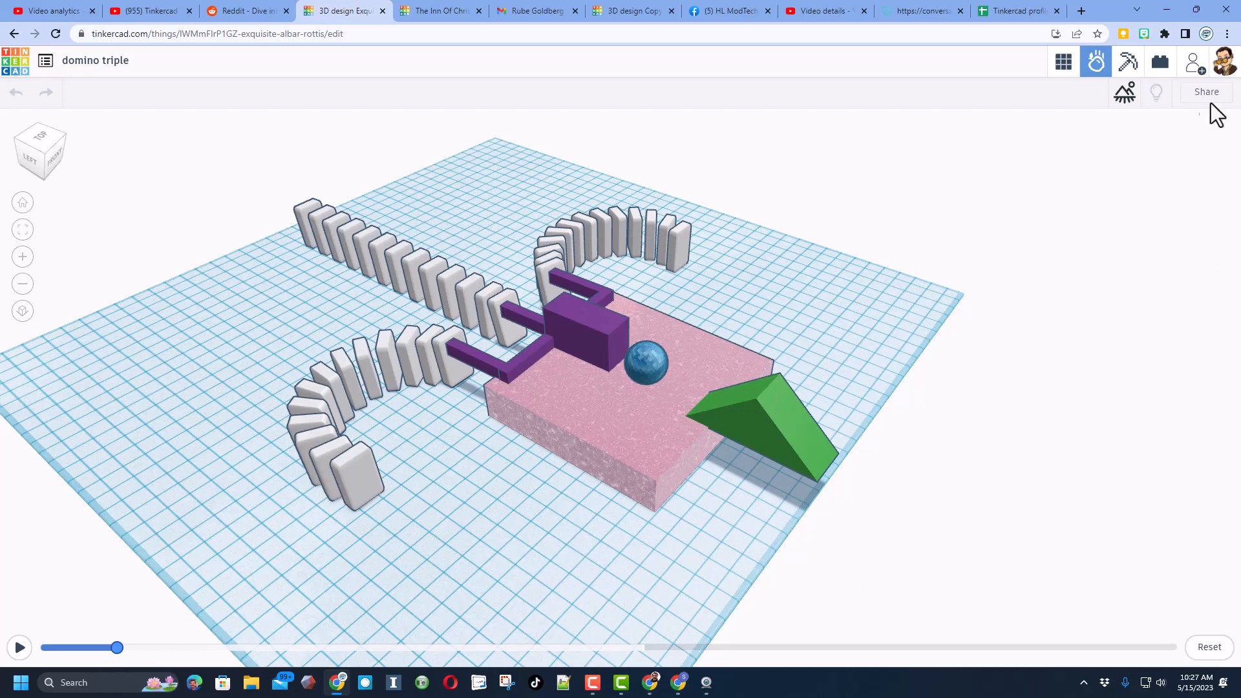
Step: In Share, try 1:1 and 9:16 framing, settle on 16:9 widescreen and create the video
left_click(1206, 90)
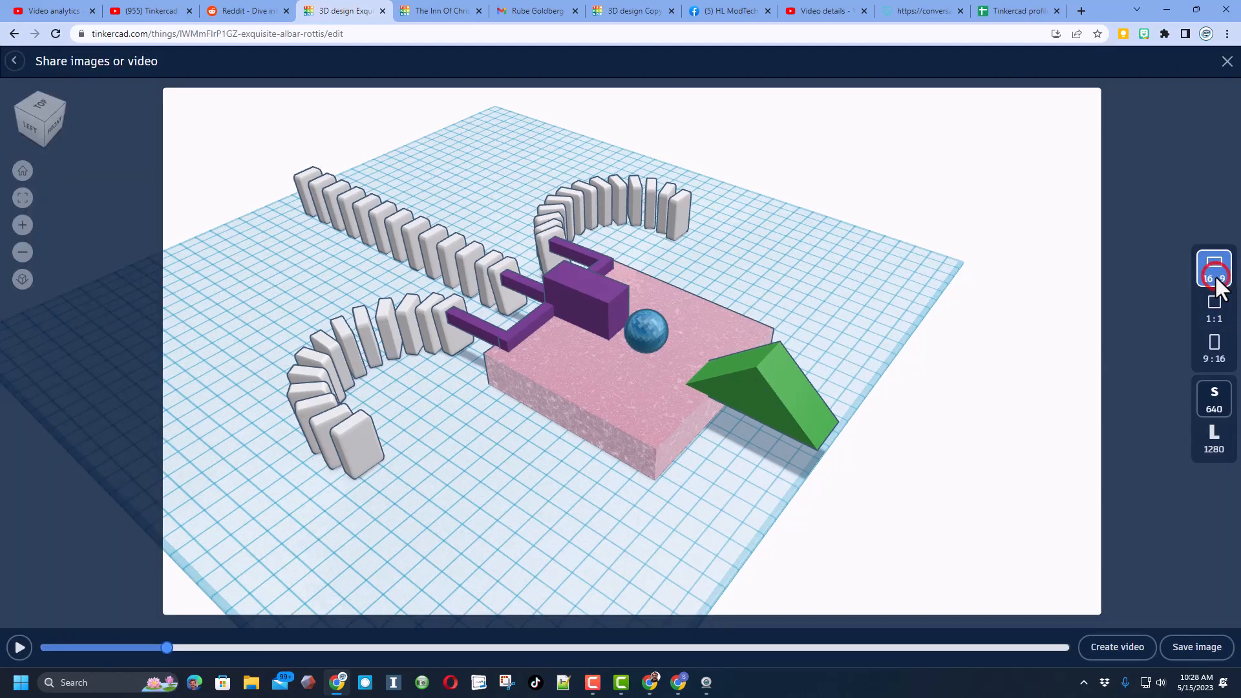
left_click(1215, 307)
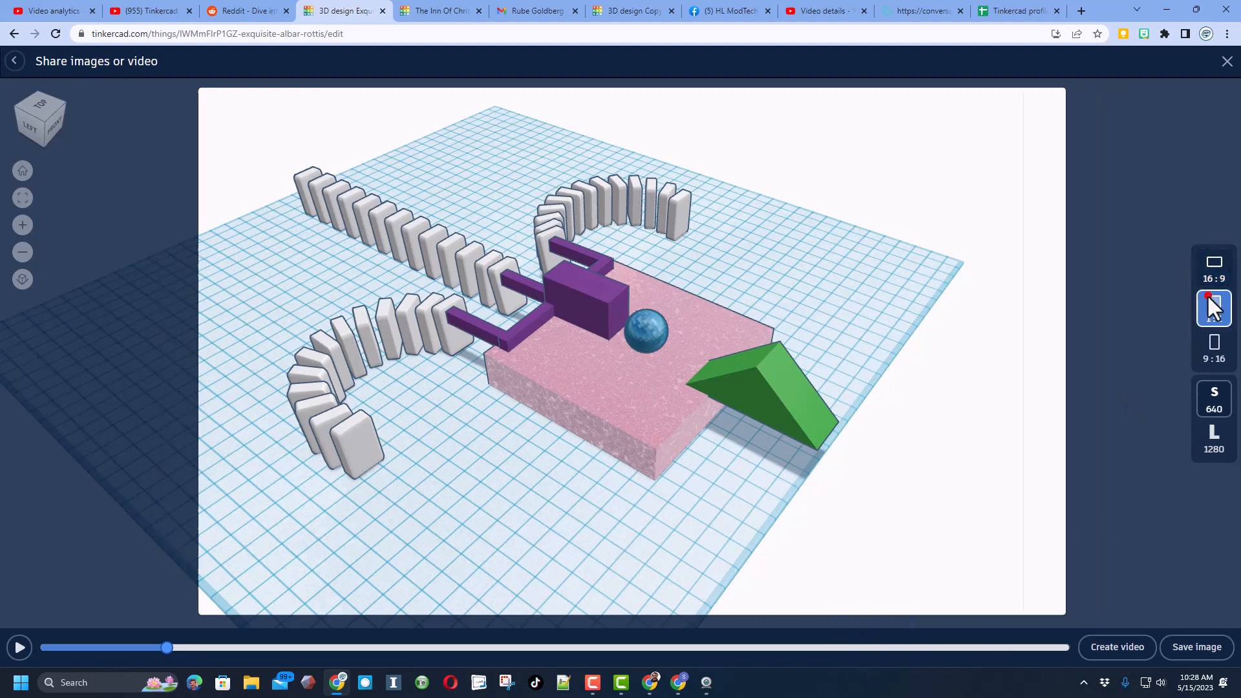
left_click(1214, 348)
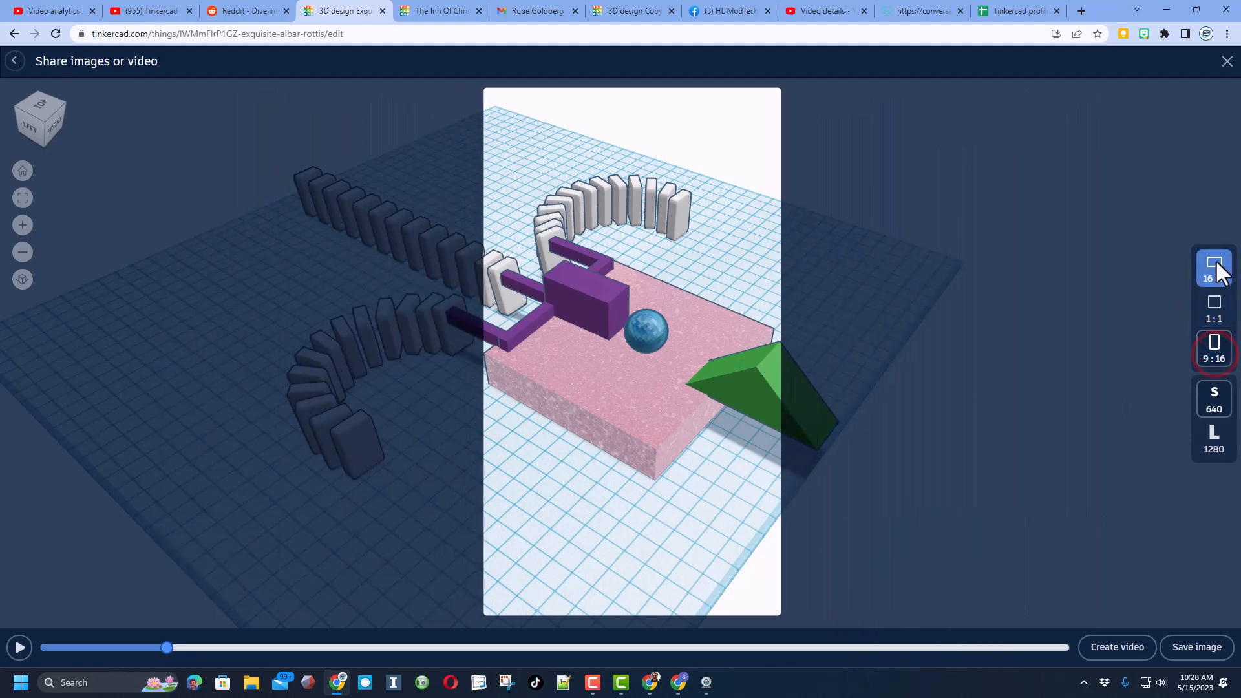
left_click(1214, 267)
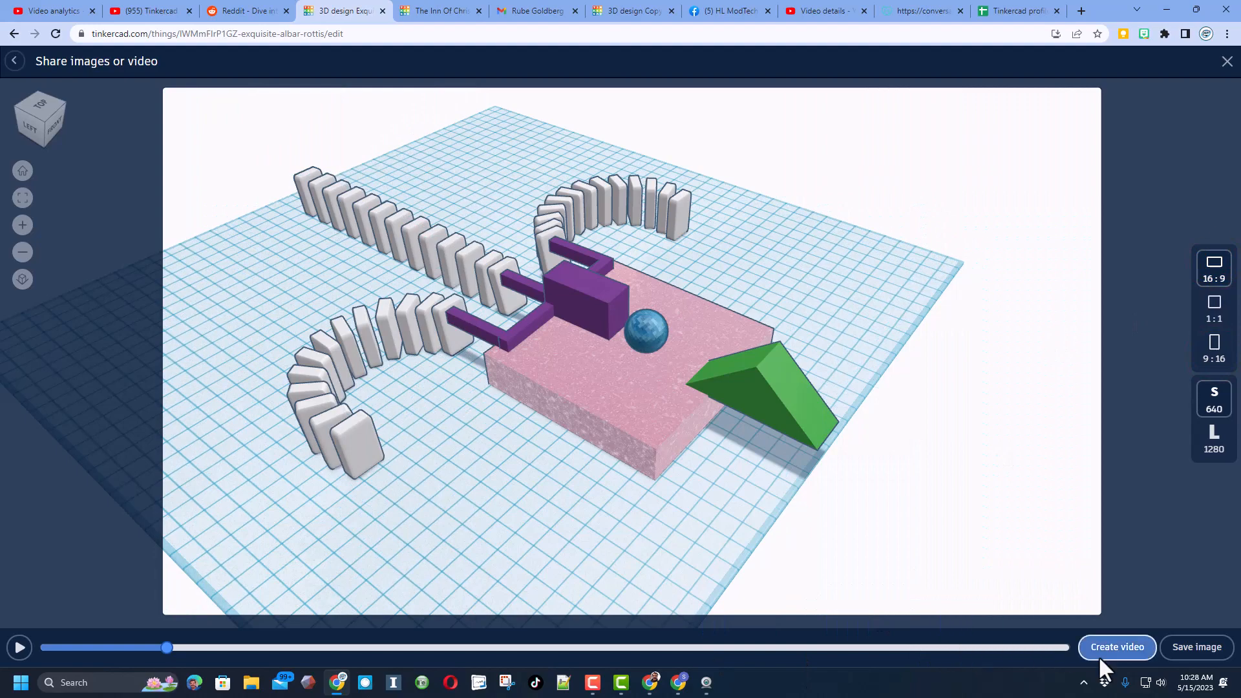
left_click(1116, 646)
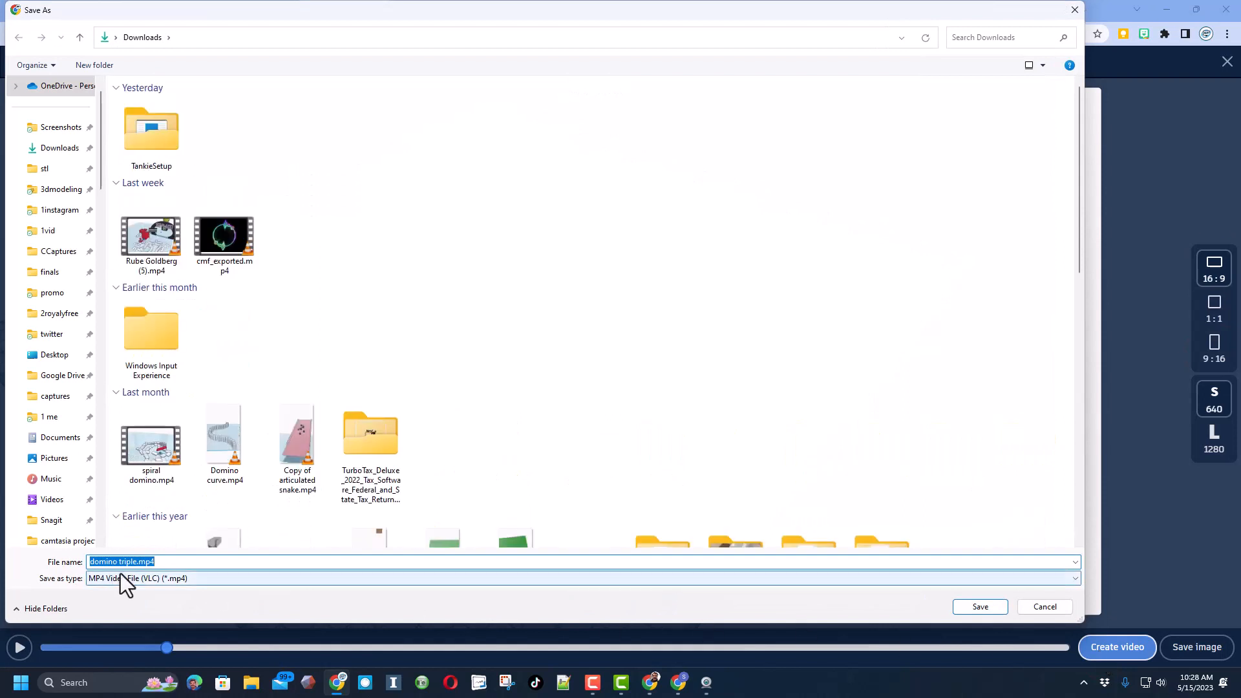
mouse_move(816, 589)
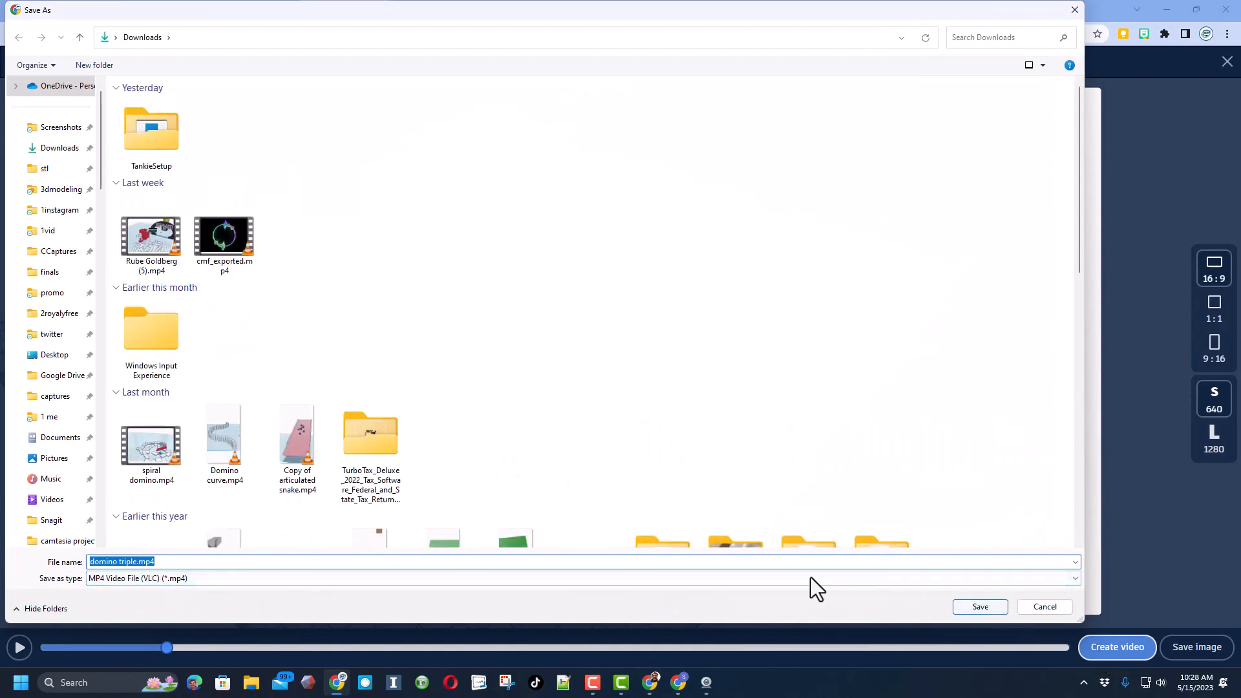
mouse_move(979, 606)
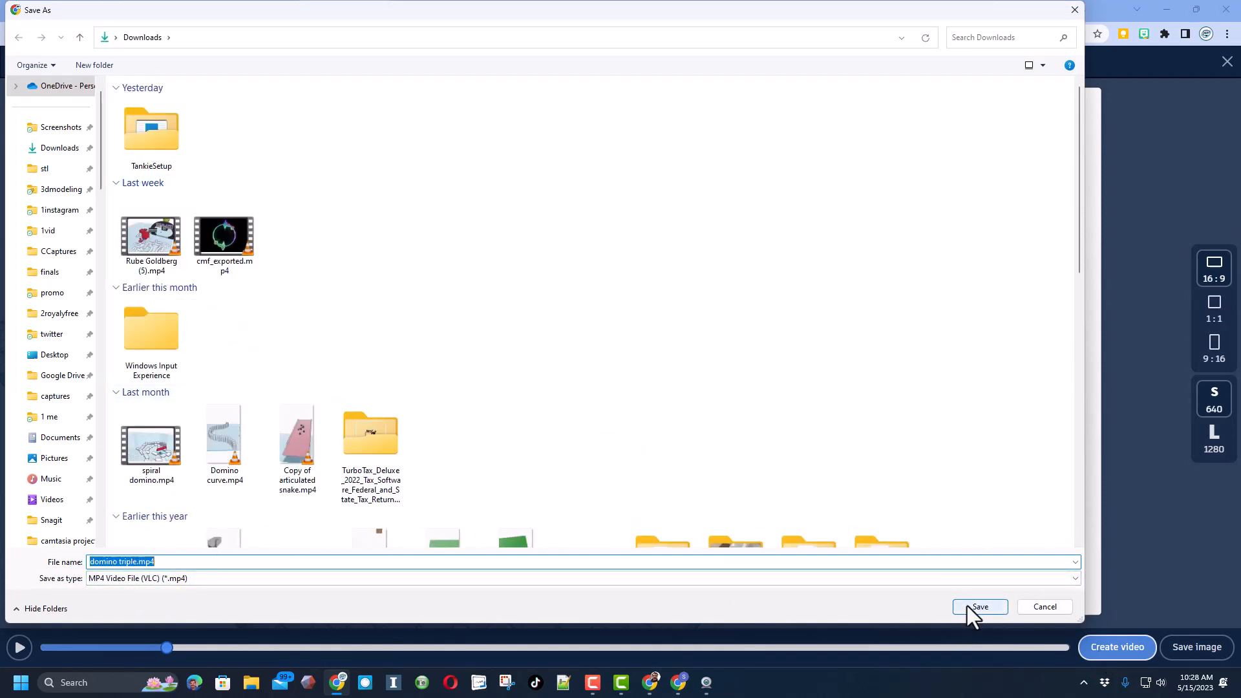
Step: Save the exported video as domino triple.mp4 in Downloads
left_click(980, 606)
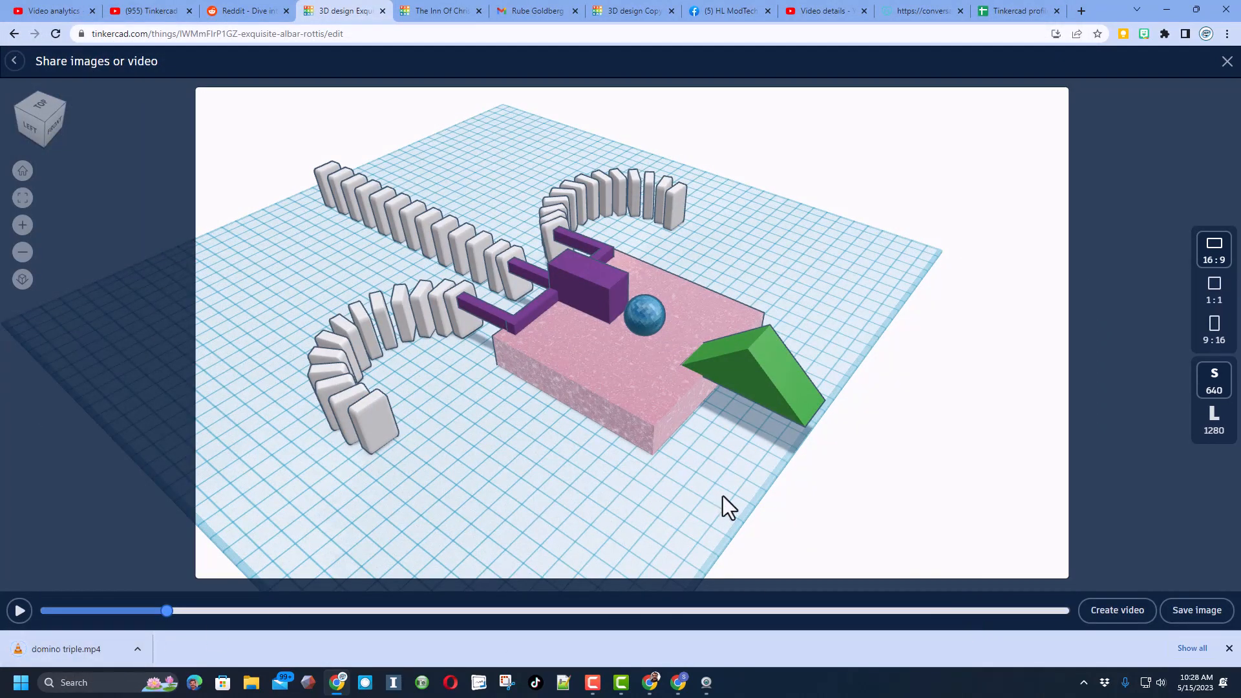
mouse_move(1226, 62)
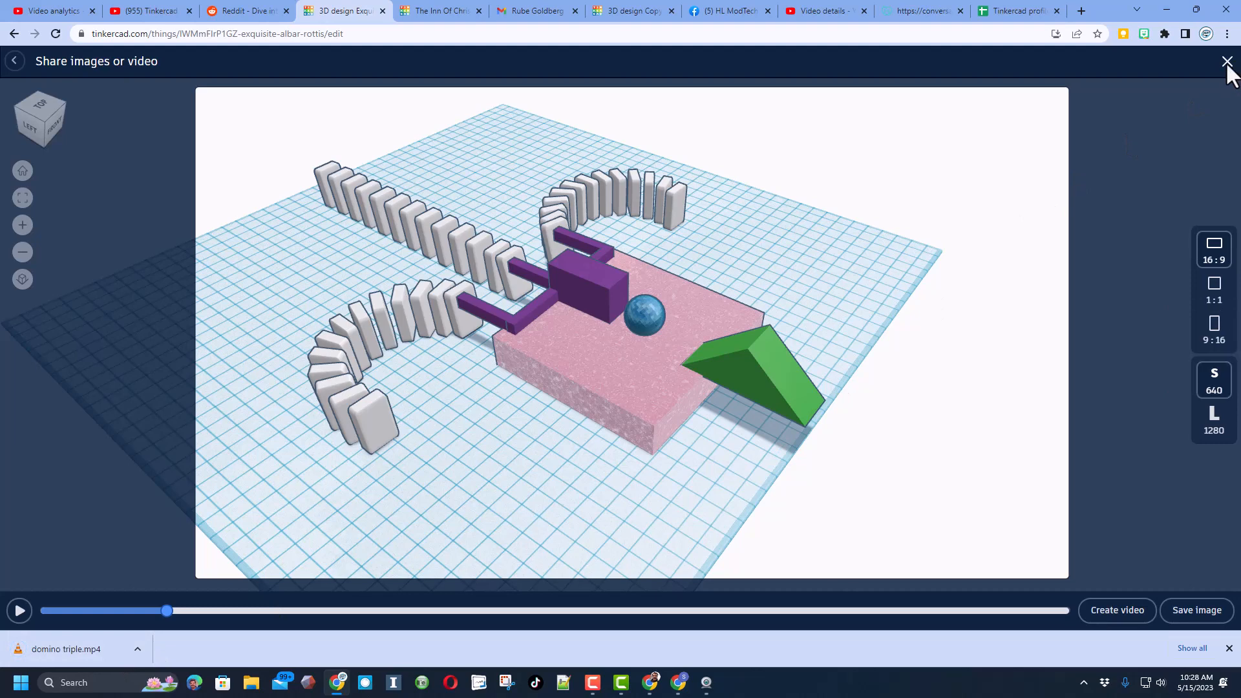
Step: Close the export view, generate a new collaboration link, copy it and close Collaborate
left_click(1229, 61)
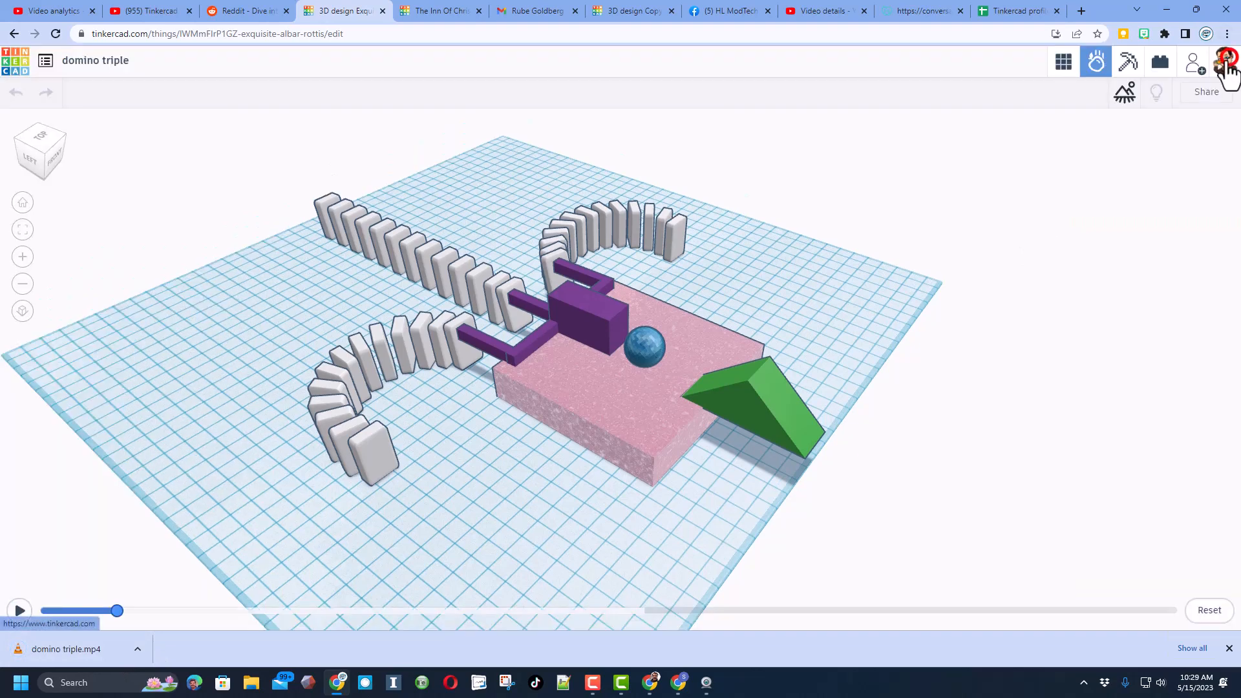
mouse_move(1141, 130)
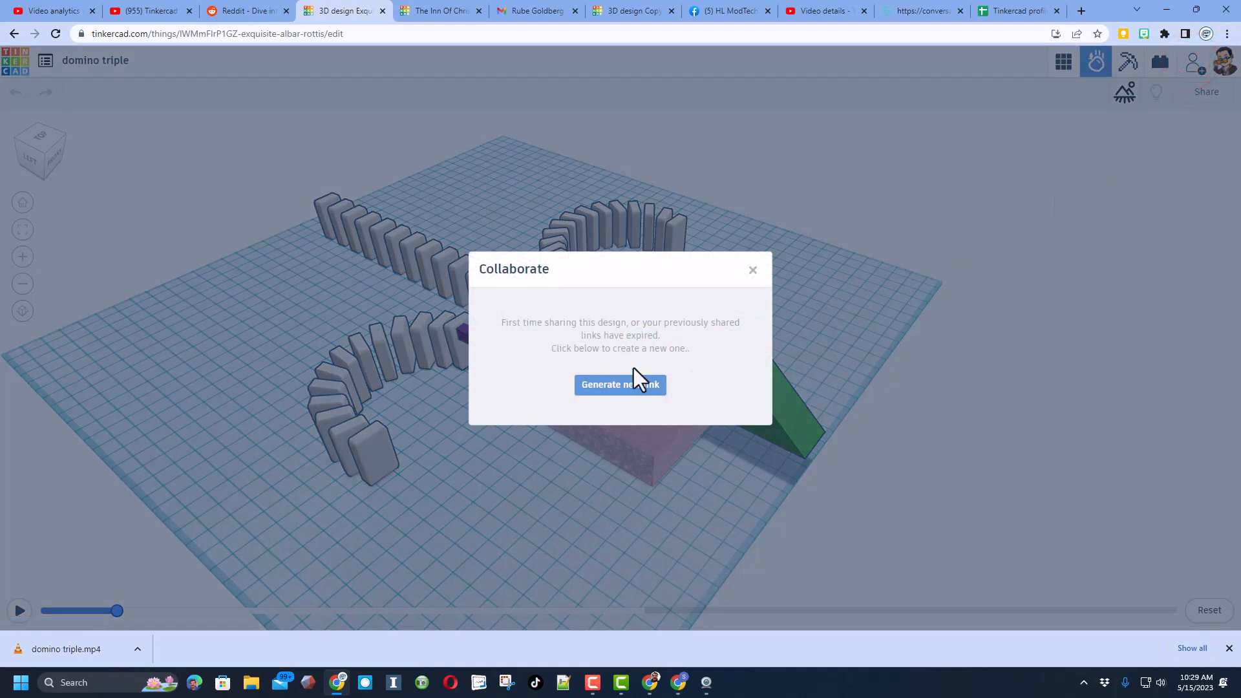
left_click(619, 384)
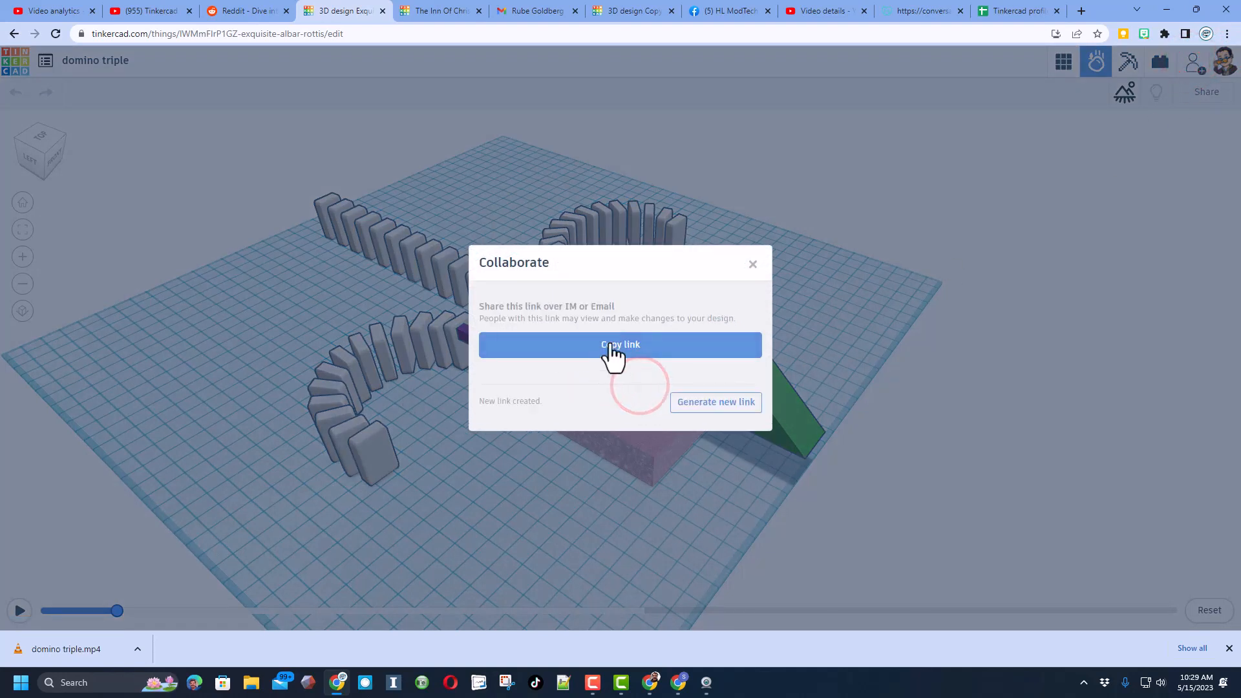
left_click(619, 344)
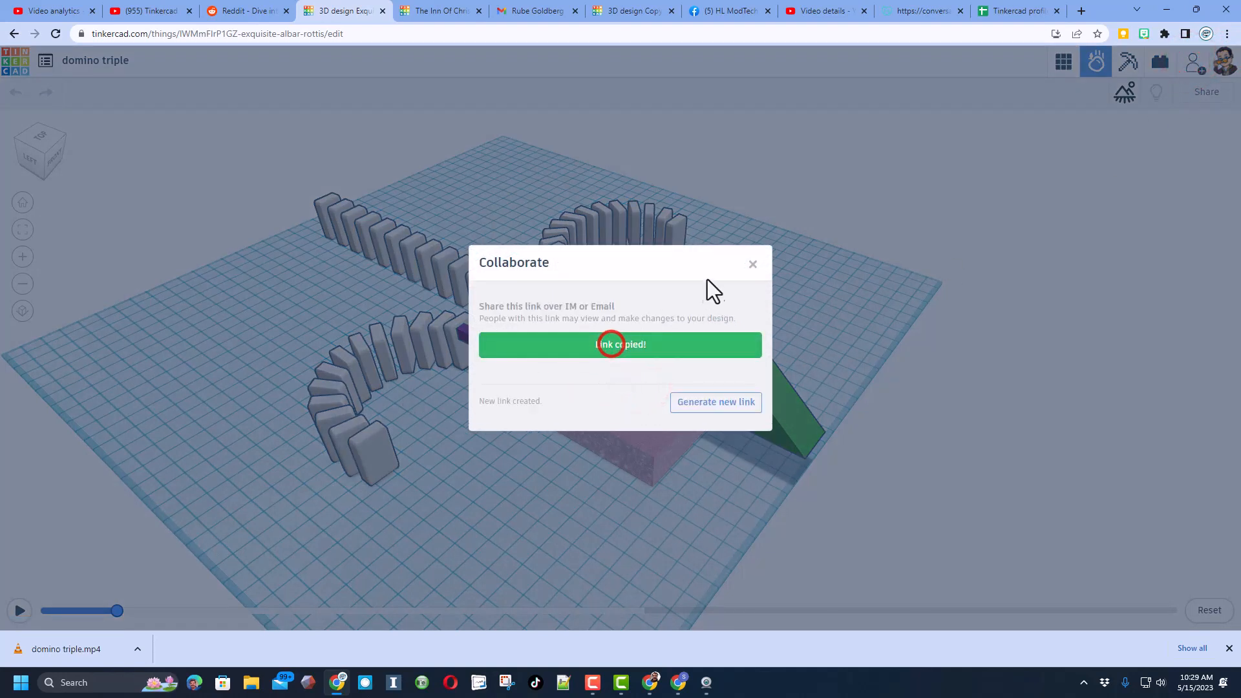
left_click(751, 264)
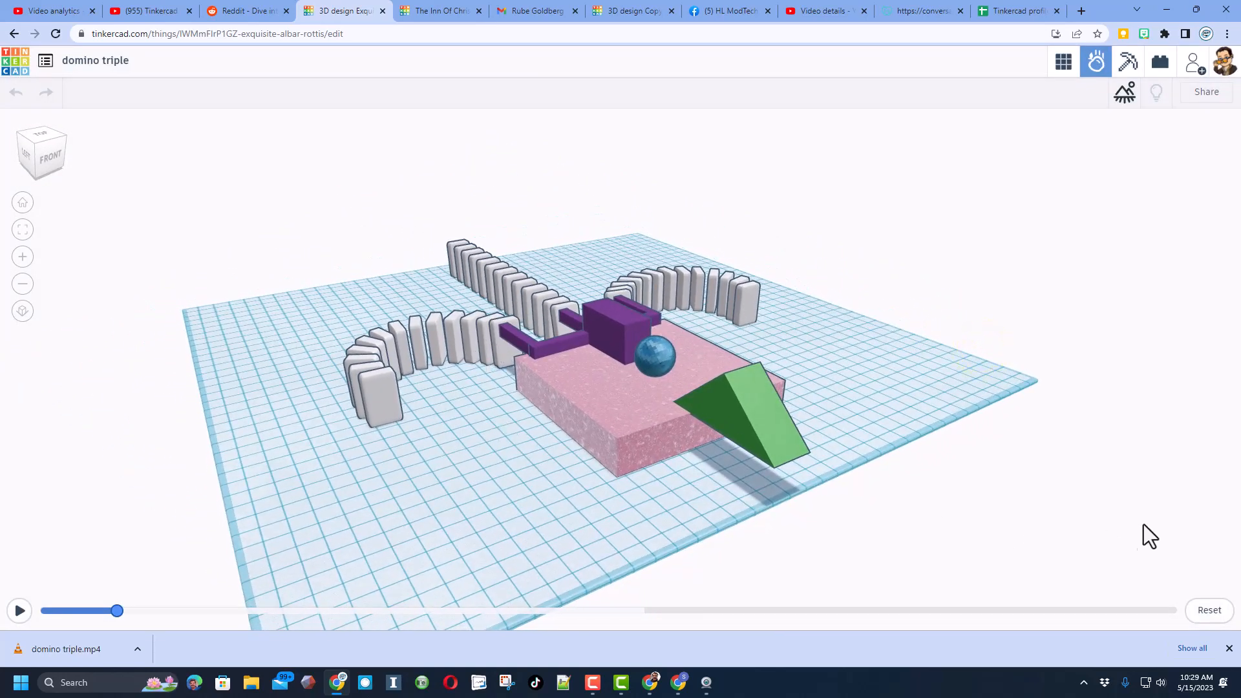
mouse_move(1062, 62)
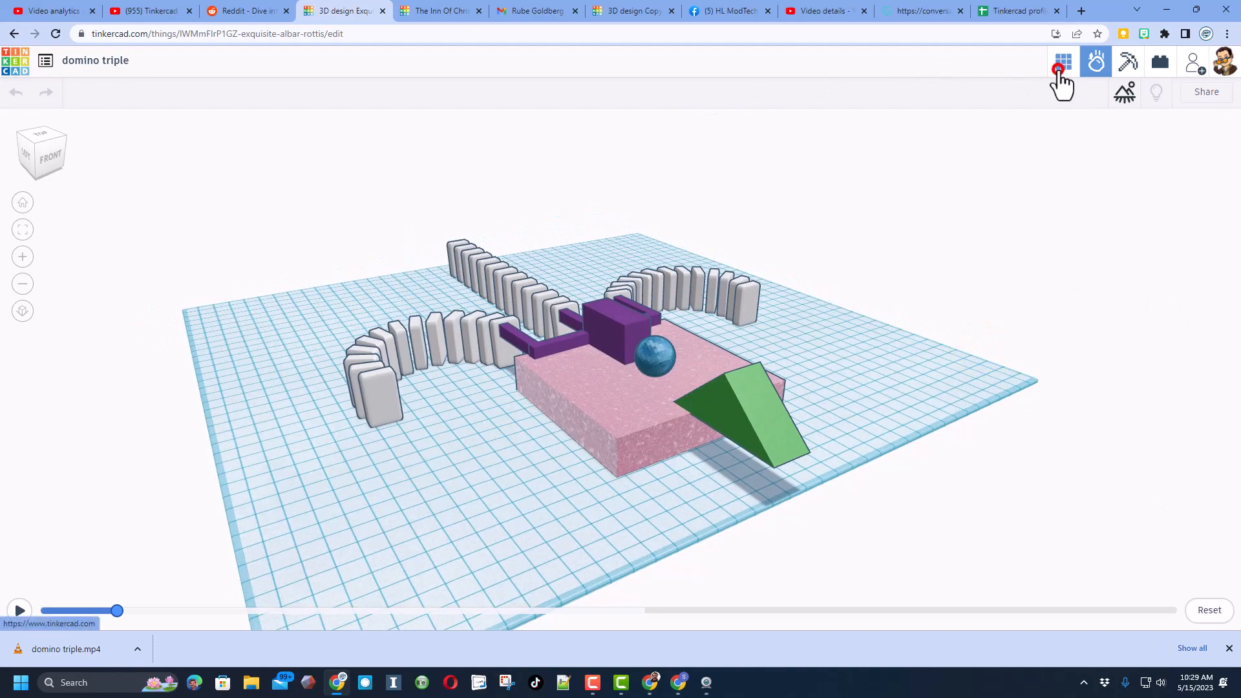
Step: From the dashboard, open Properties for the domino triple design card via its gear menu
left_click(1064, 61)
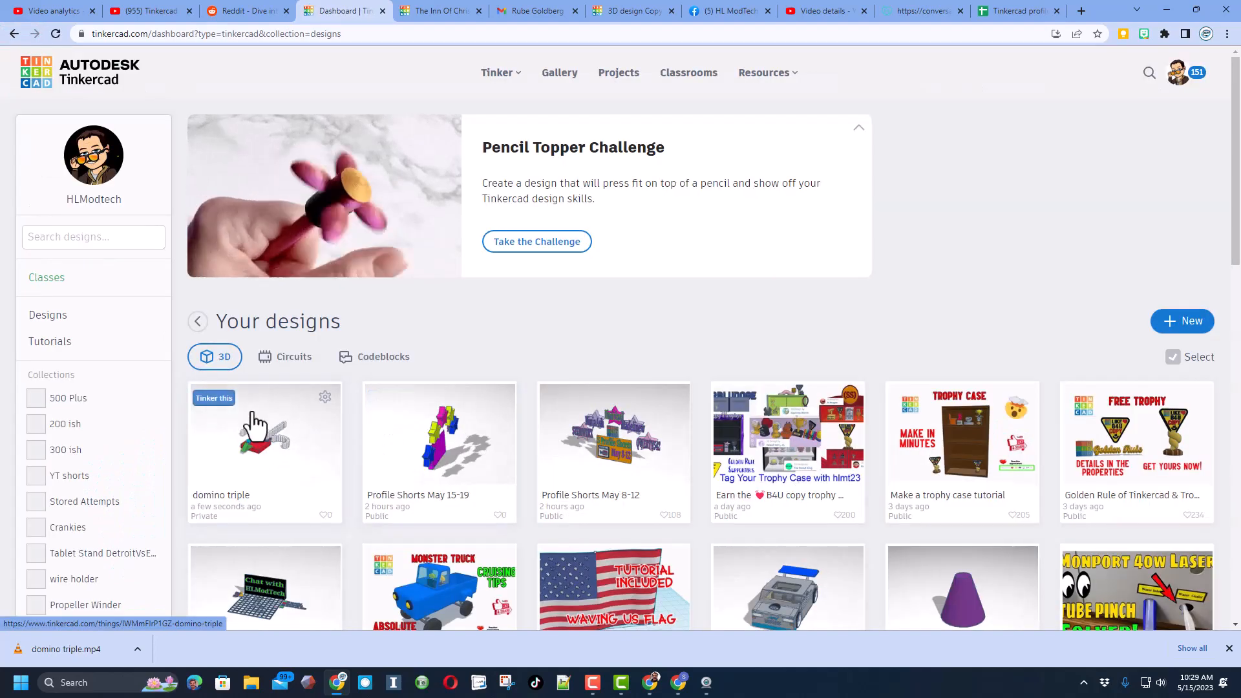
left_click(324, 397)
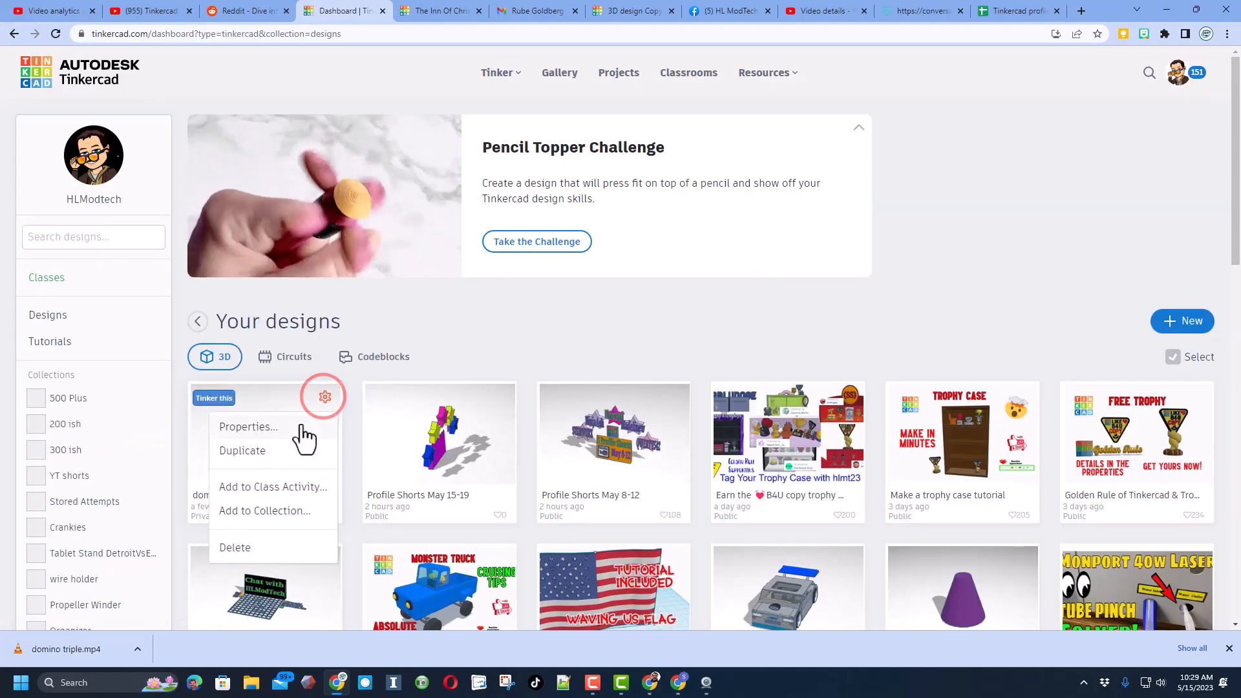
left_click(248, 427)
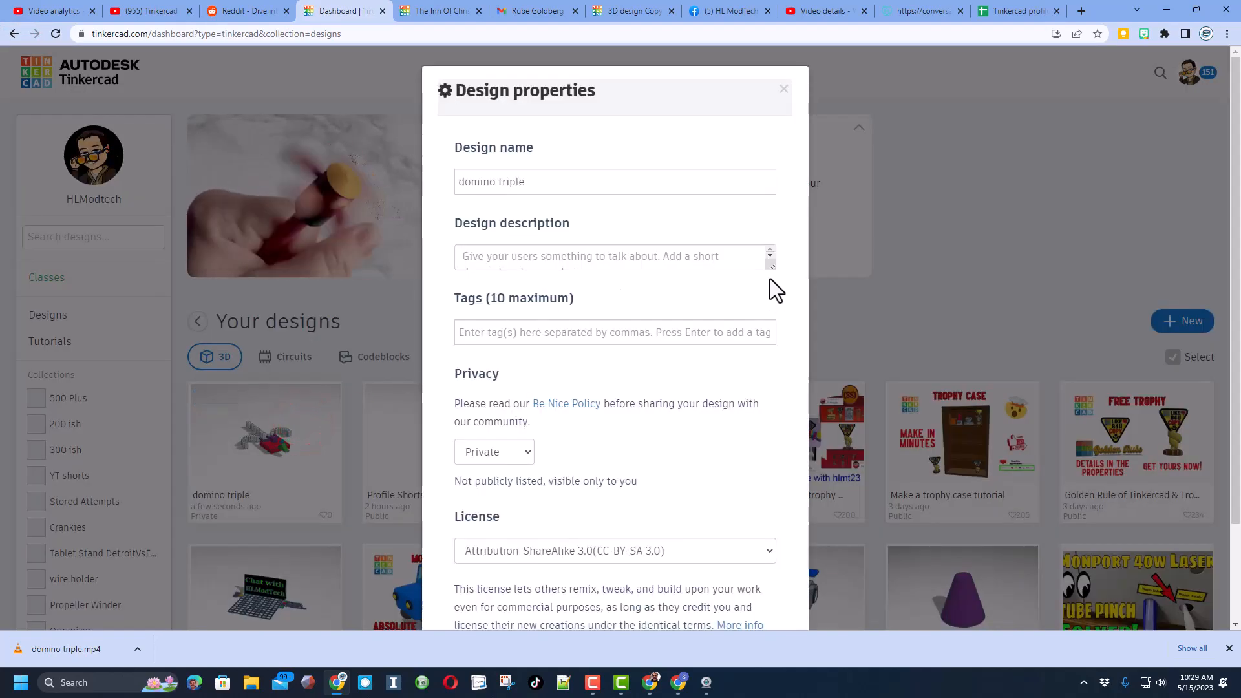
Step: Rename the design to domino triple launch tutorial and add a description and tags
left_click(609, 256)
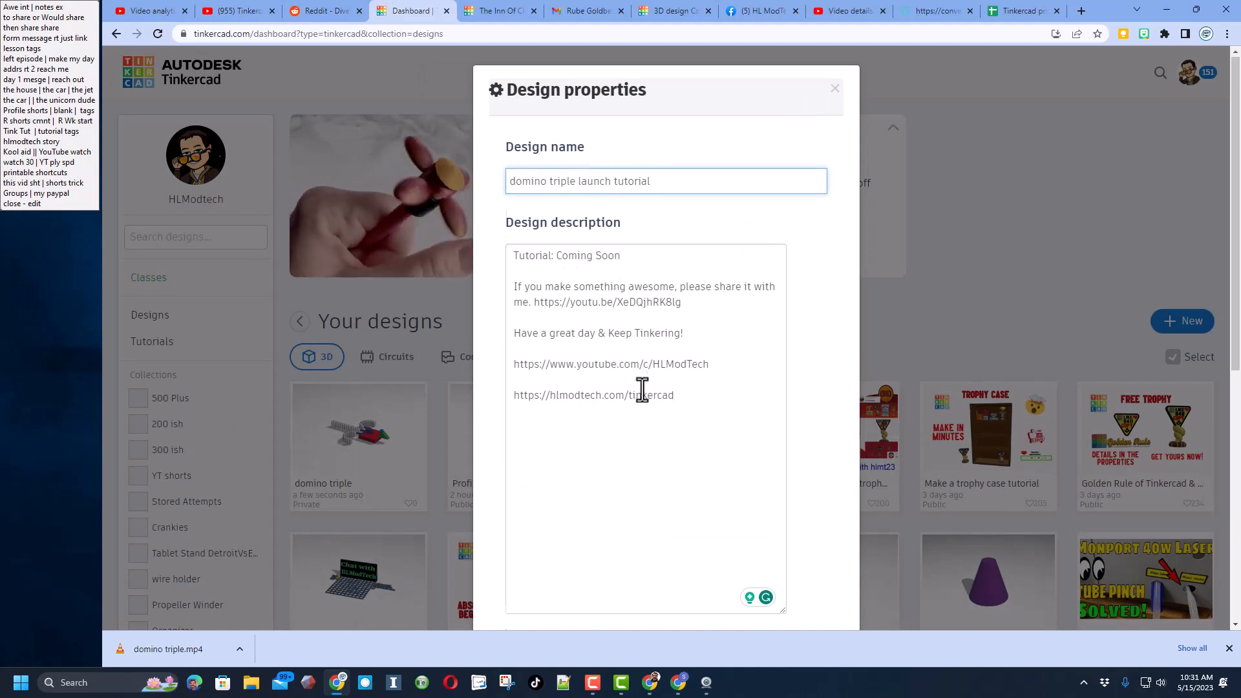
scroll("down", 3)
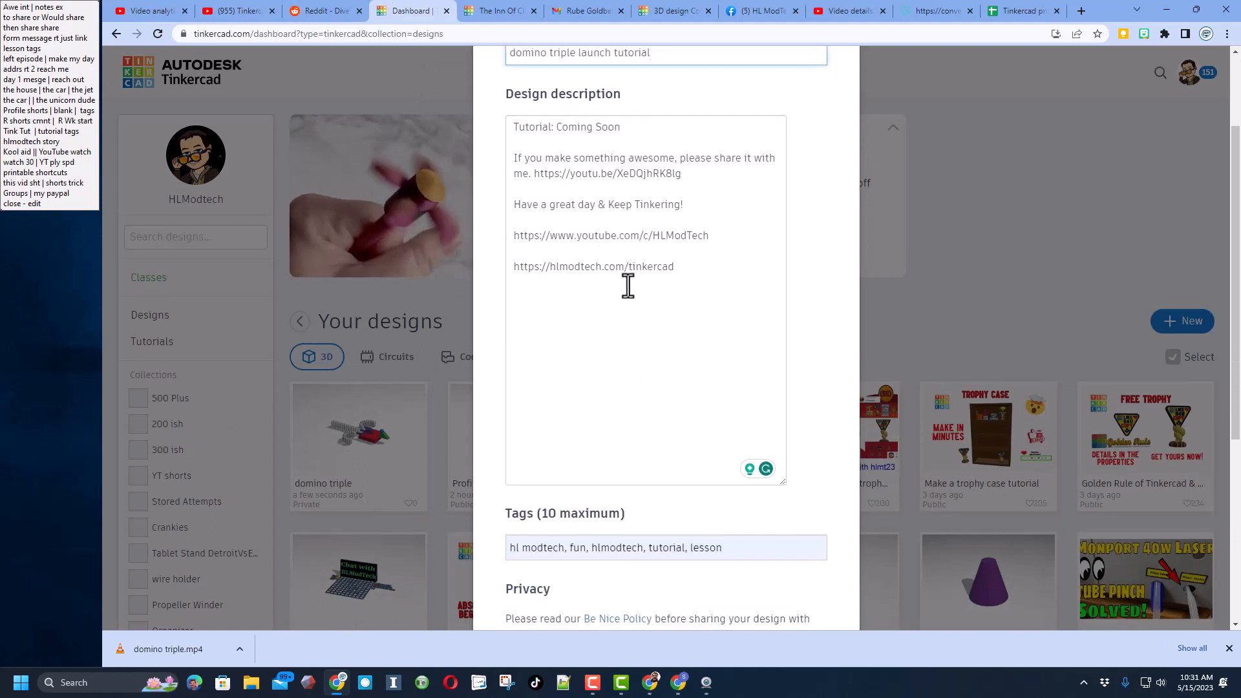
scroll("down", 3)
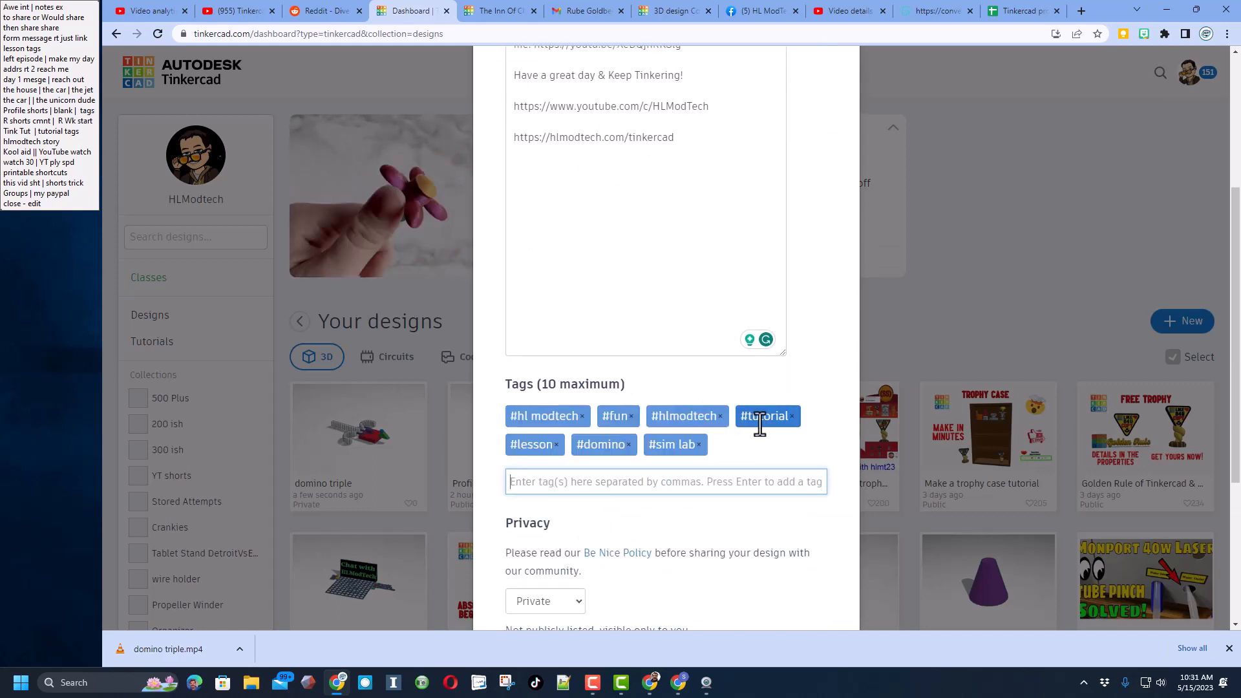
left_click(664, 481)
type("hlmt23")
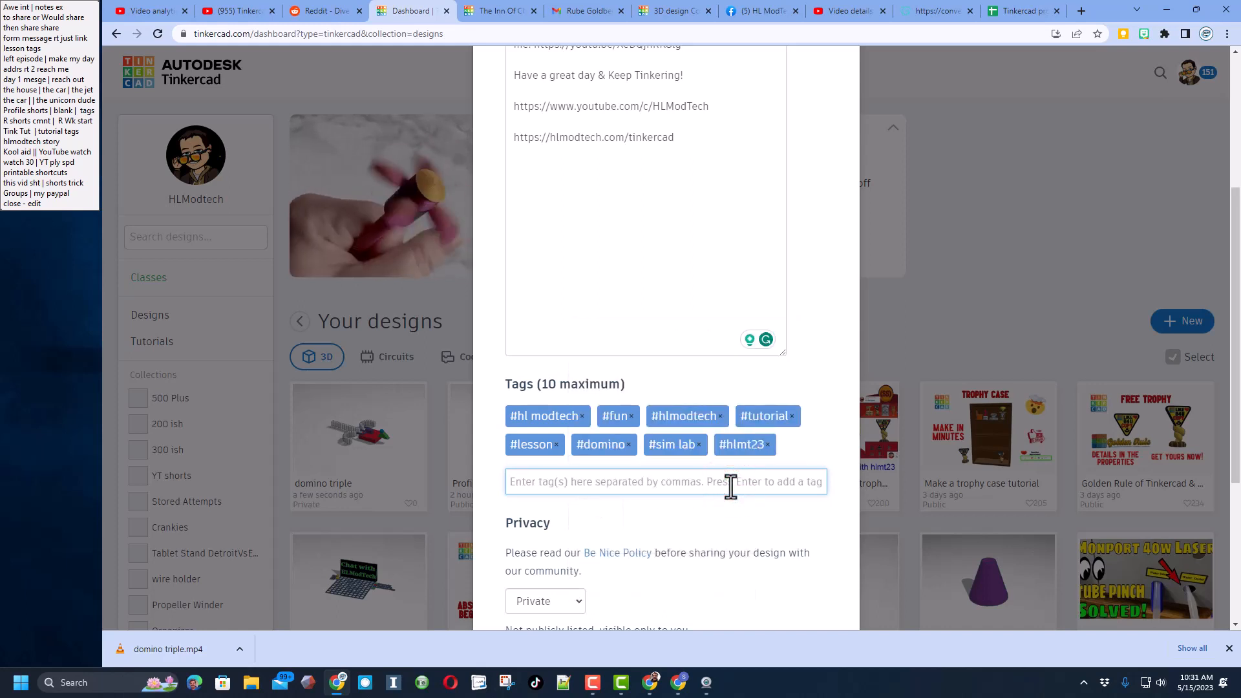
mouse_move(679, 524)
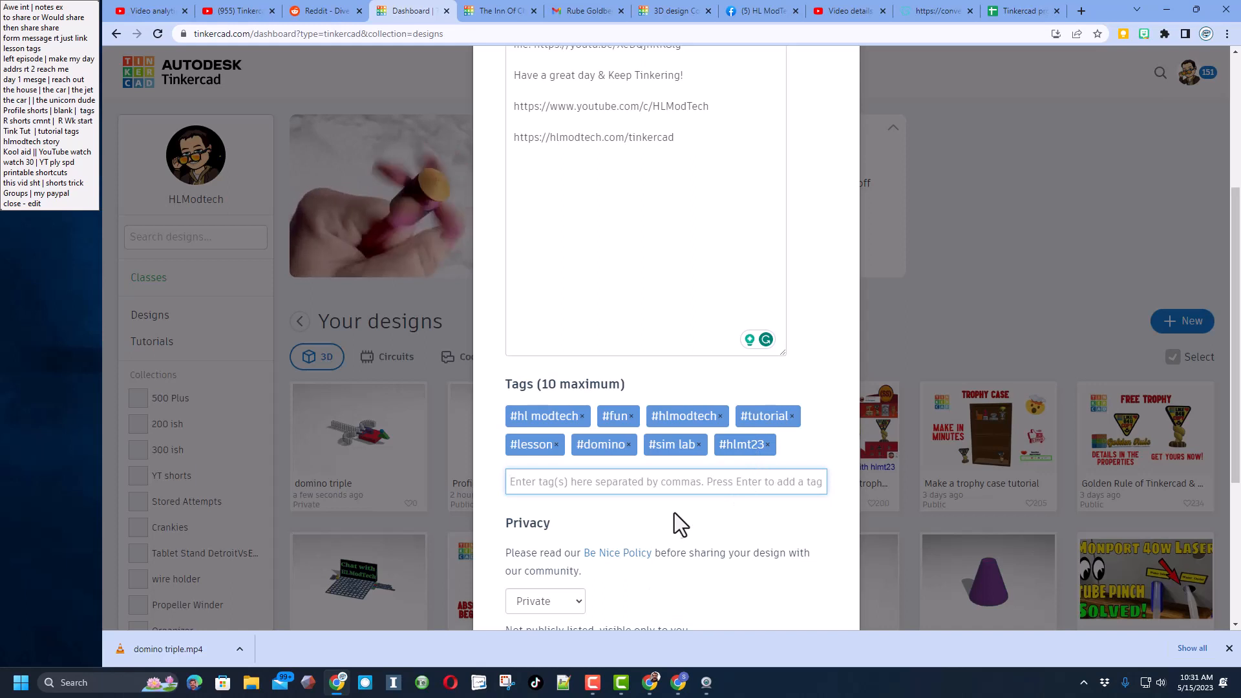
Step: Set Privacy to Public, License to Attribution-NoDerivs 3.0 and save the changes
scroll("down", 3)
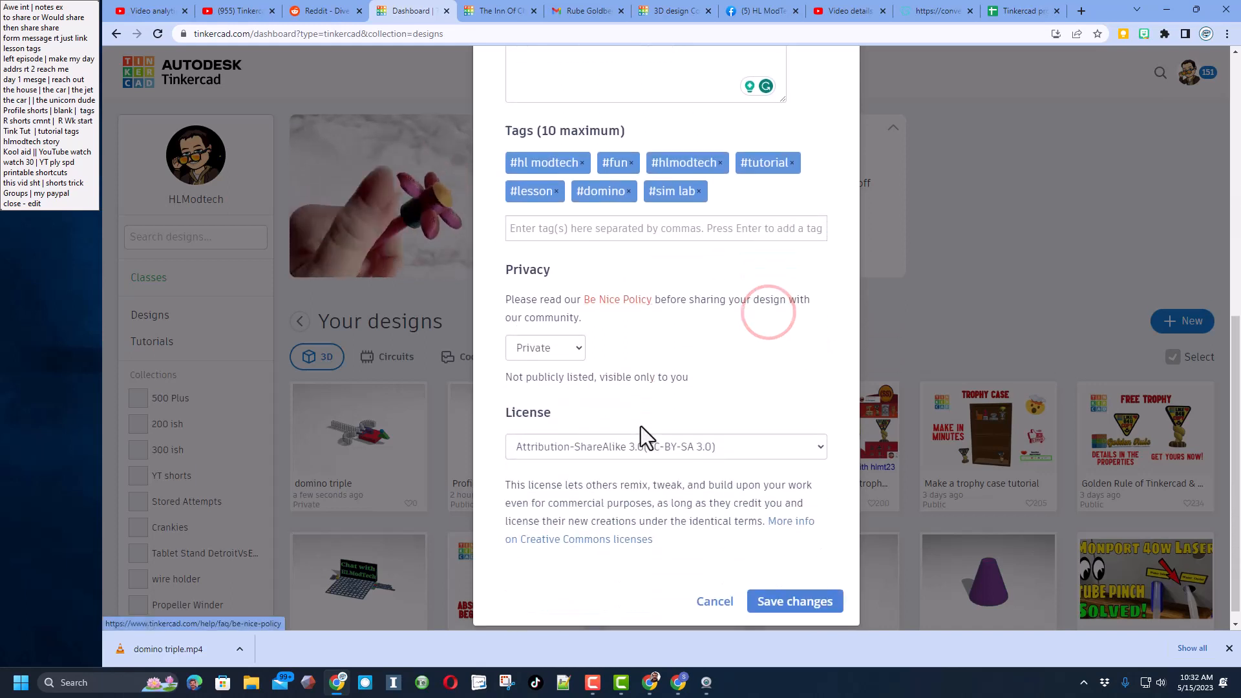
left_click(545, 348)
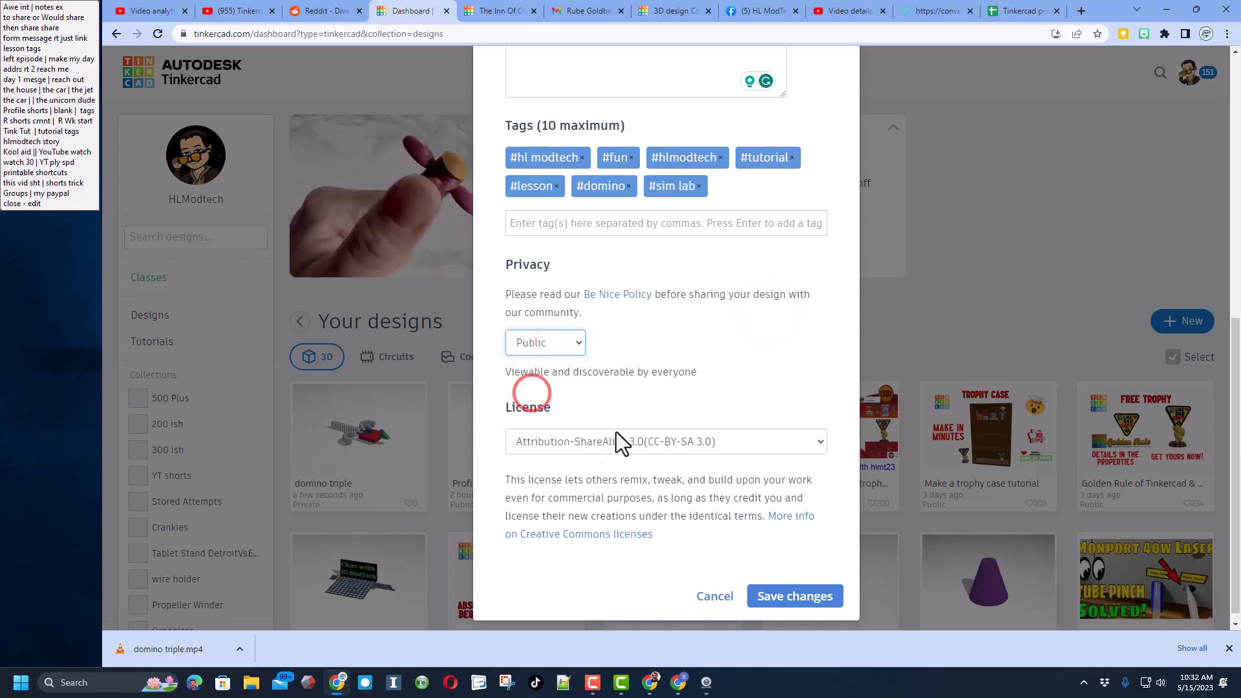
left_click(664, 441)
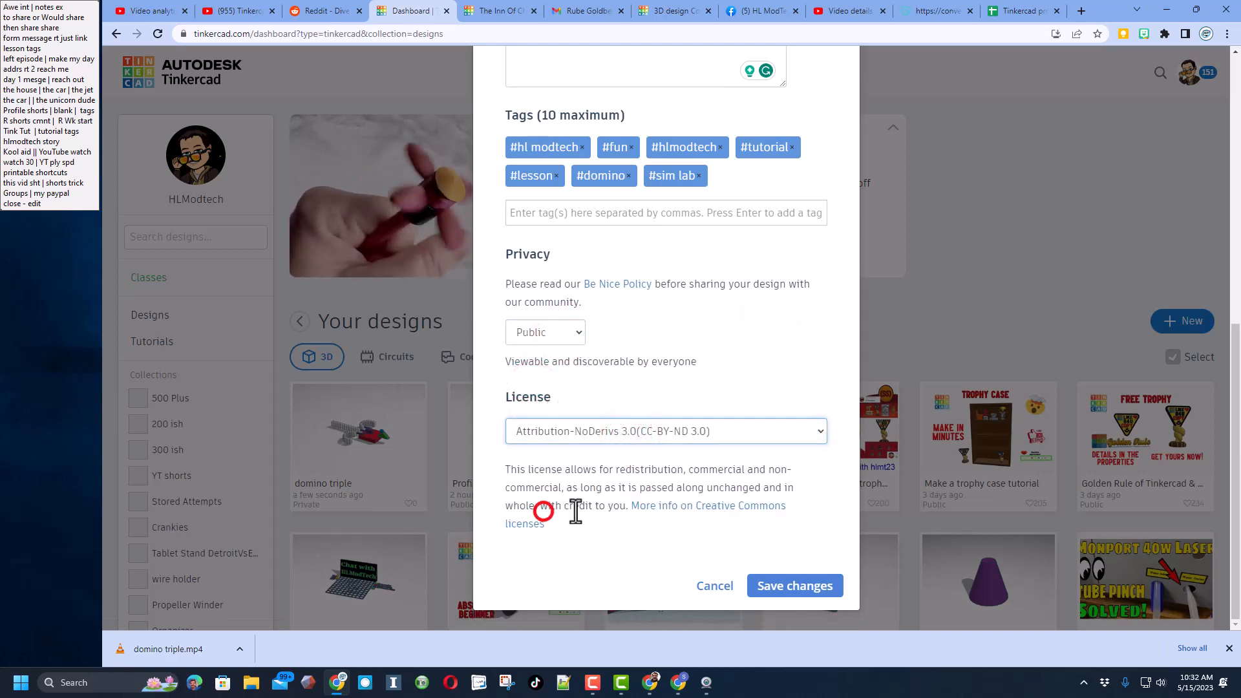
scroll("up", 3)
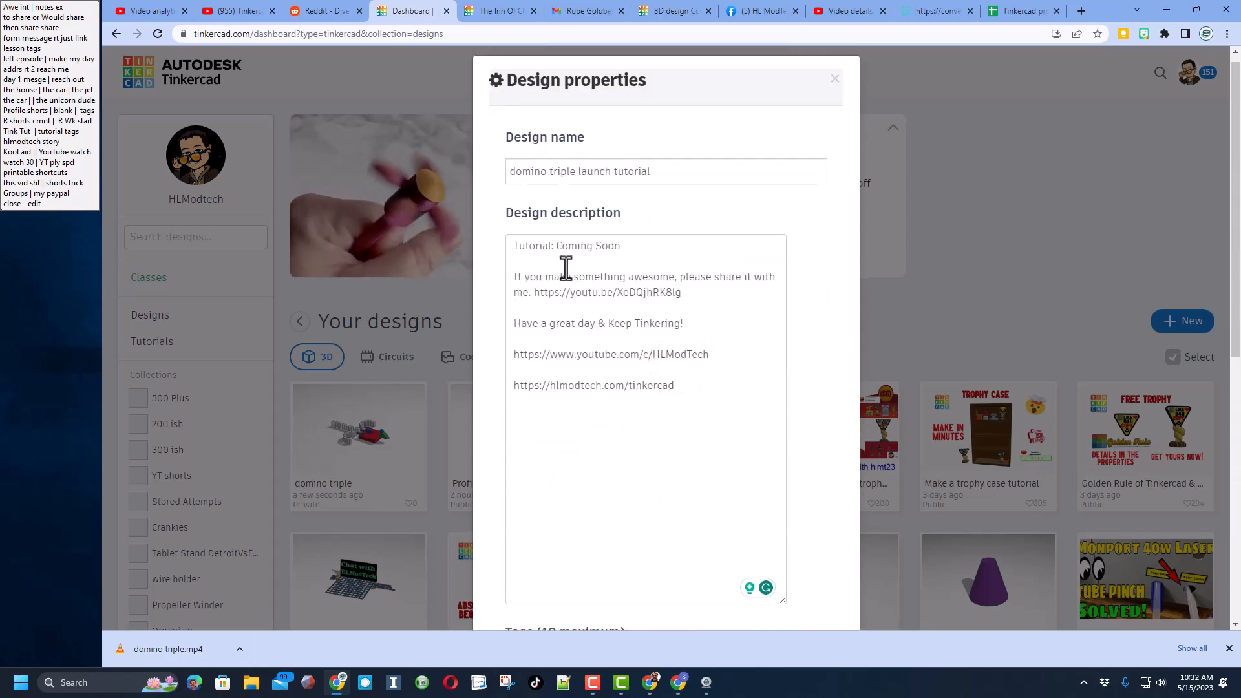
scroll("down", 3)
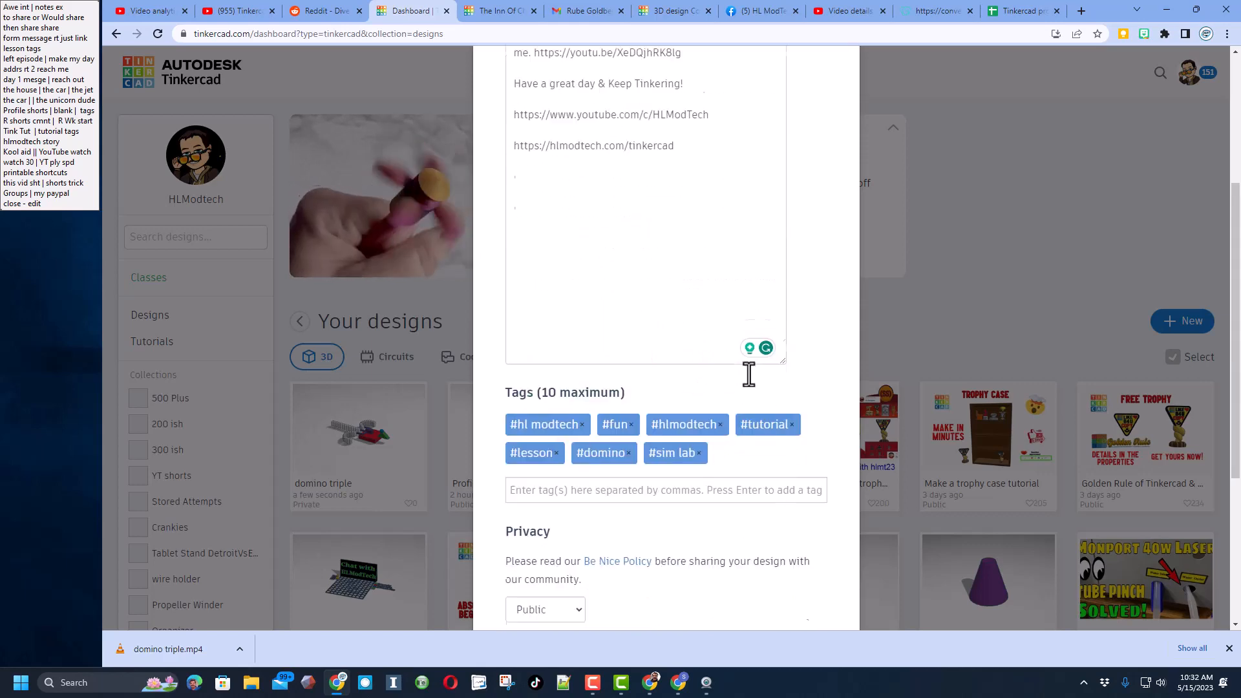
scroll("down", 3)
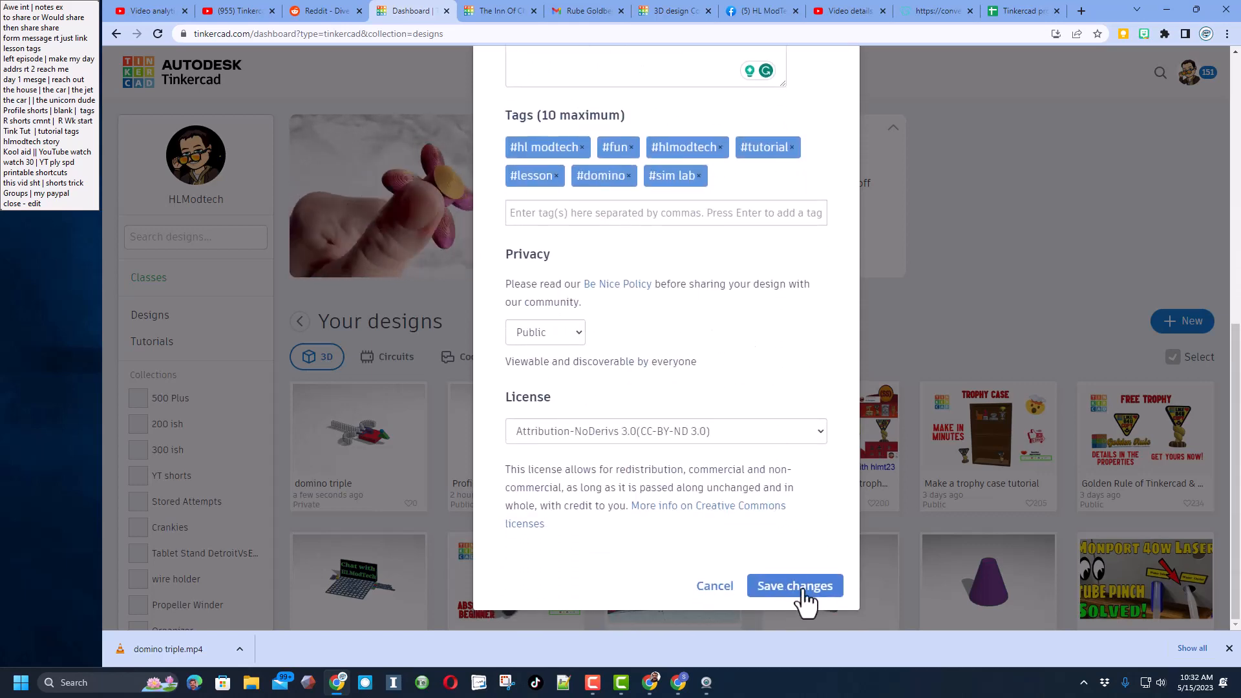
left_click(794, 585)
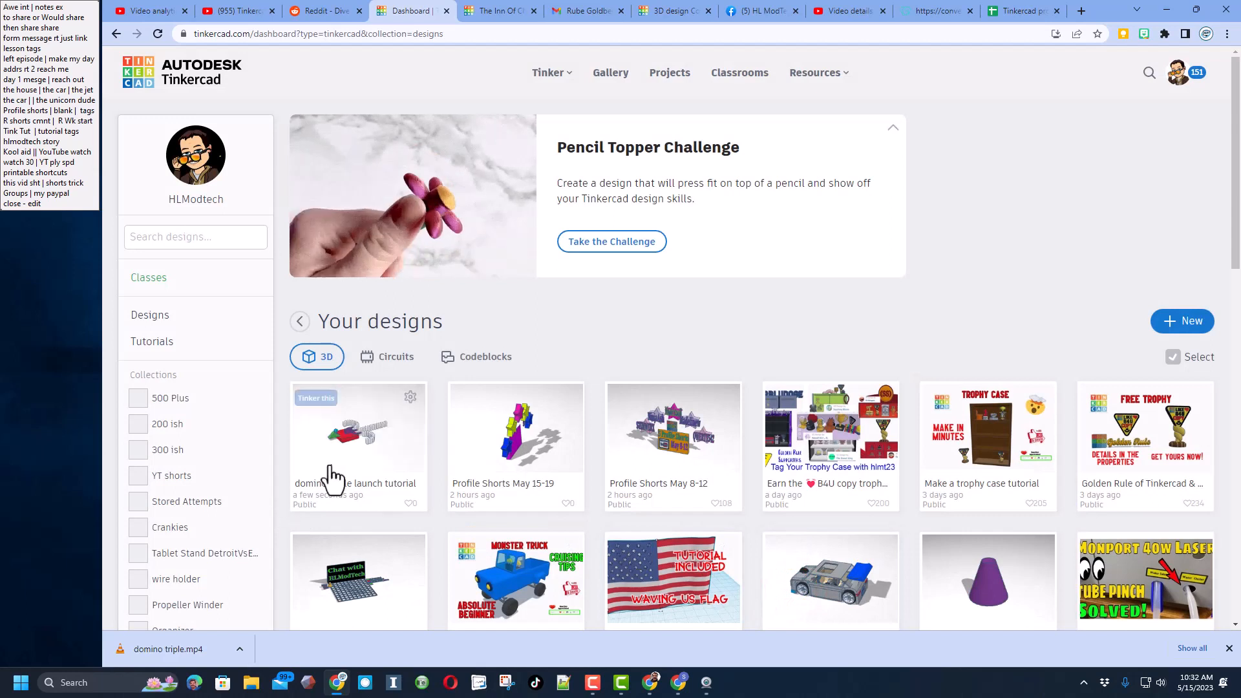
mouse_move(370, 454)
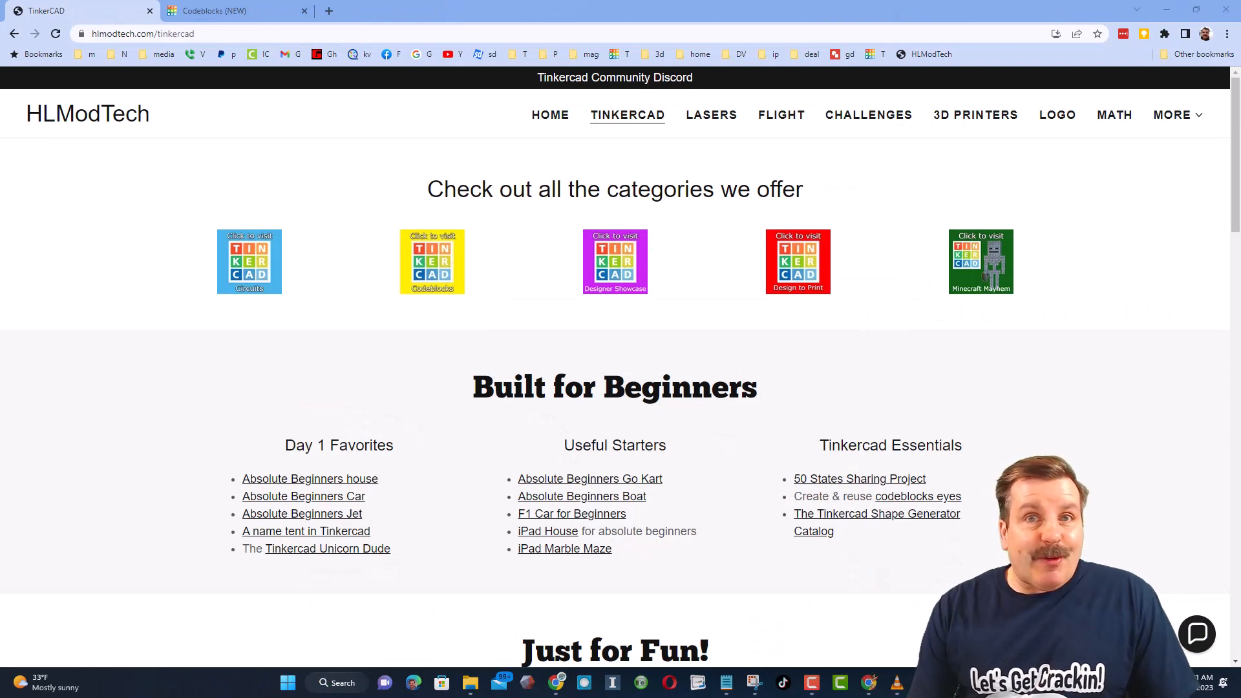
mouse_move(221, 255)
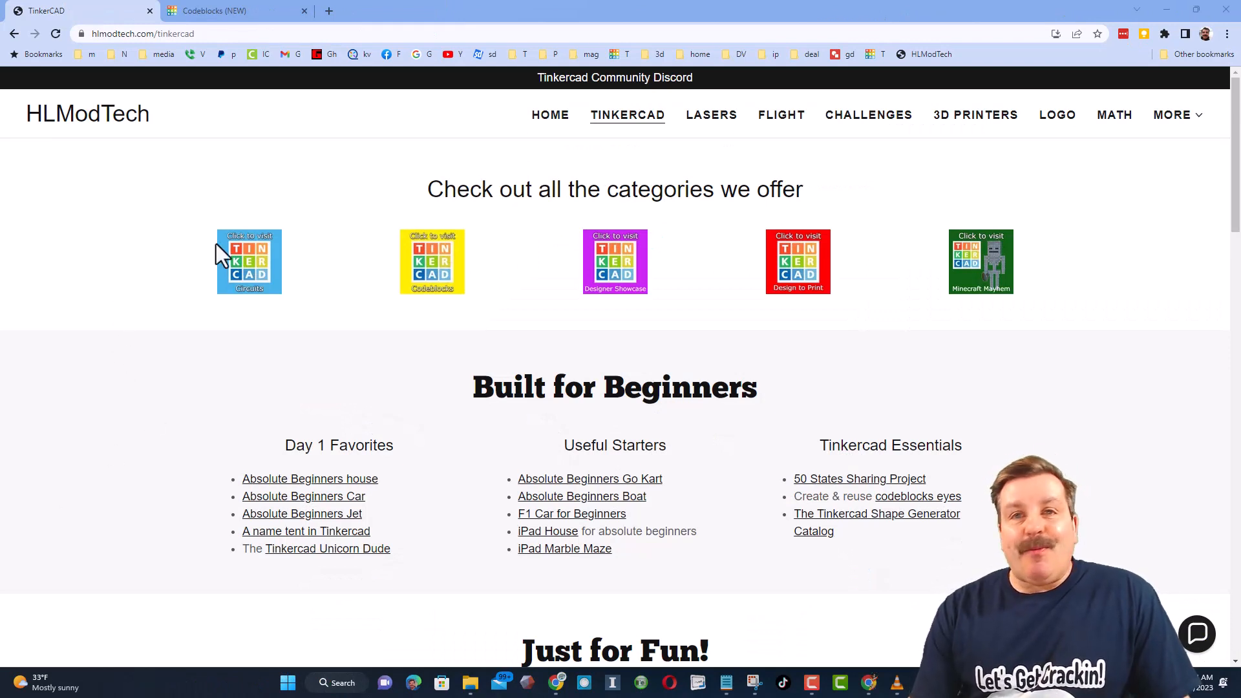
mouse_move(376, 322)
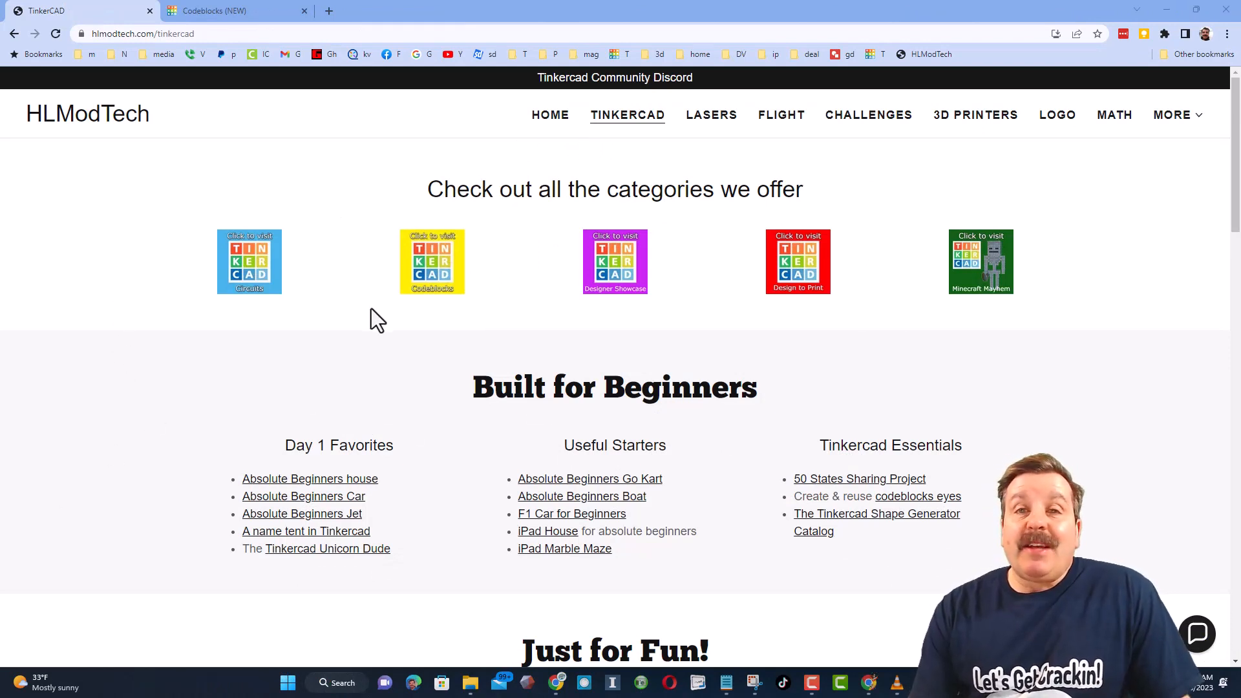
mouse_move(1059, 340)
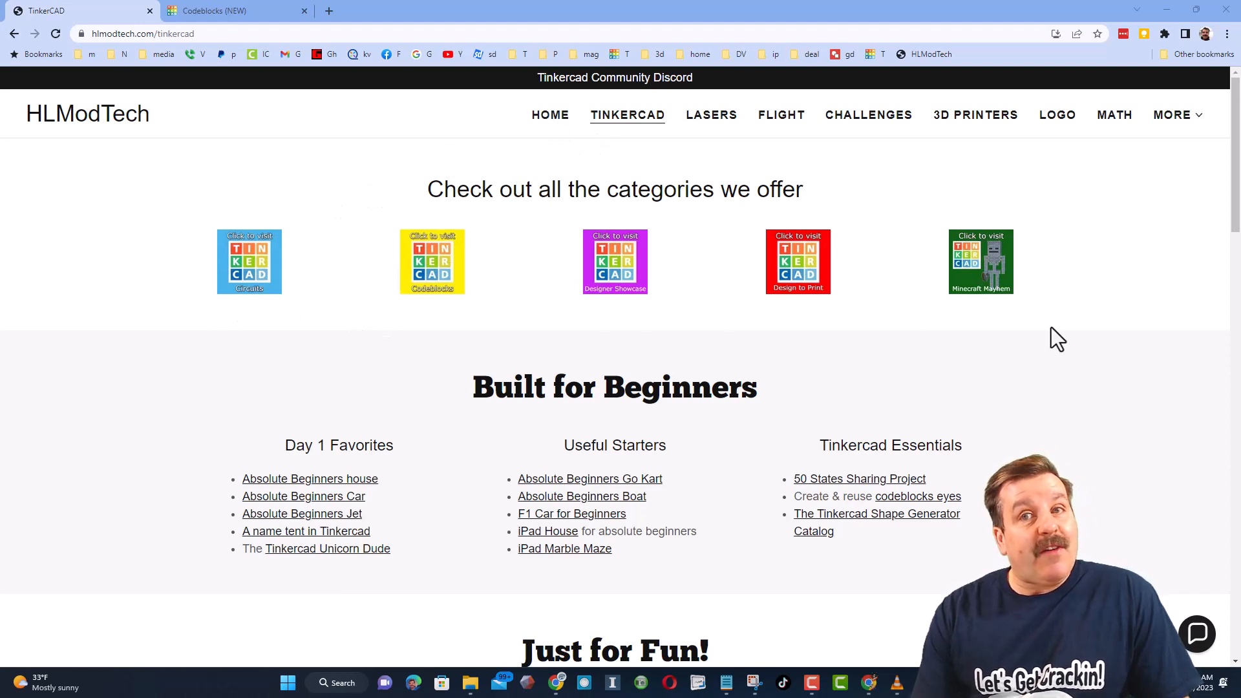
mouse_move(671, 609)
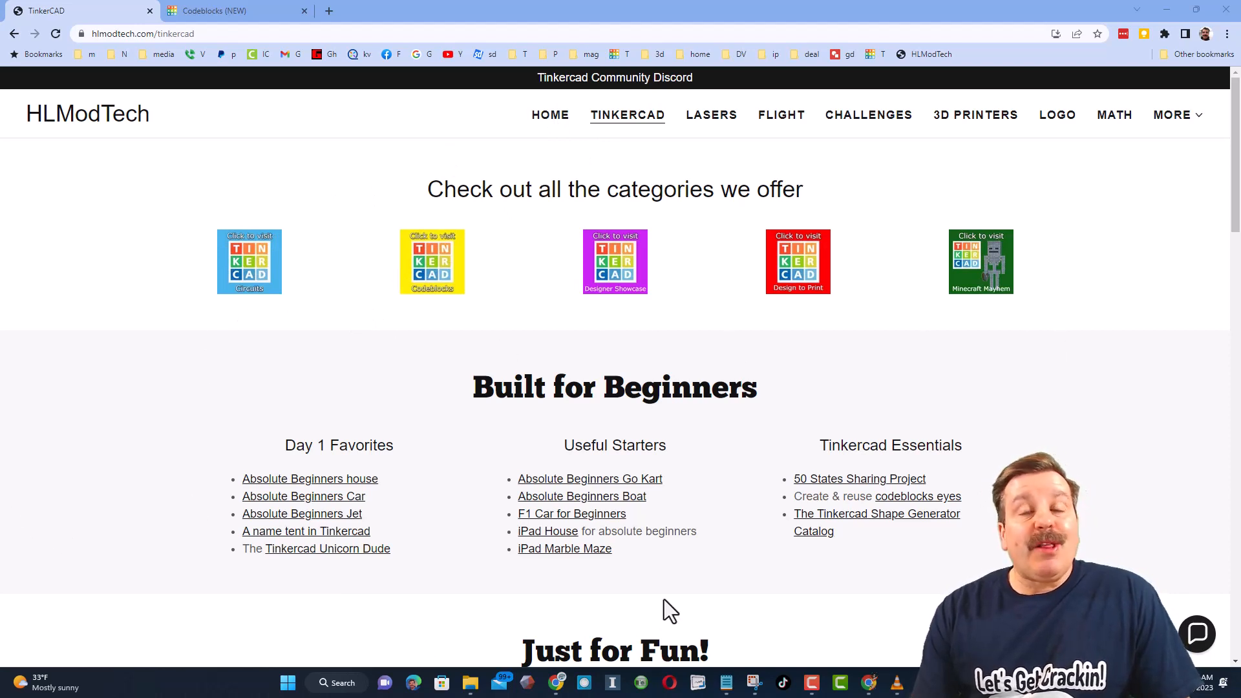
mouse_move(693, 626)
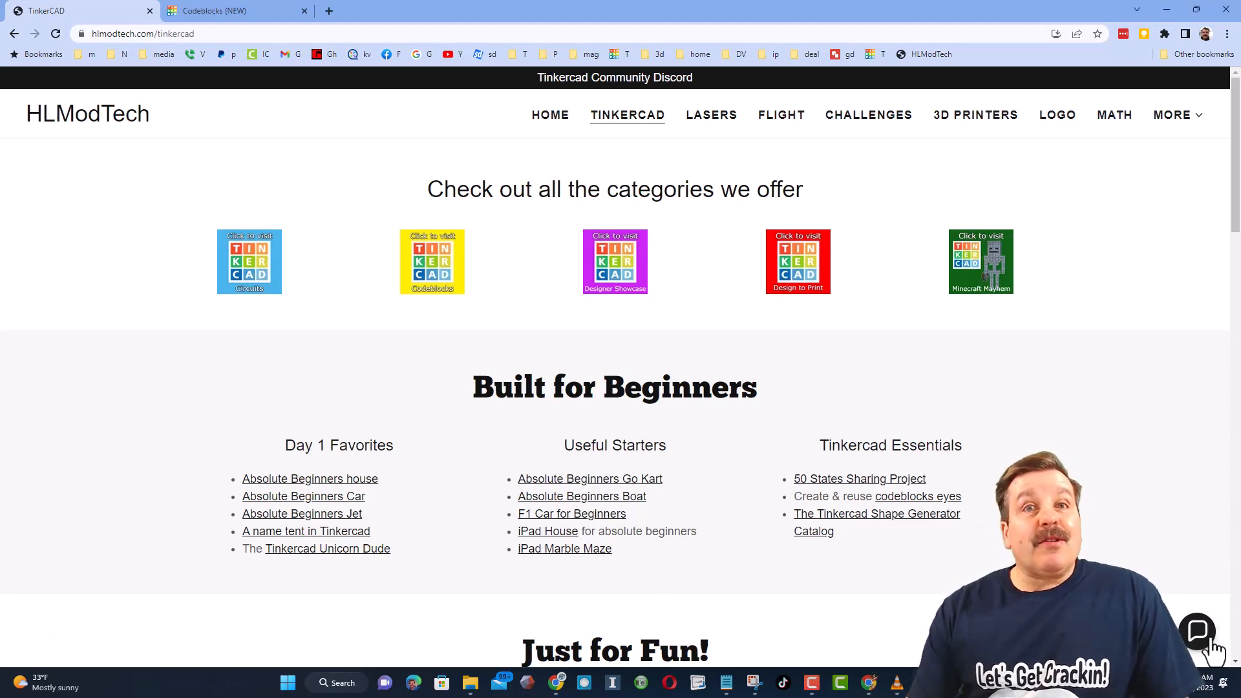
Step: Open and close the Contact Us chat, then return to the HLModTech Tinkercad page tab
left_click(1196, 631)
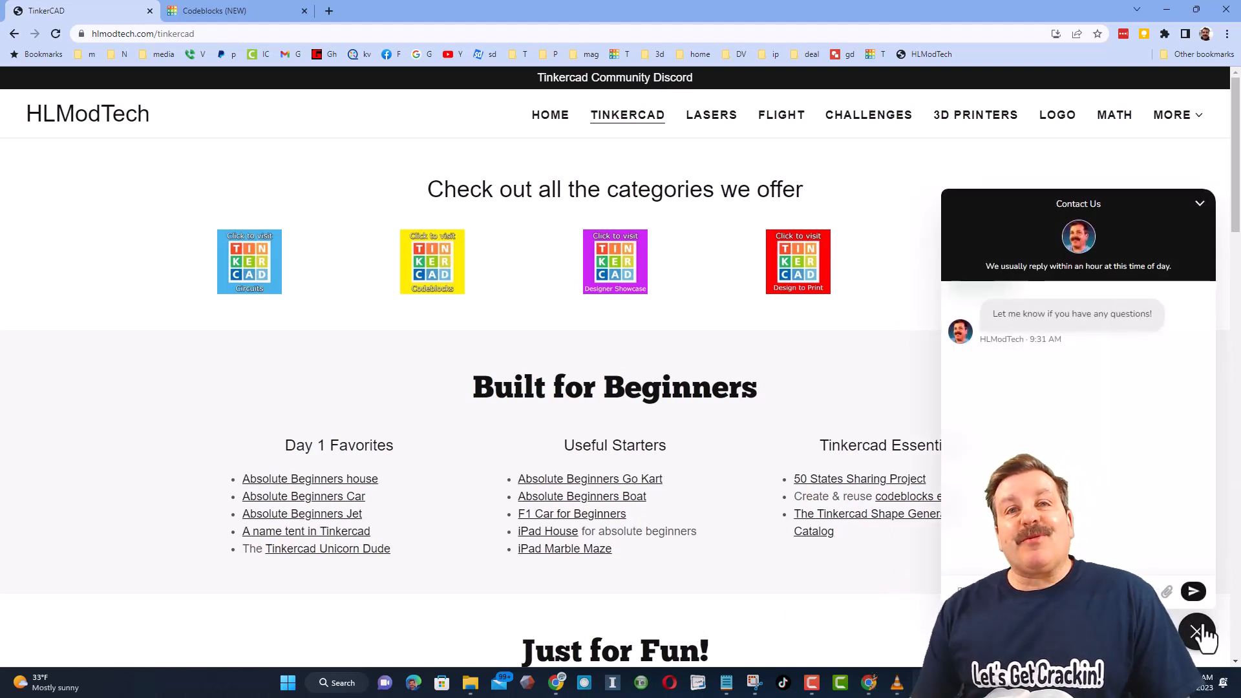
left_click(1197, 634)
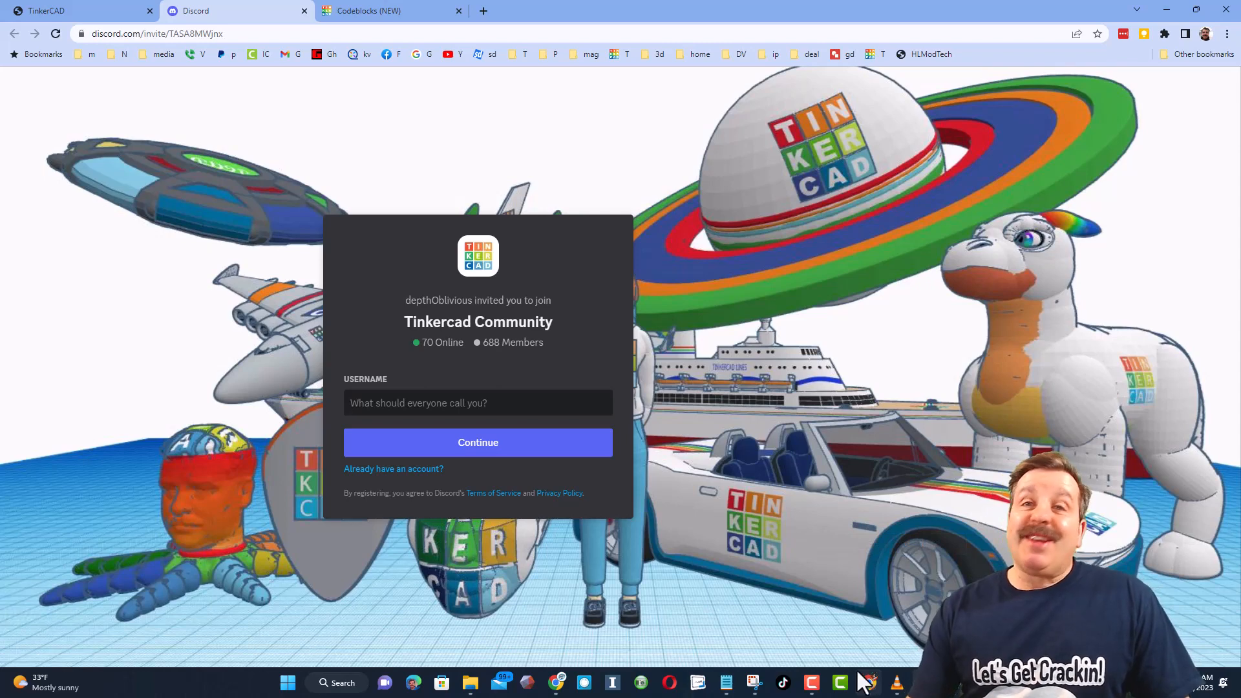
left_click(75, 11)
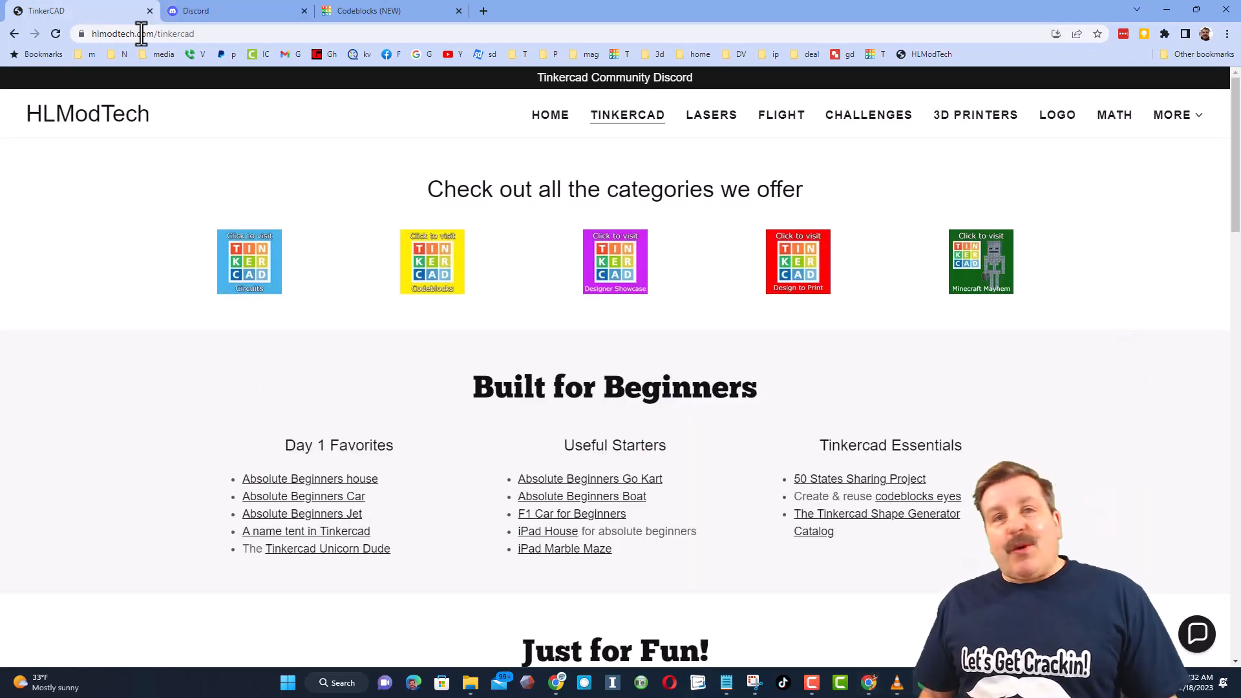